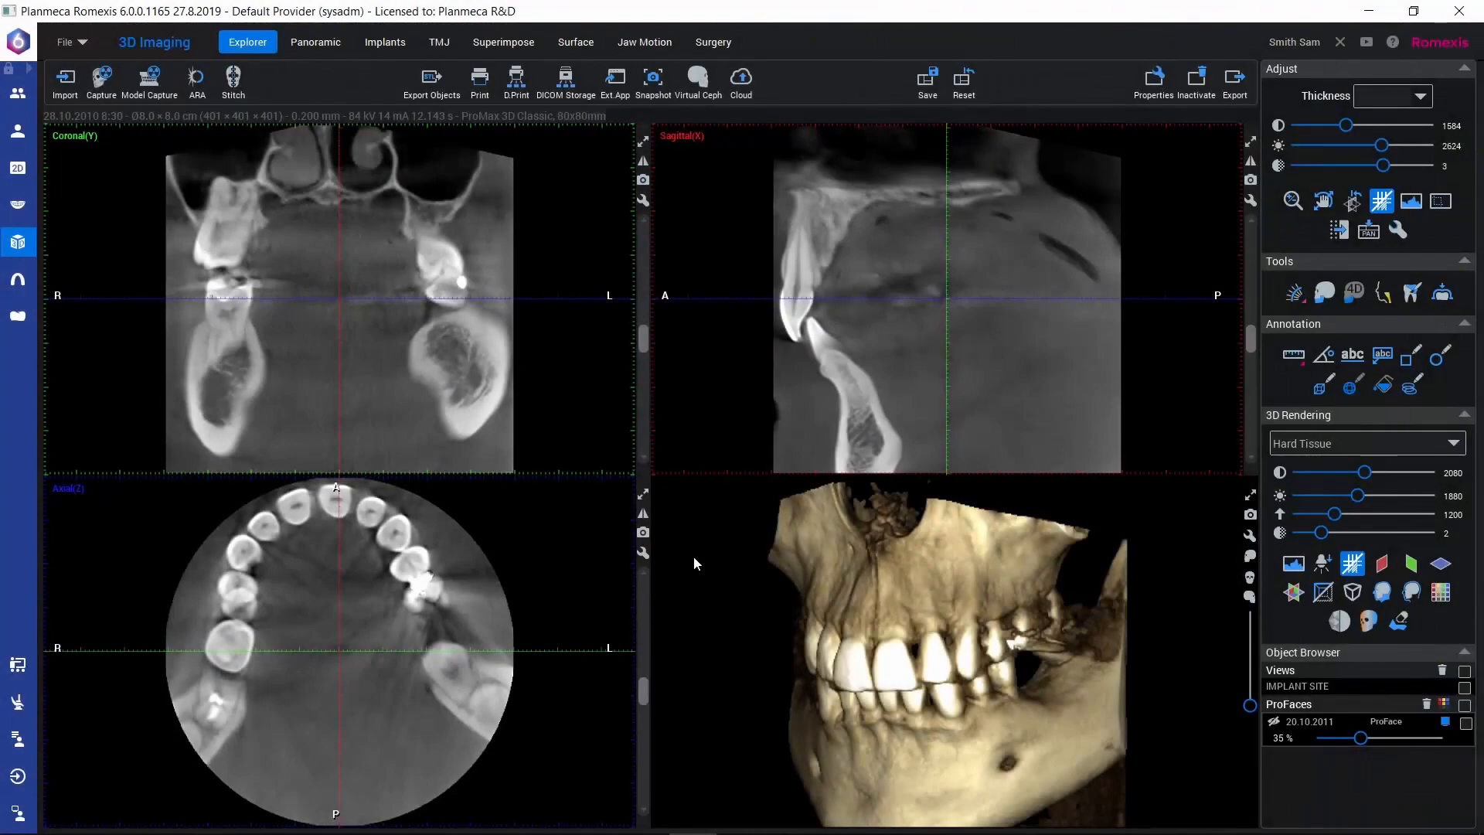
mouse_move(872, 396)
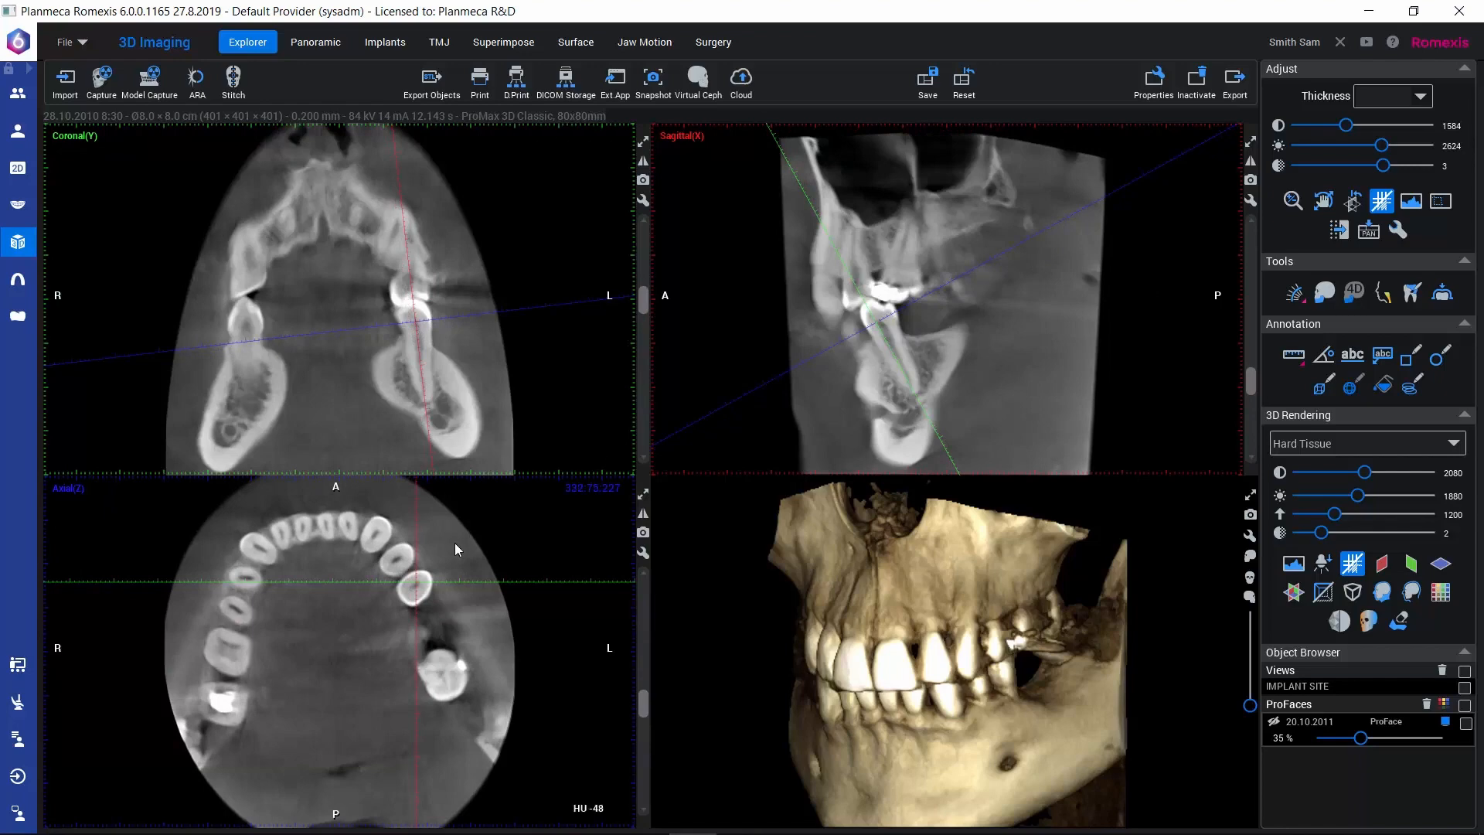
mouse_move(494, 729)
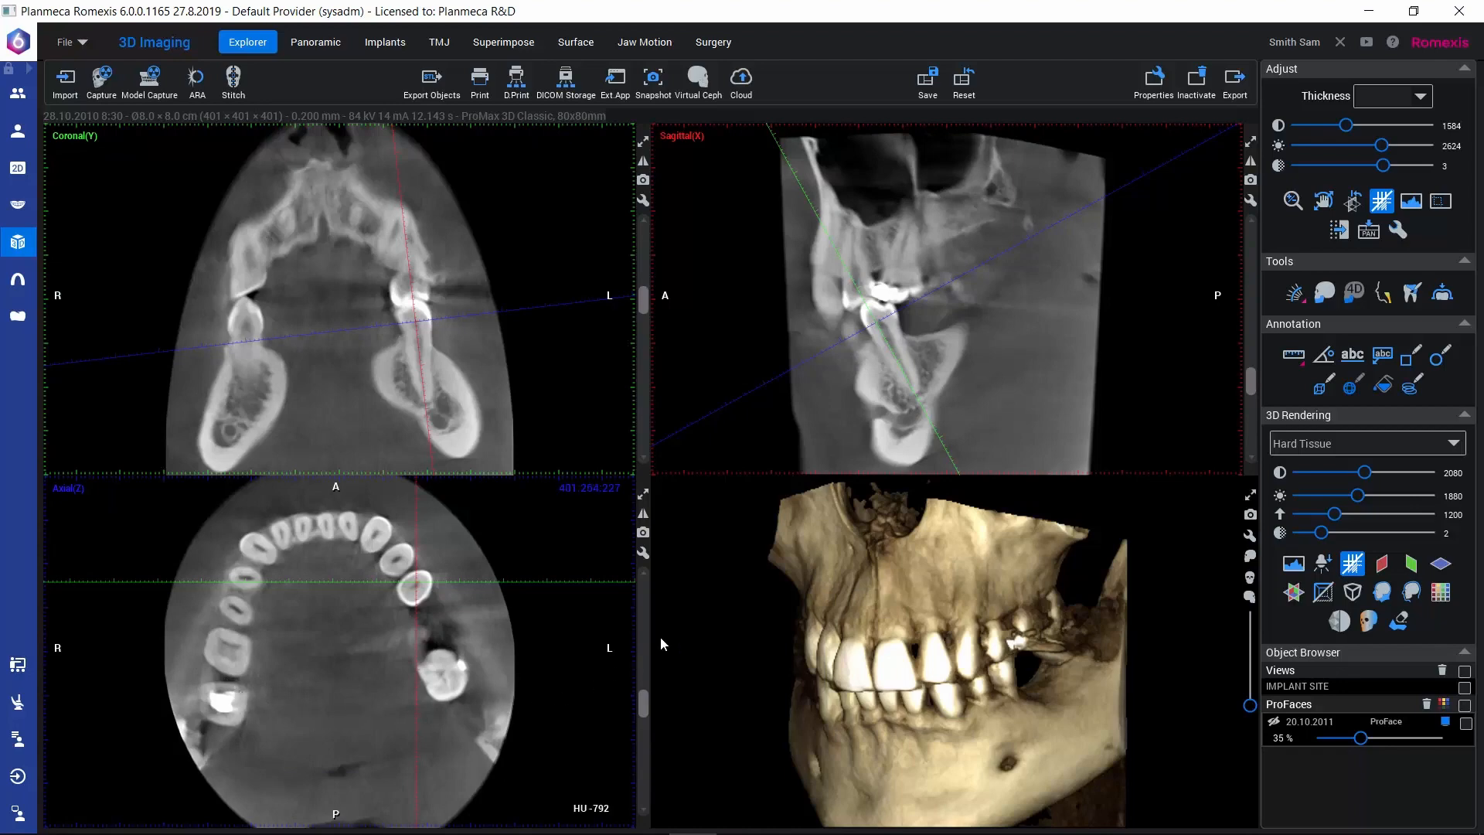
mouse_move(725, 558)
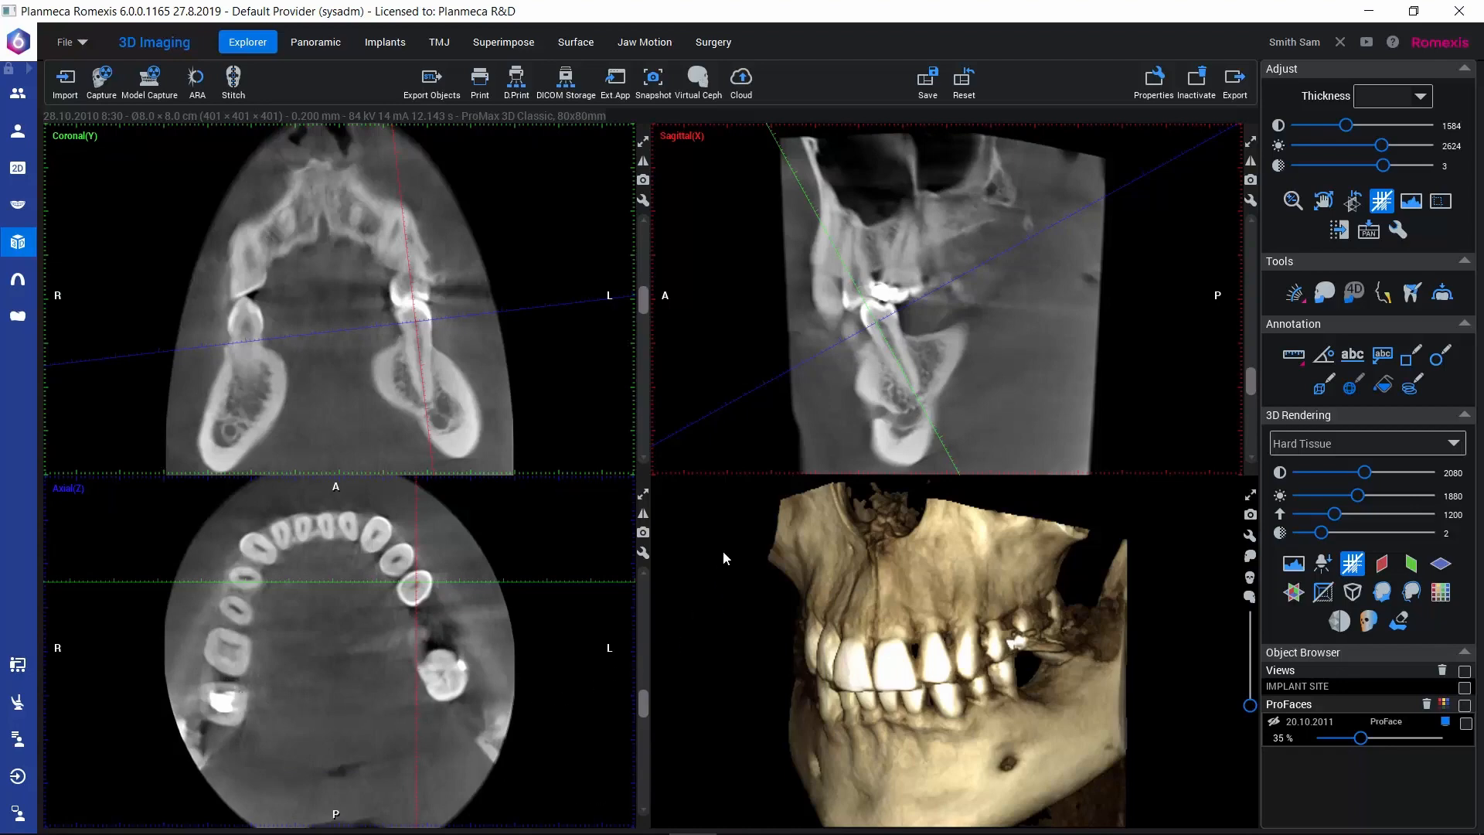
mouse_move(884, 172)
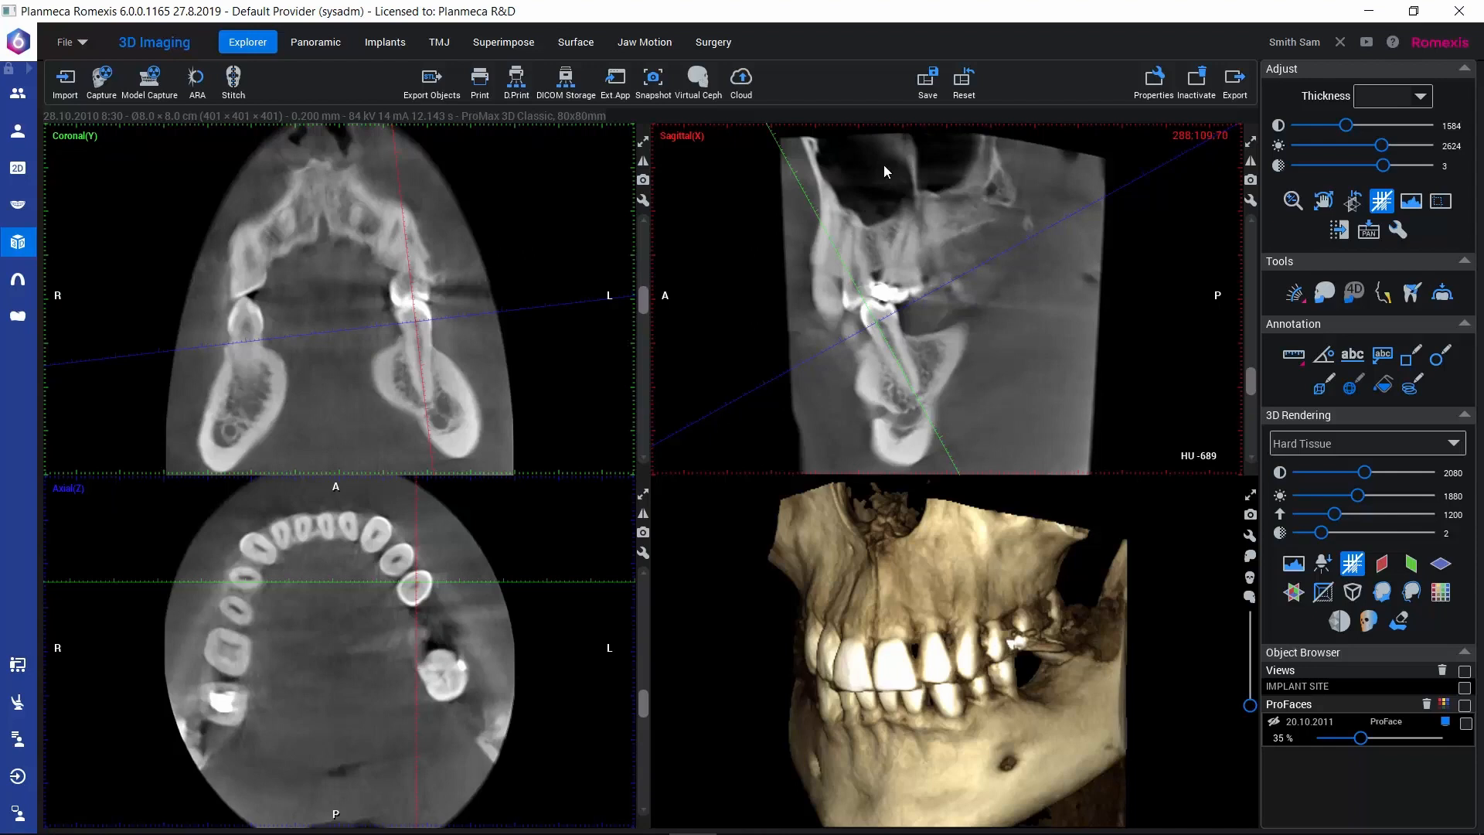
Store the tilted slice orientation as a saved 3D view named 35
left_click(926, 80)
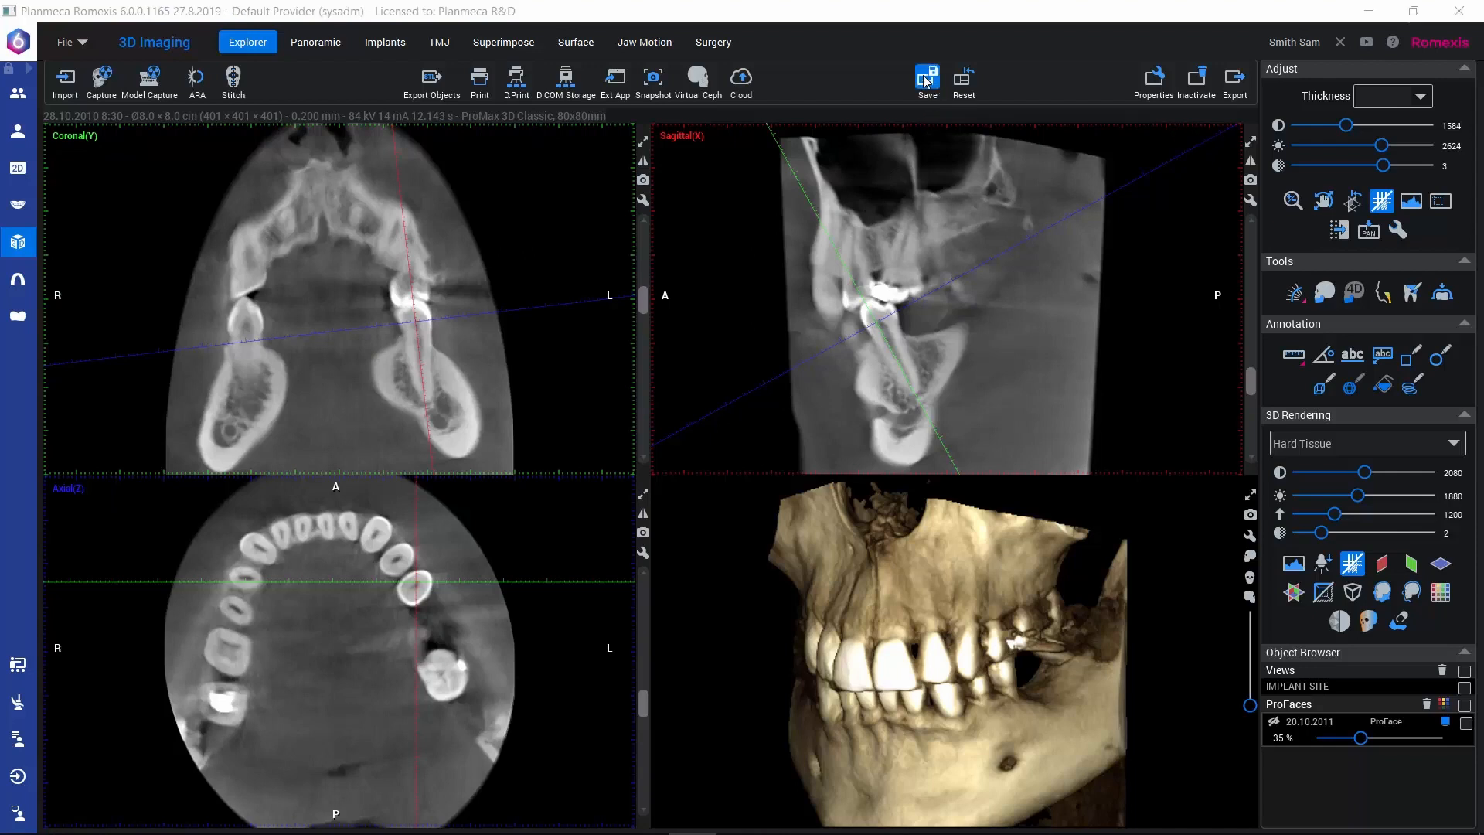
left_click(926, 77)
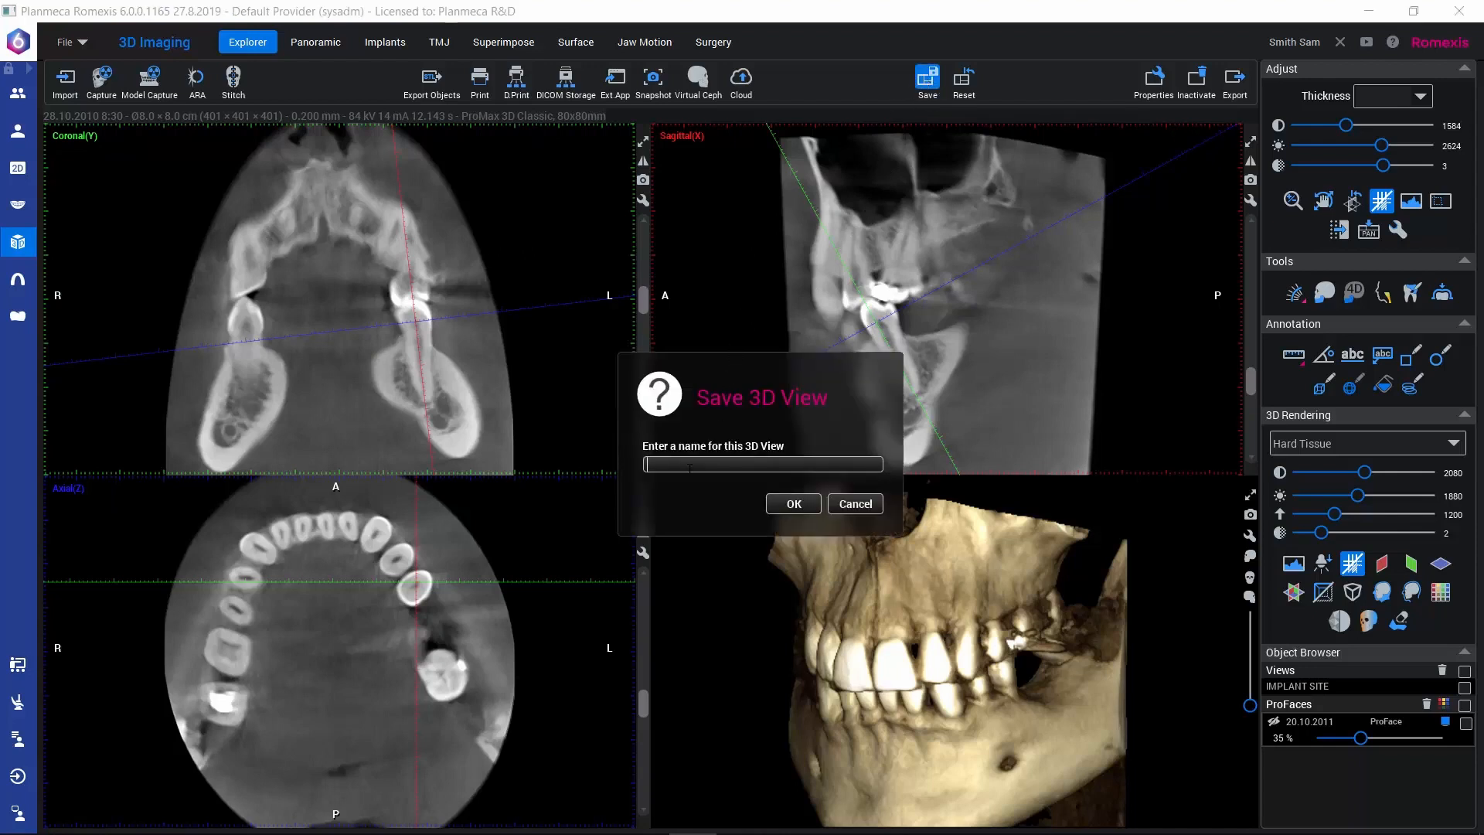
type("35")
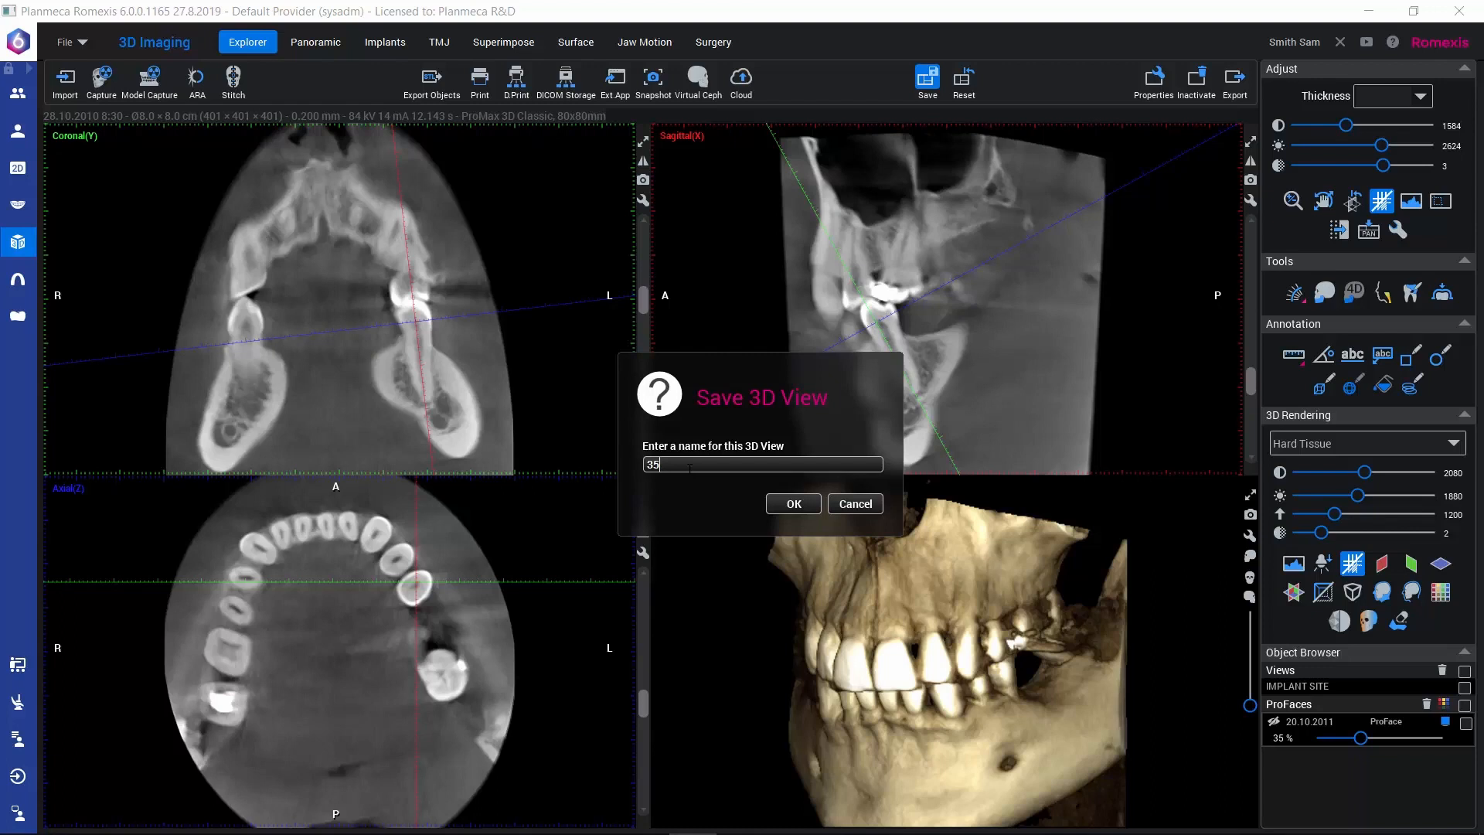
mouse_move(701, 490)
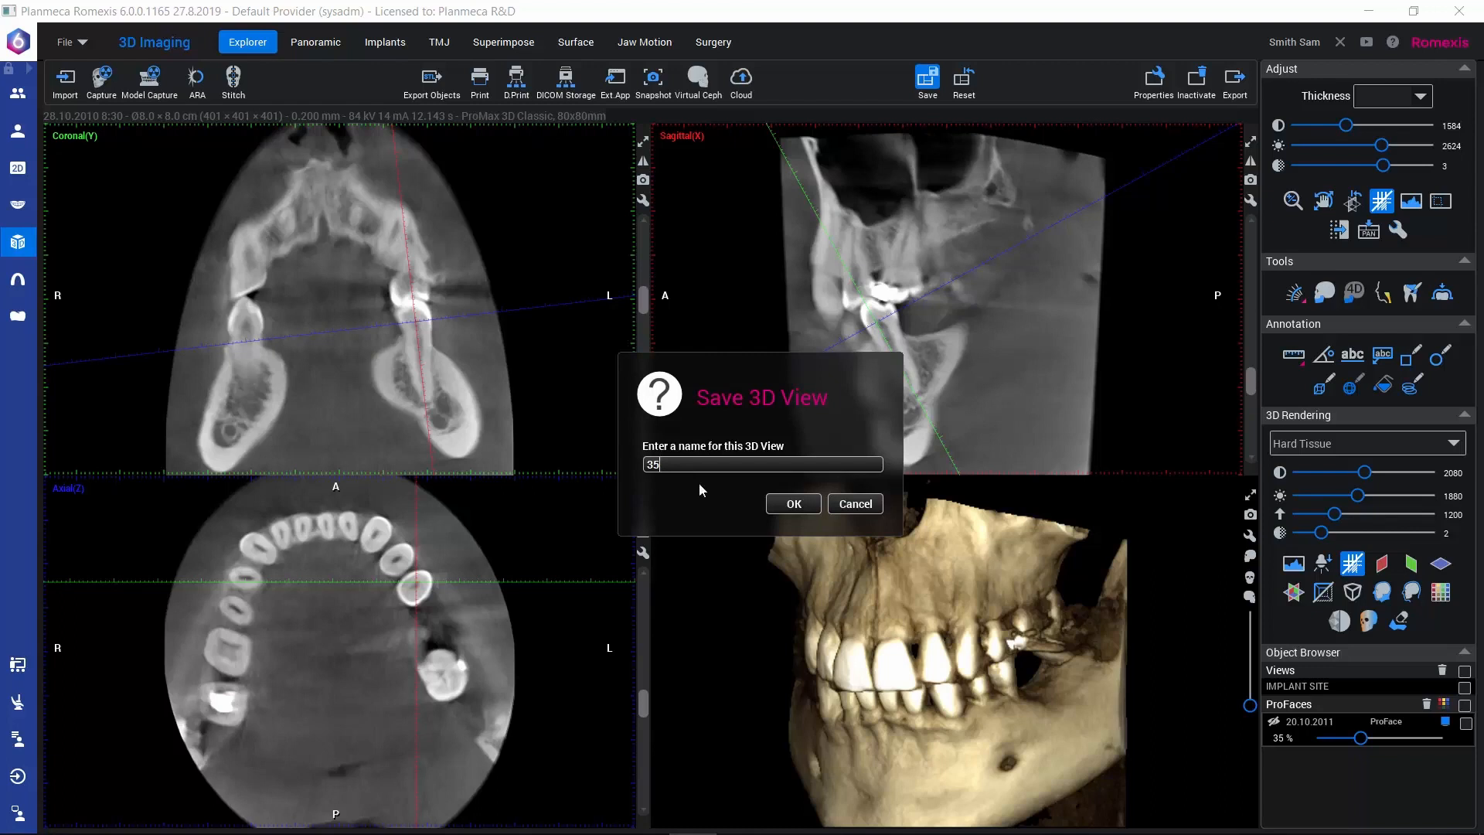
left_click(792, 504)
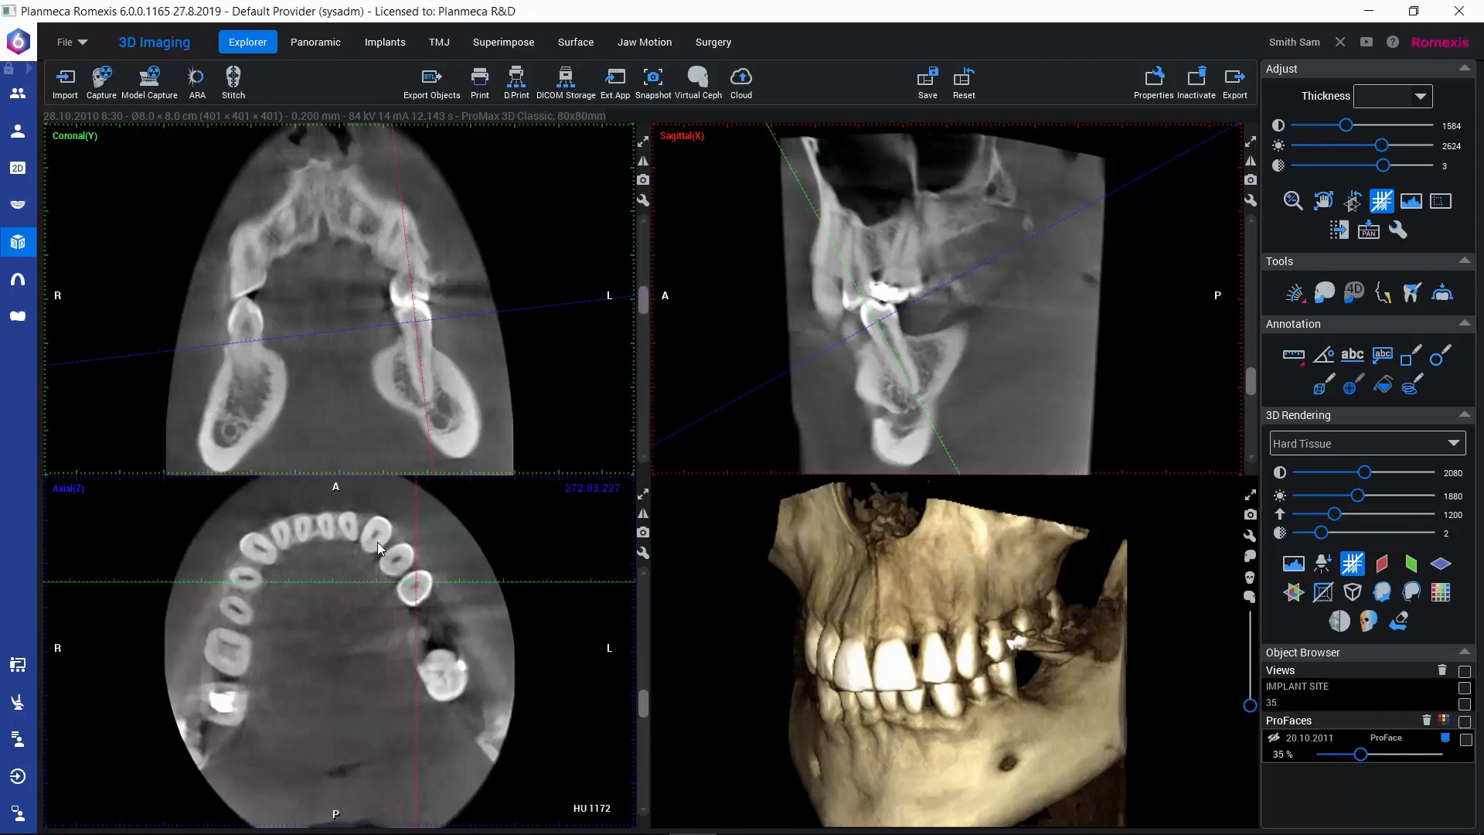
Drag the axial reference line to tilt the slice planes through a different tooth
left_click_drag(377, 548, 353, 524)
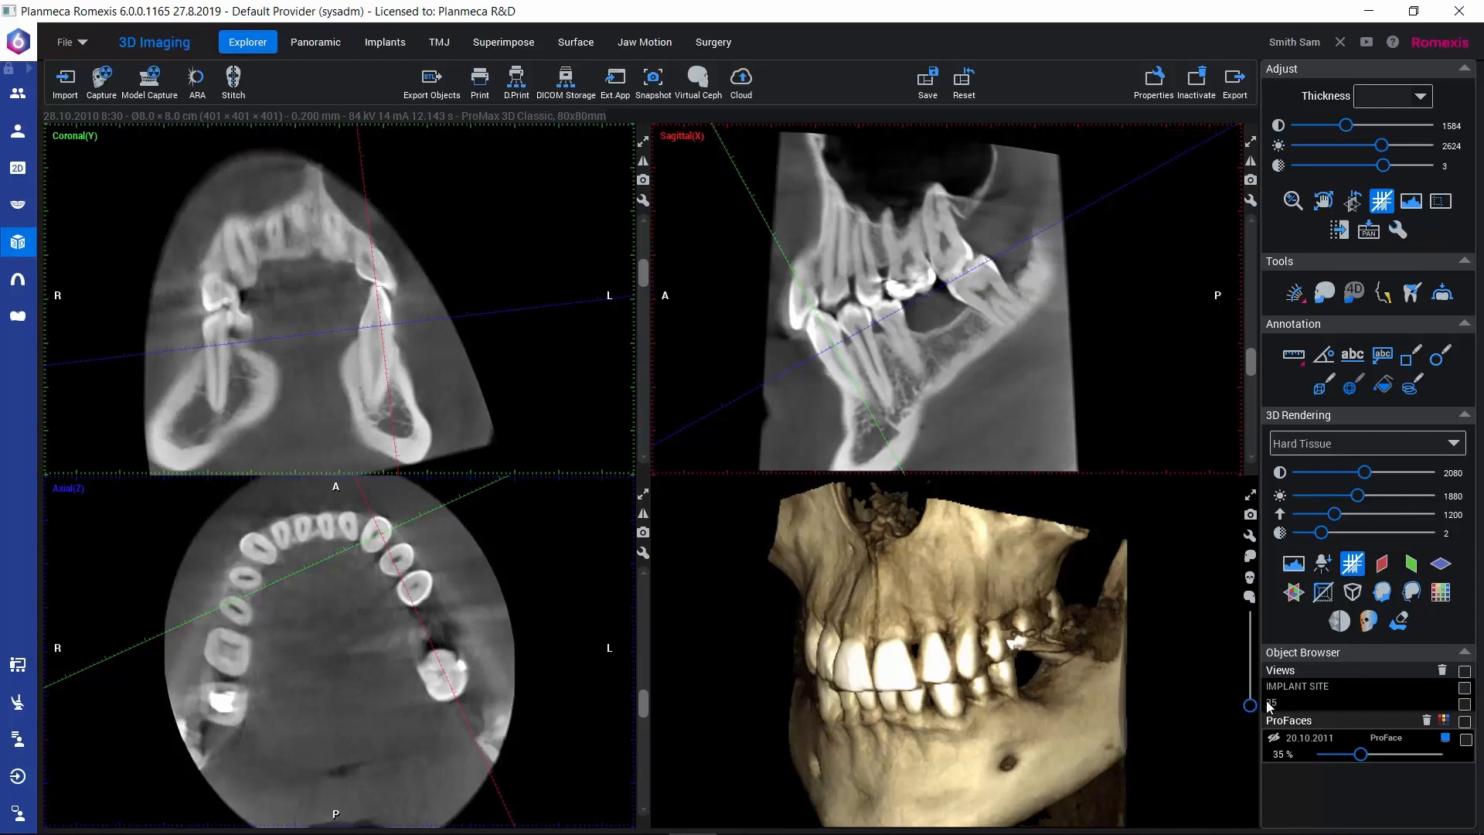
mouse_move(1288, 711)
type("35")
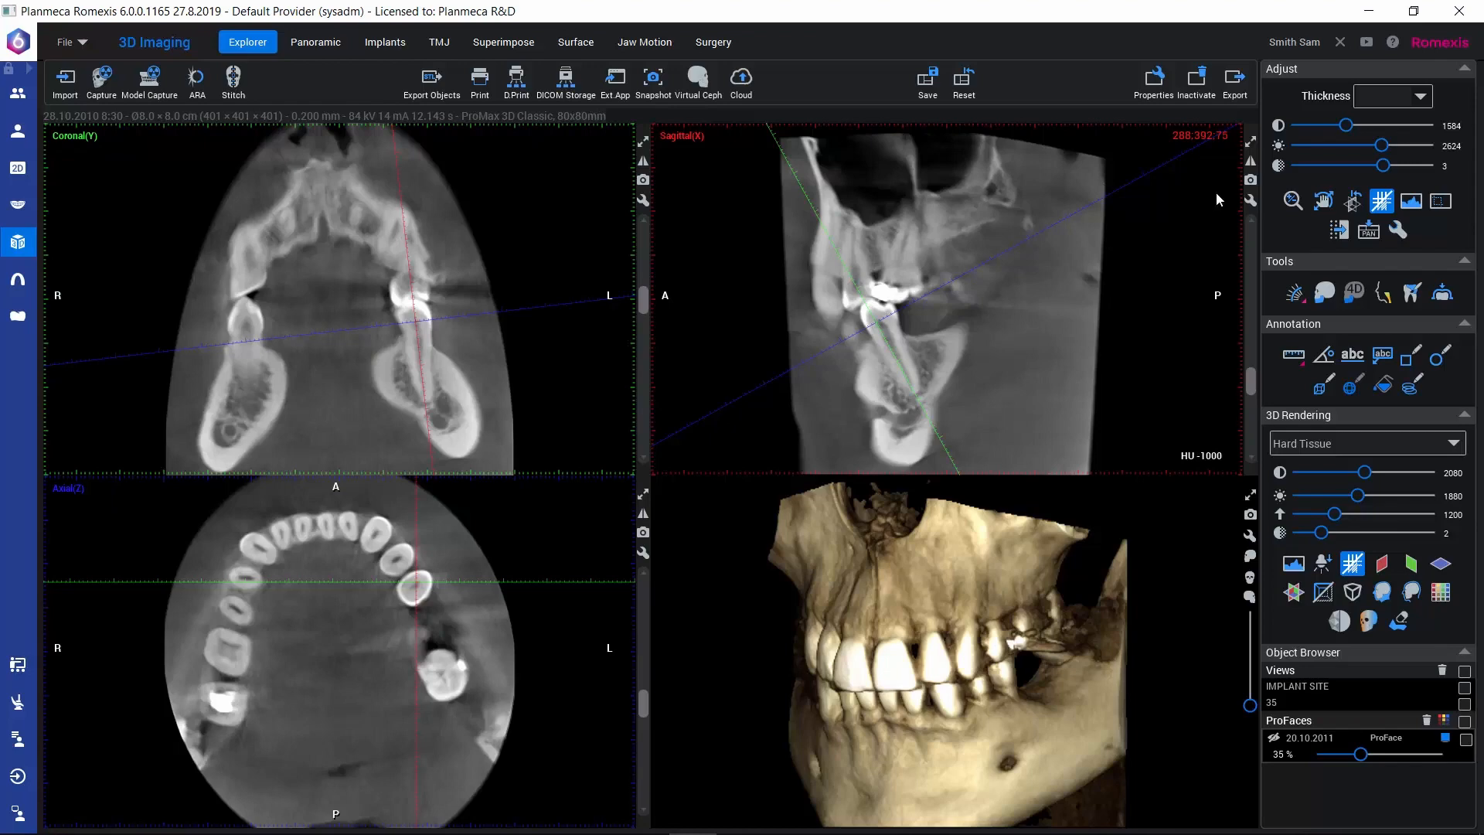
mouse_move(649, 181)
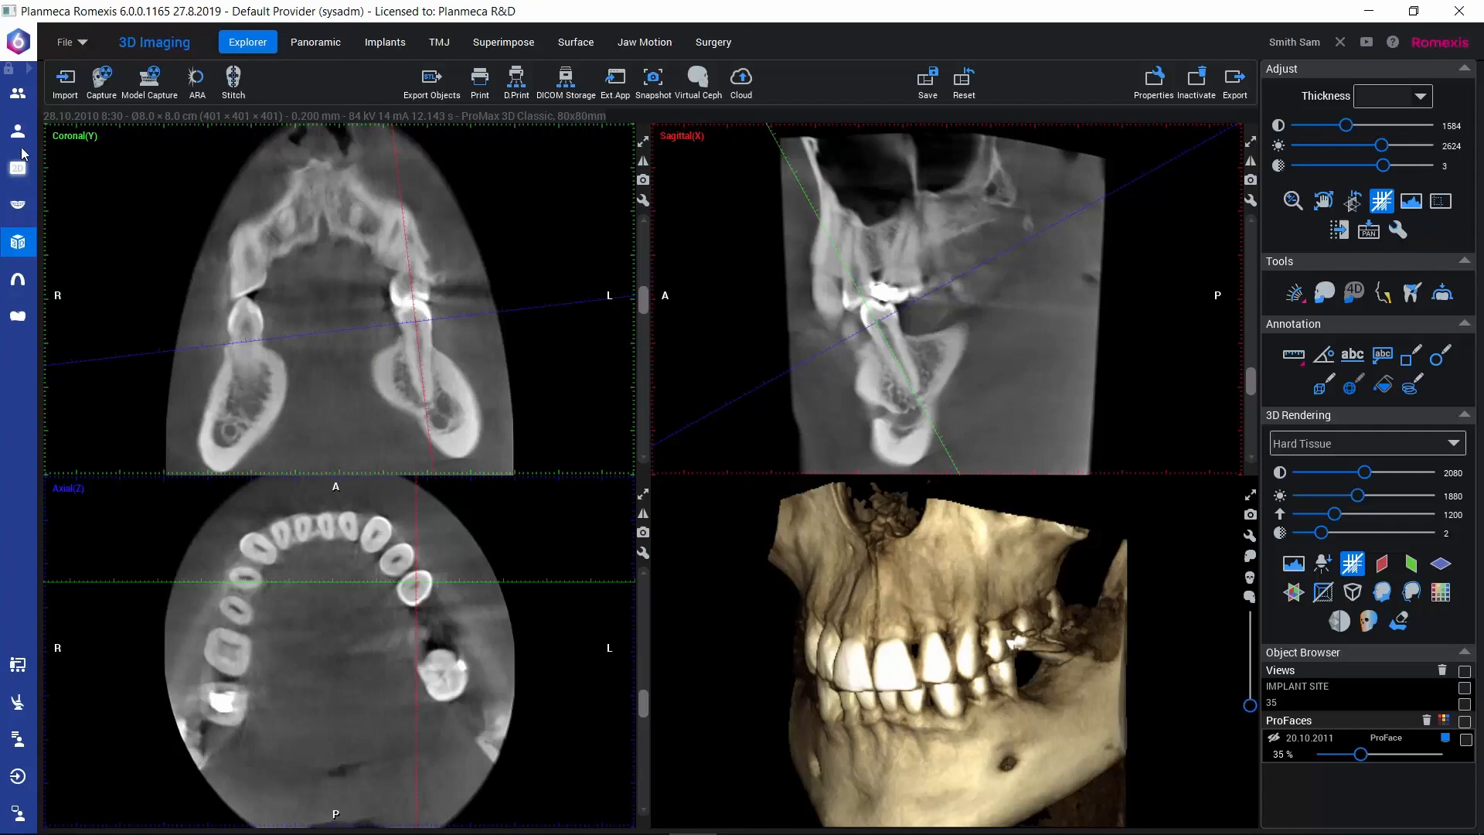
left_click(17, 166)
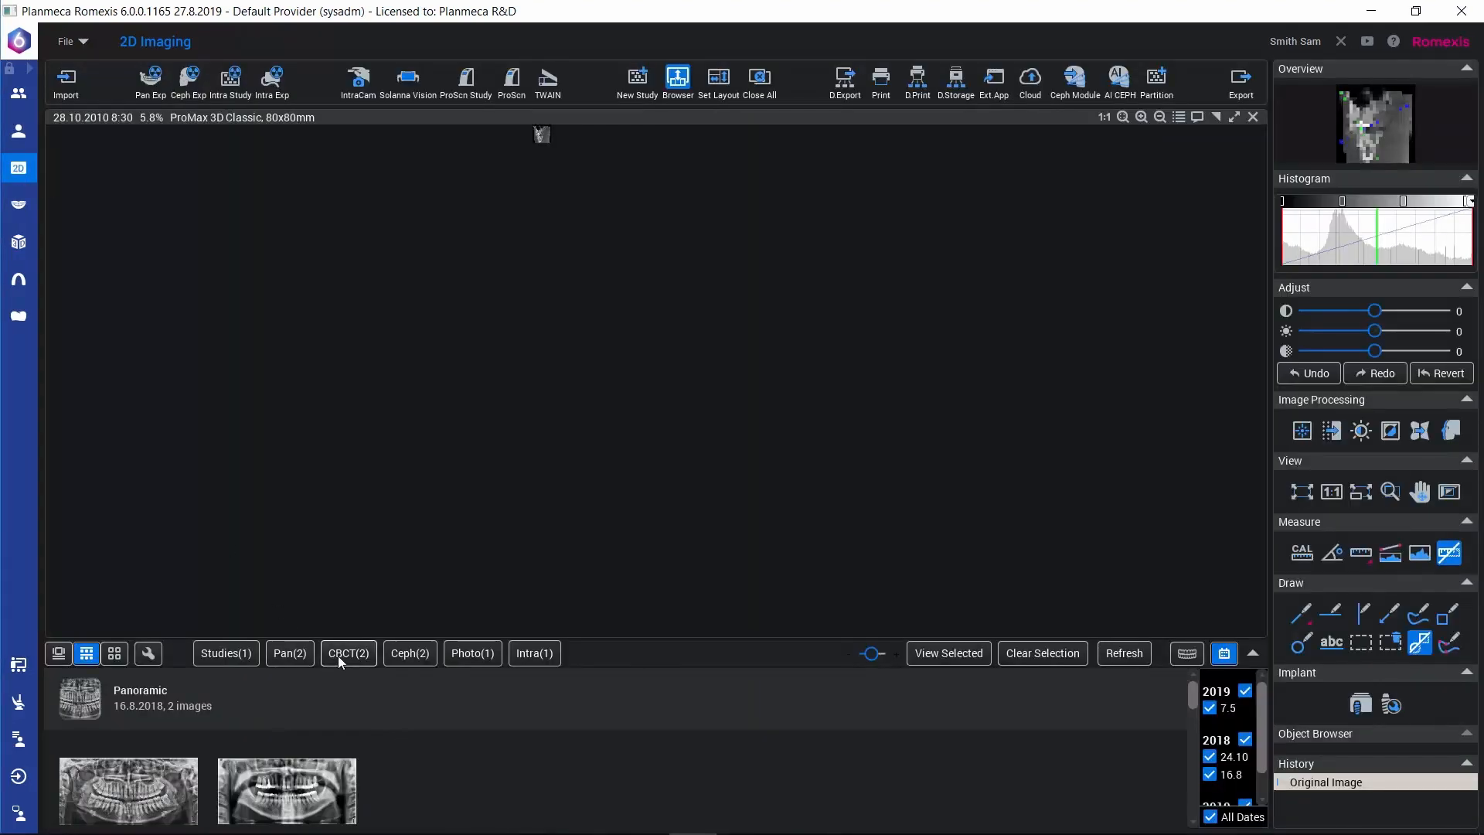
left_click(350, 653)
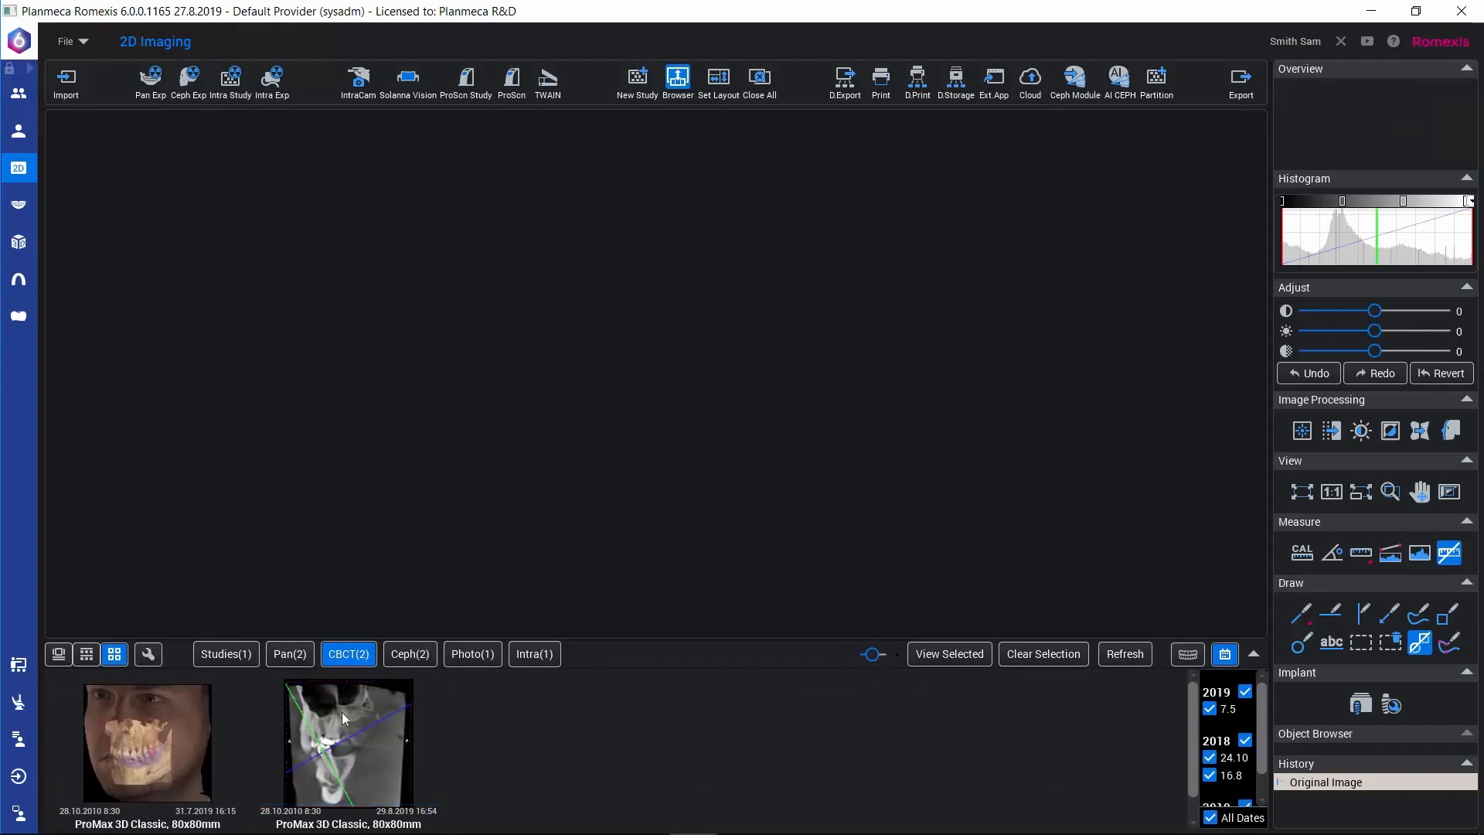
double_click(347, 741)
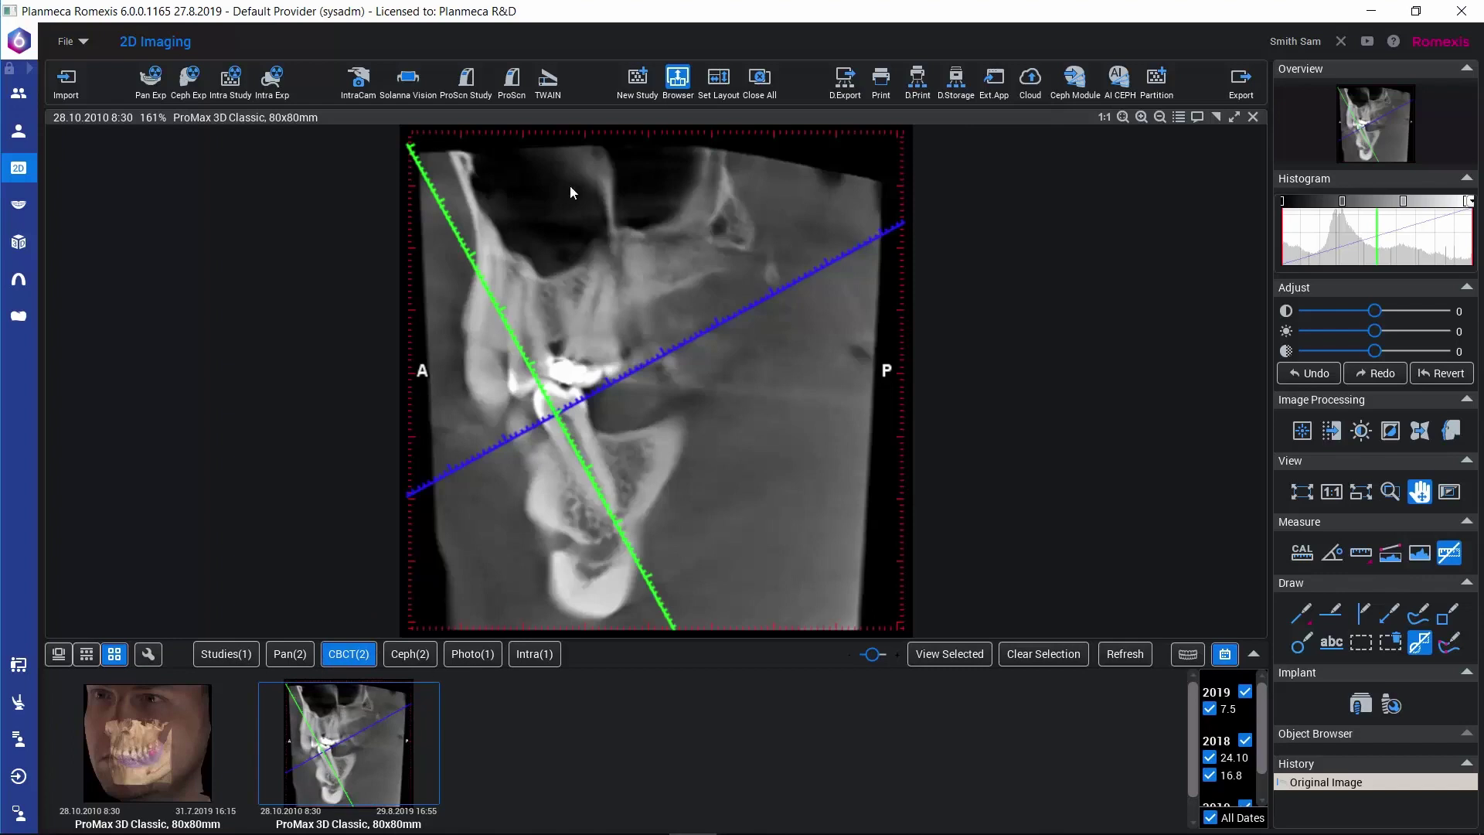
mouse_move(717, 457)
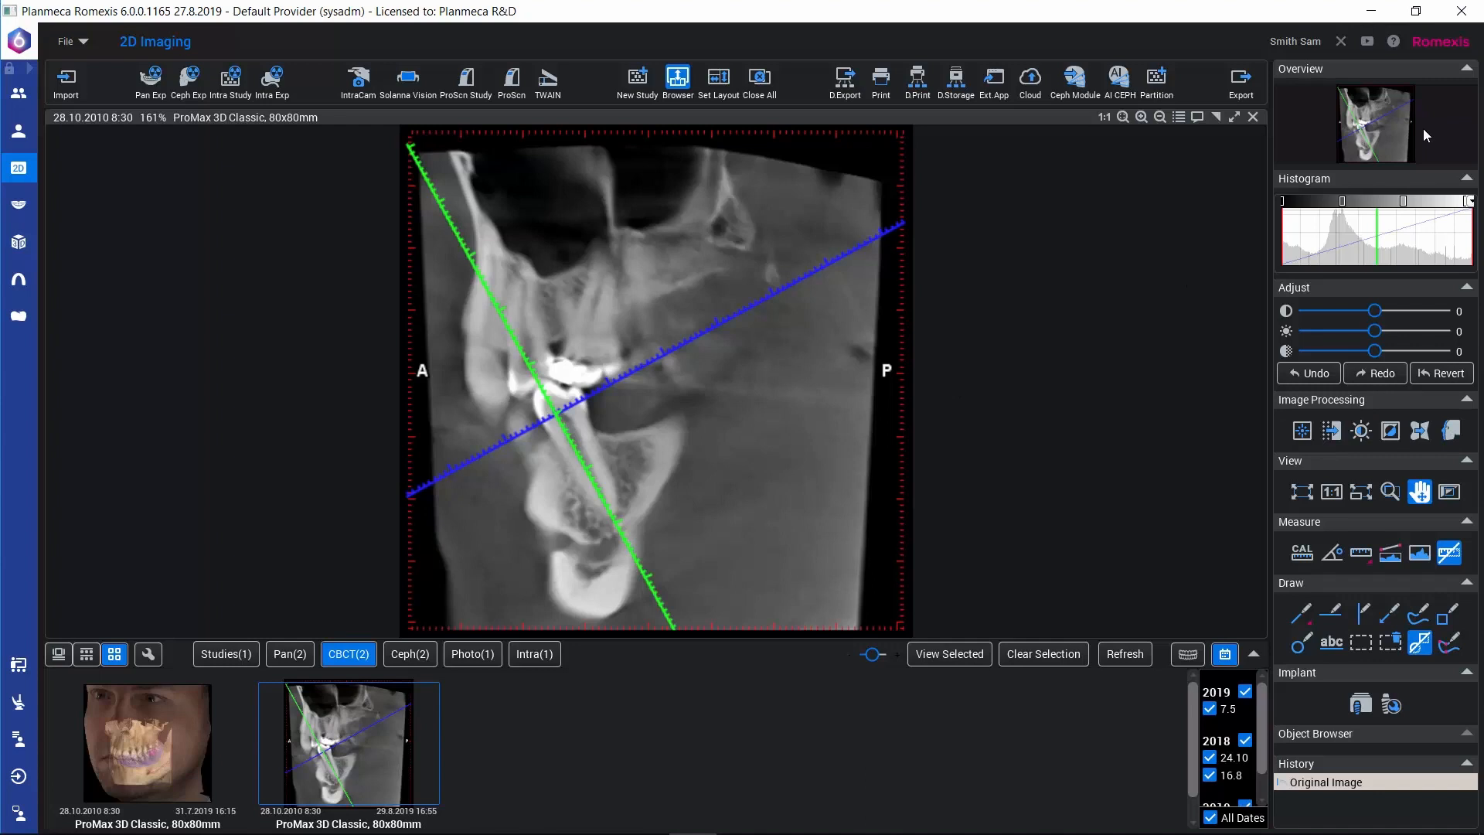
mouse_move(937, 415)
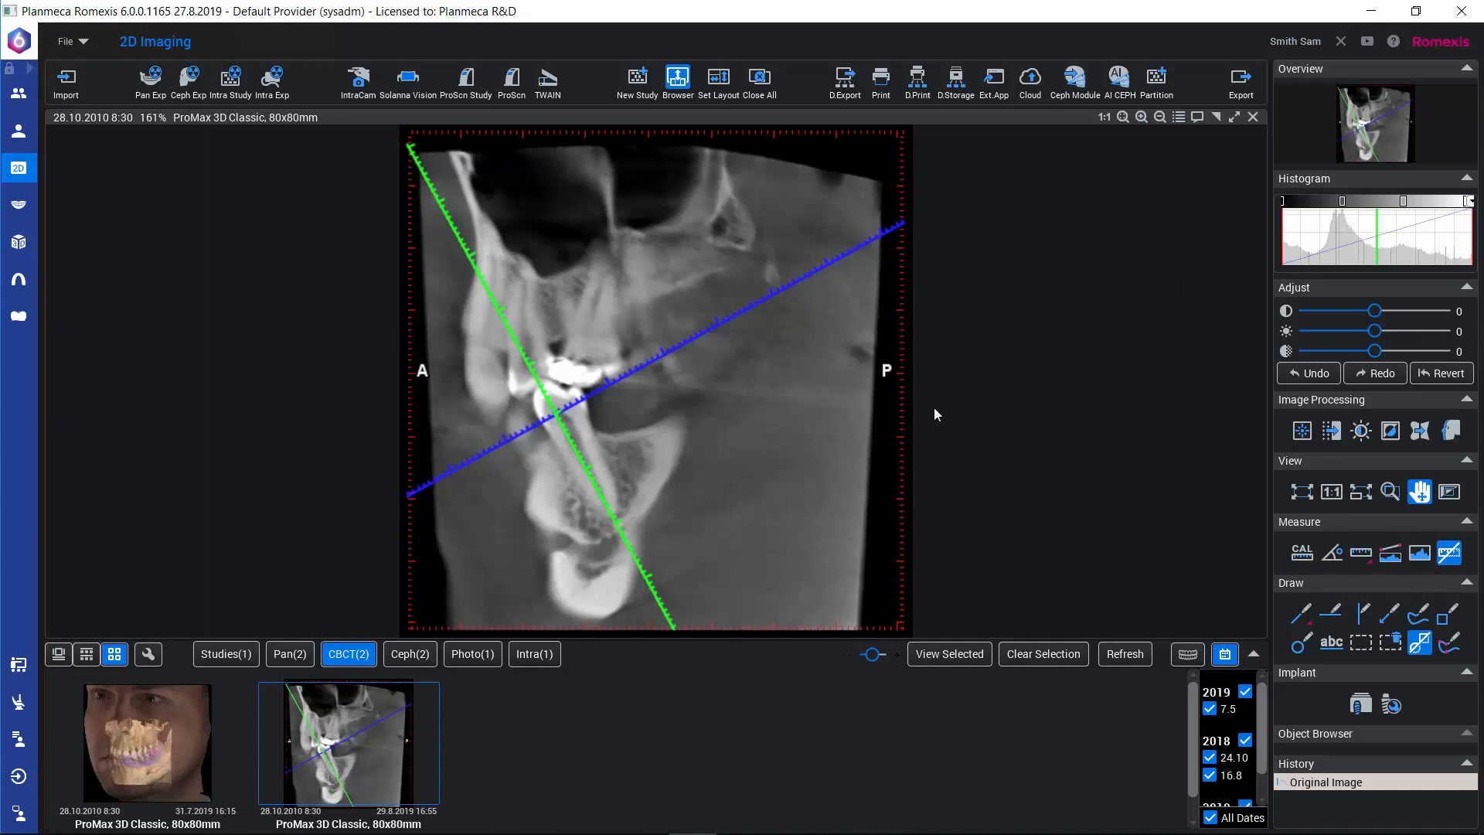
mouse_move(762, 439)
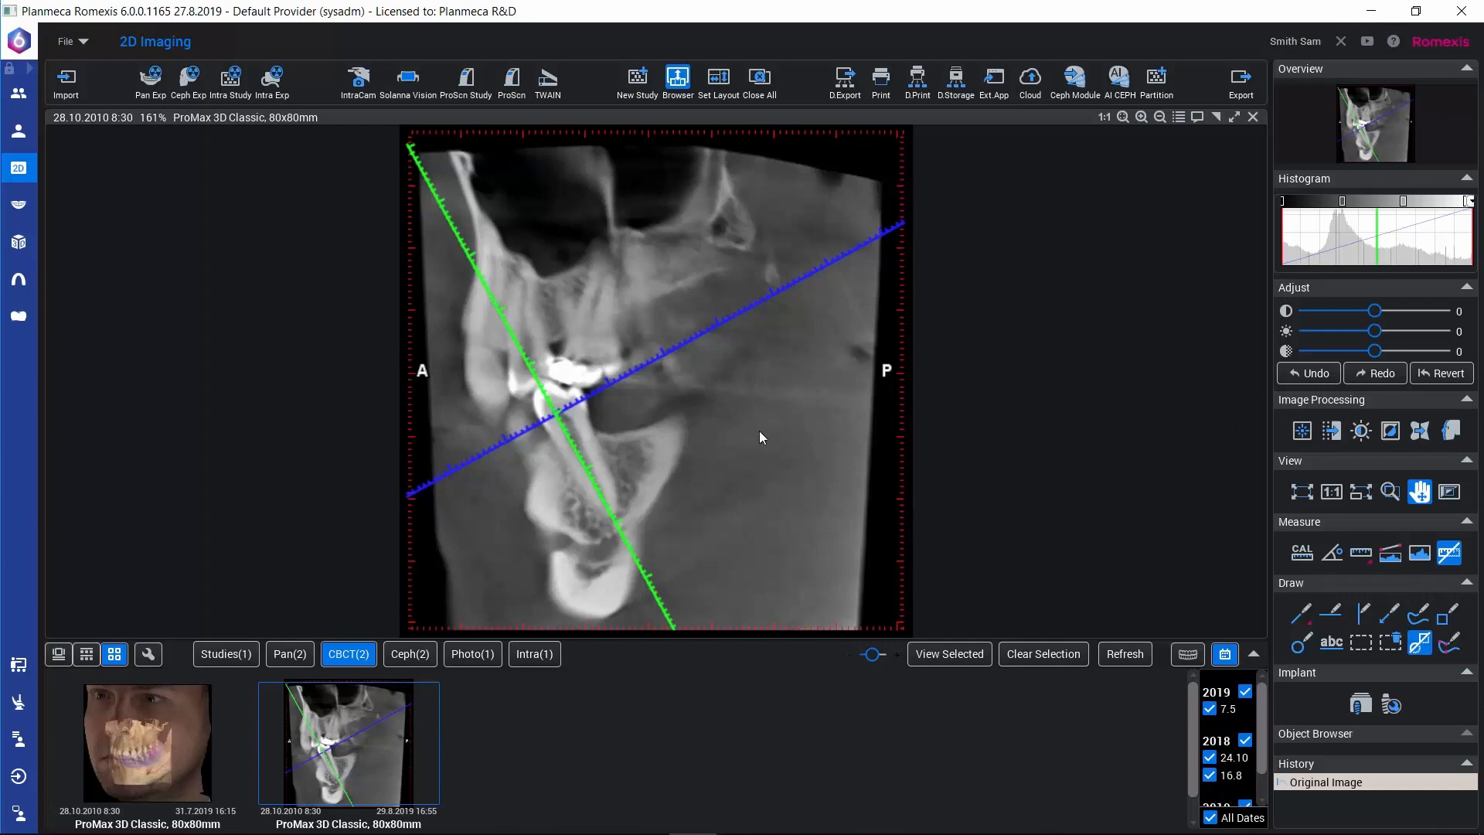
mouse_move(99, 289)
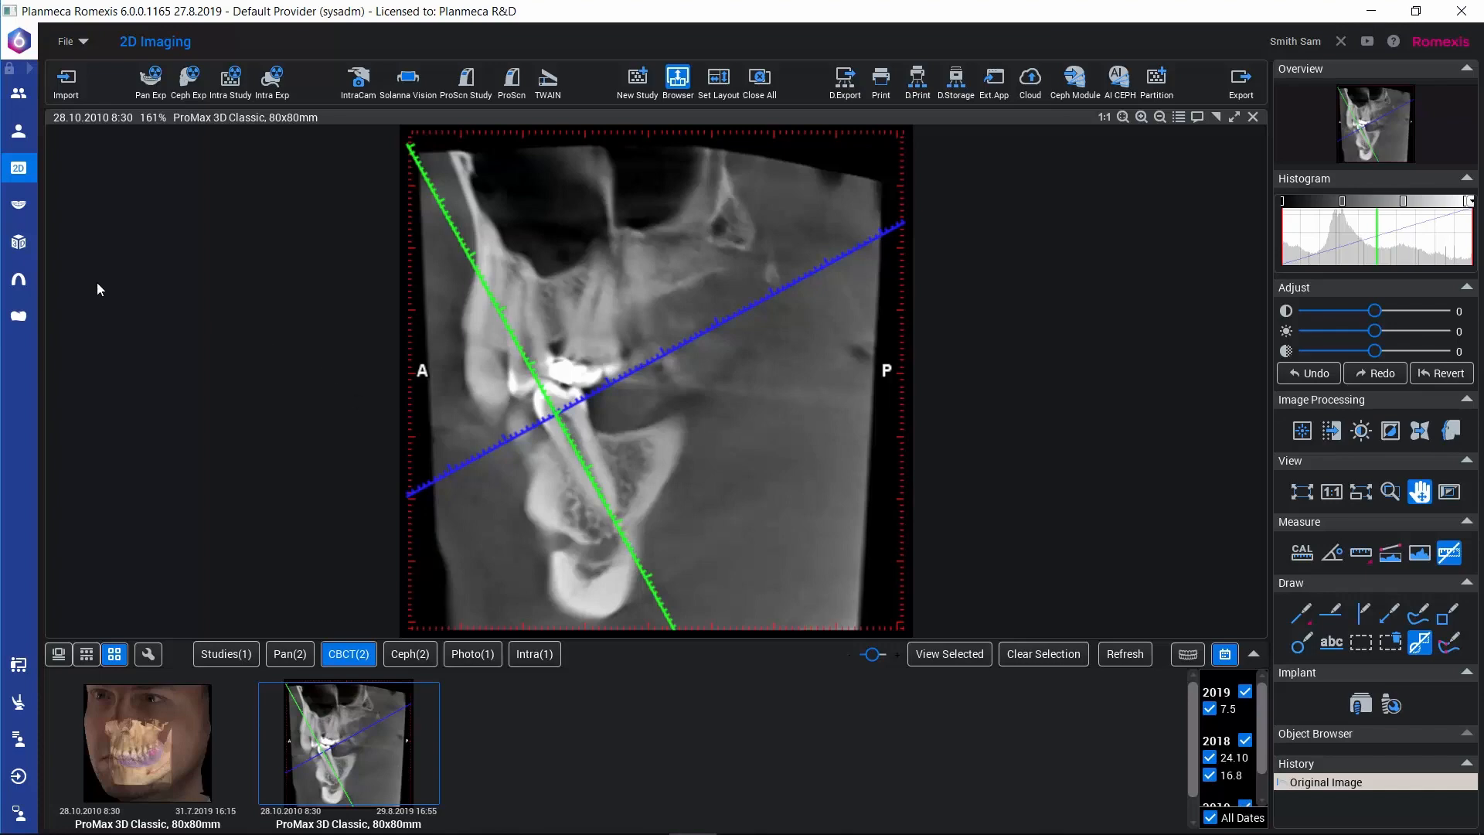
mouse_move(19, 244)
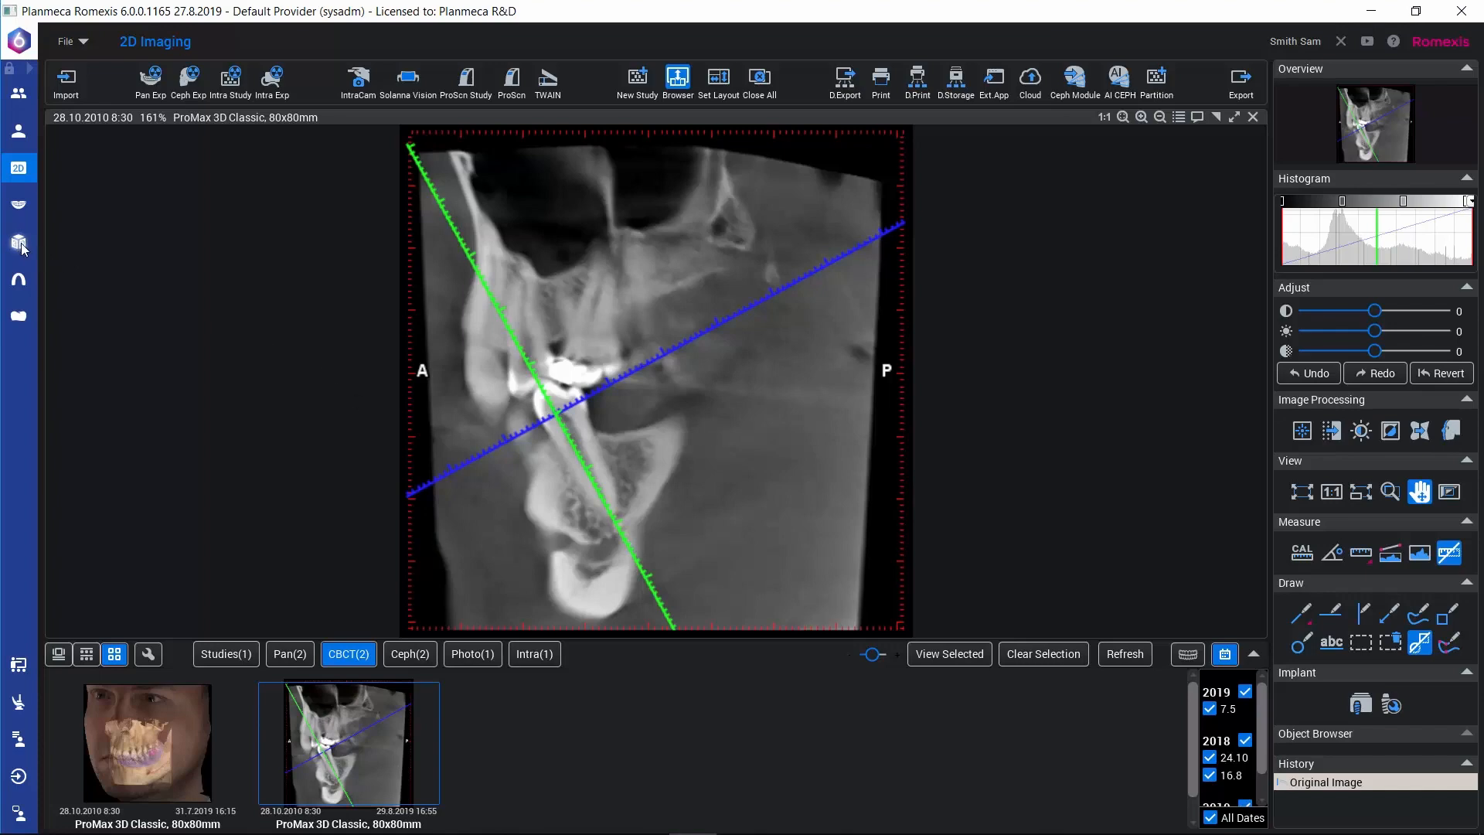
left_click(19, 241)
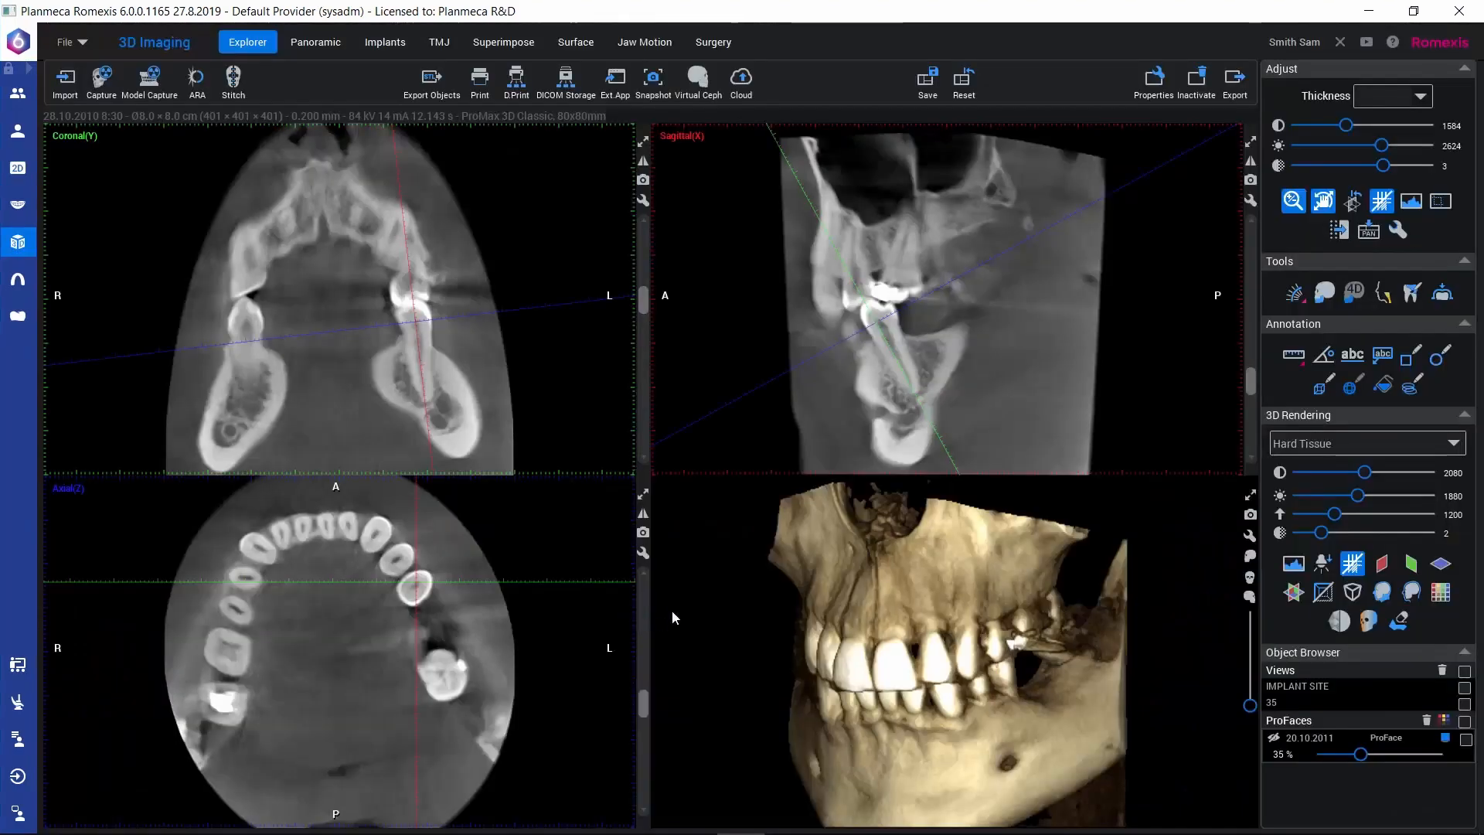
mouse_move(930, 165)
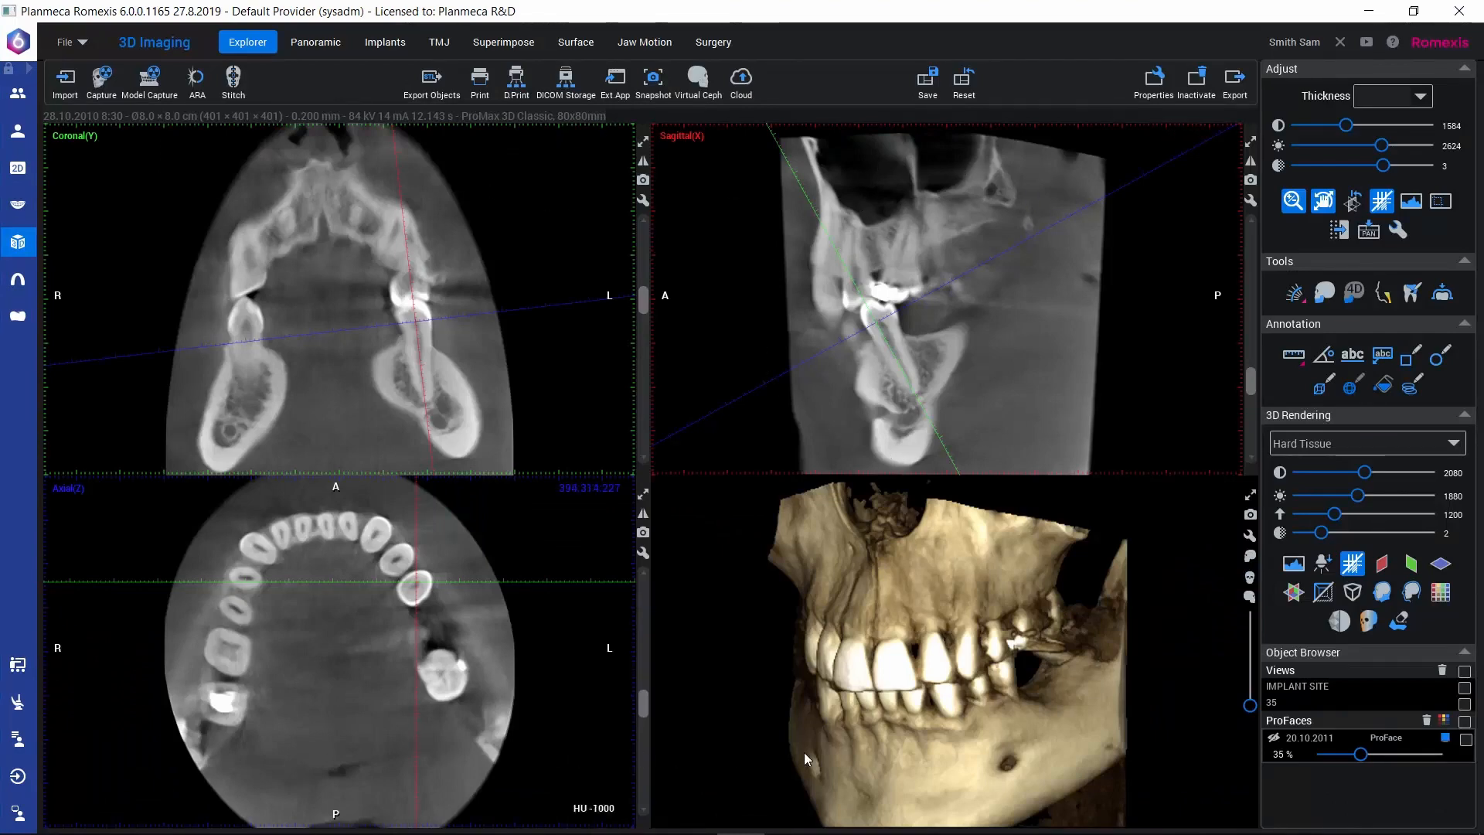
Bring up the Save 2D View dialog previewing the four slice panels
left_click(315, 708)
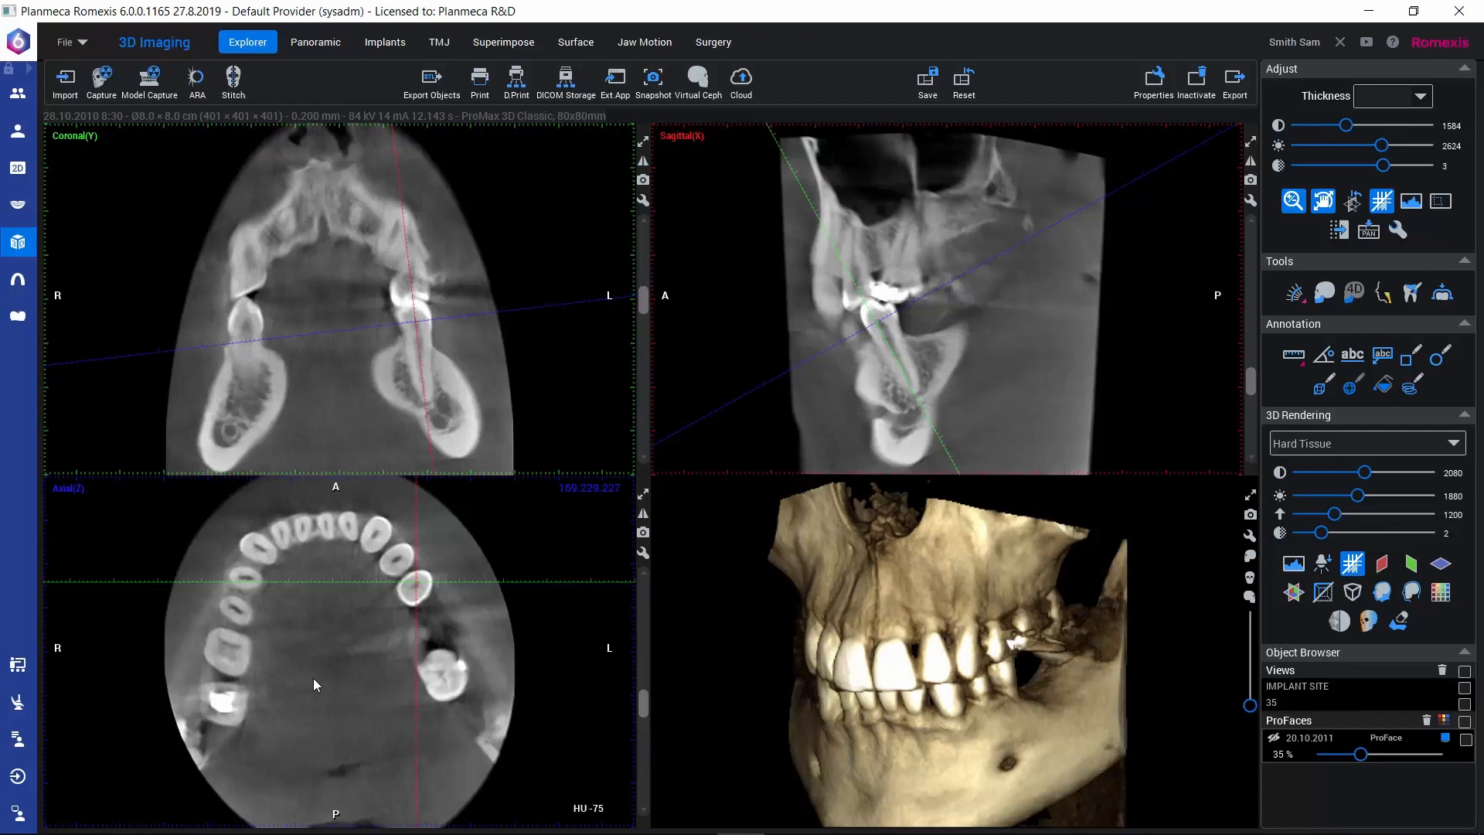
mouse_move(785, 395)
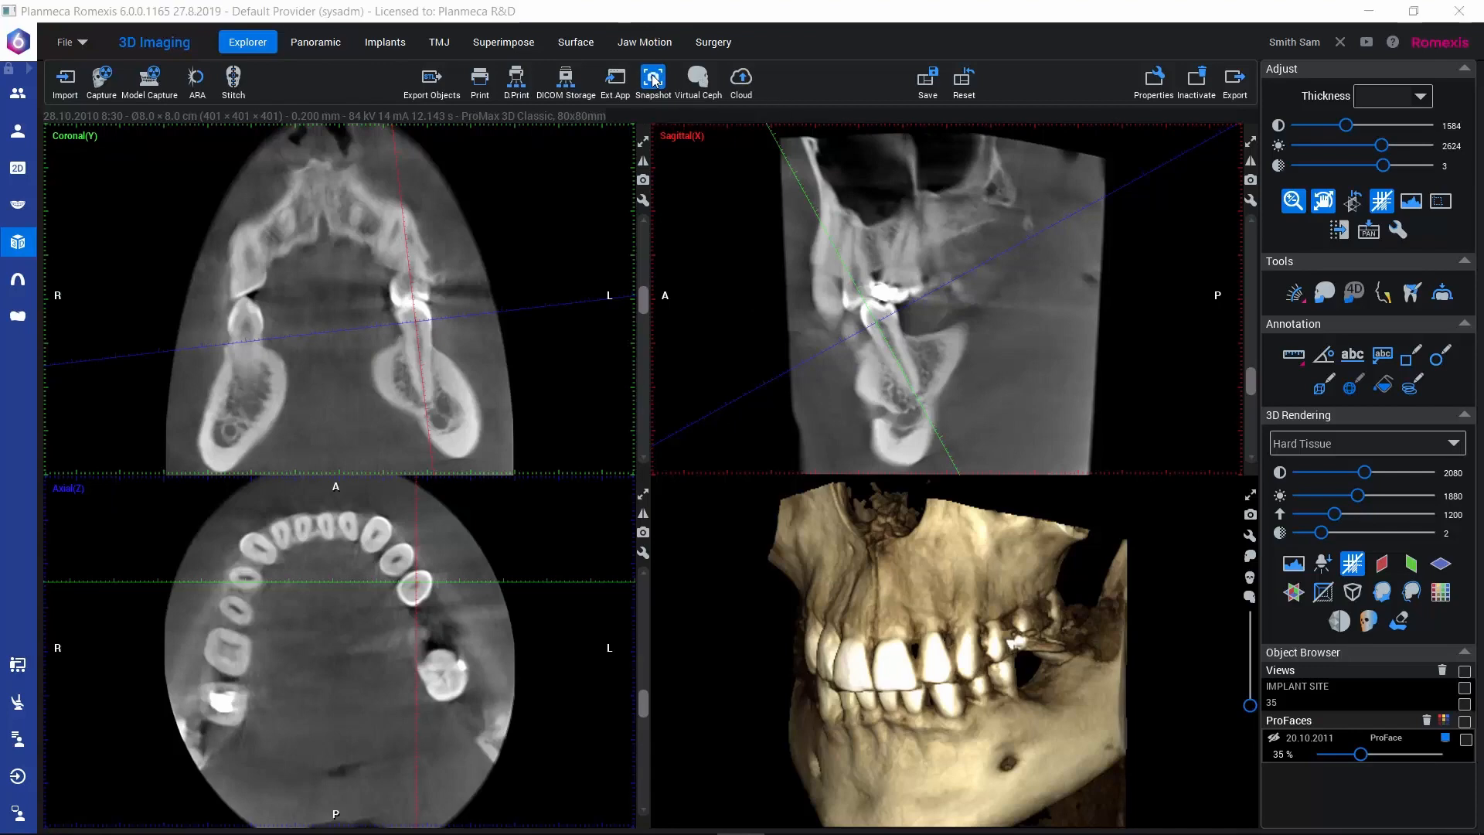
left_click(652, 78)
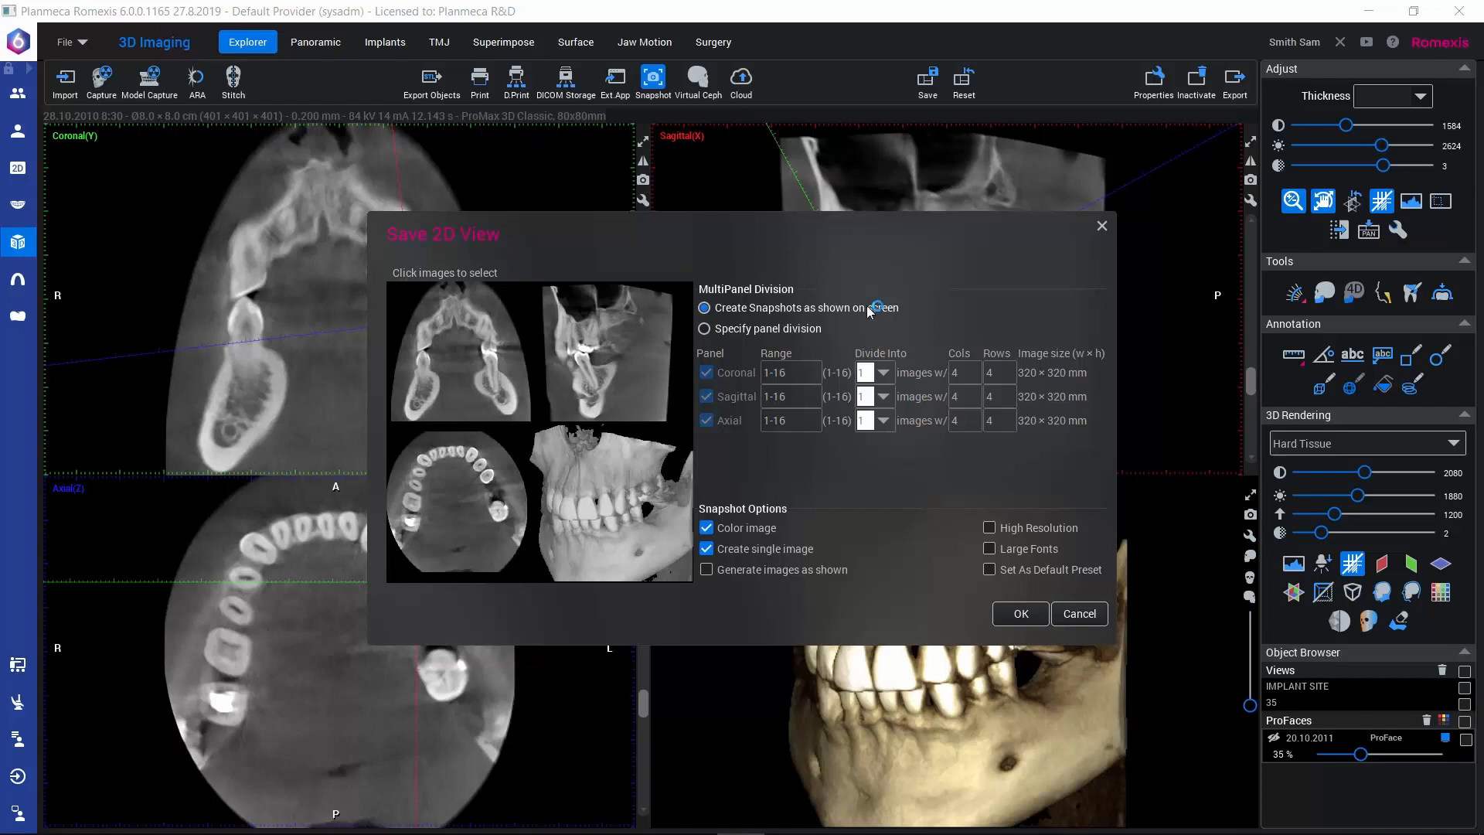
mouse_move(971, 335)
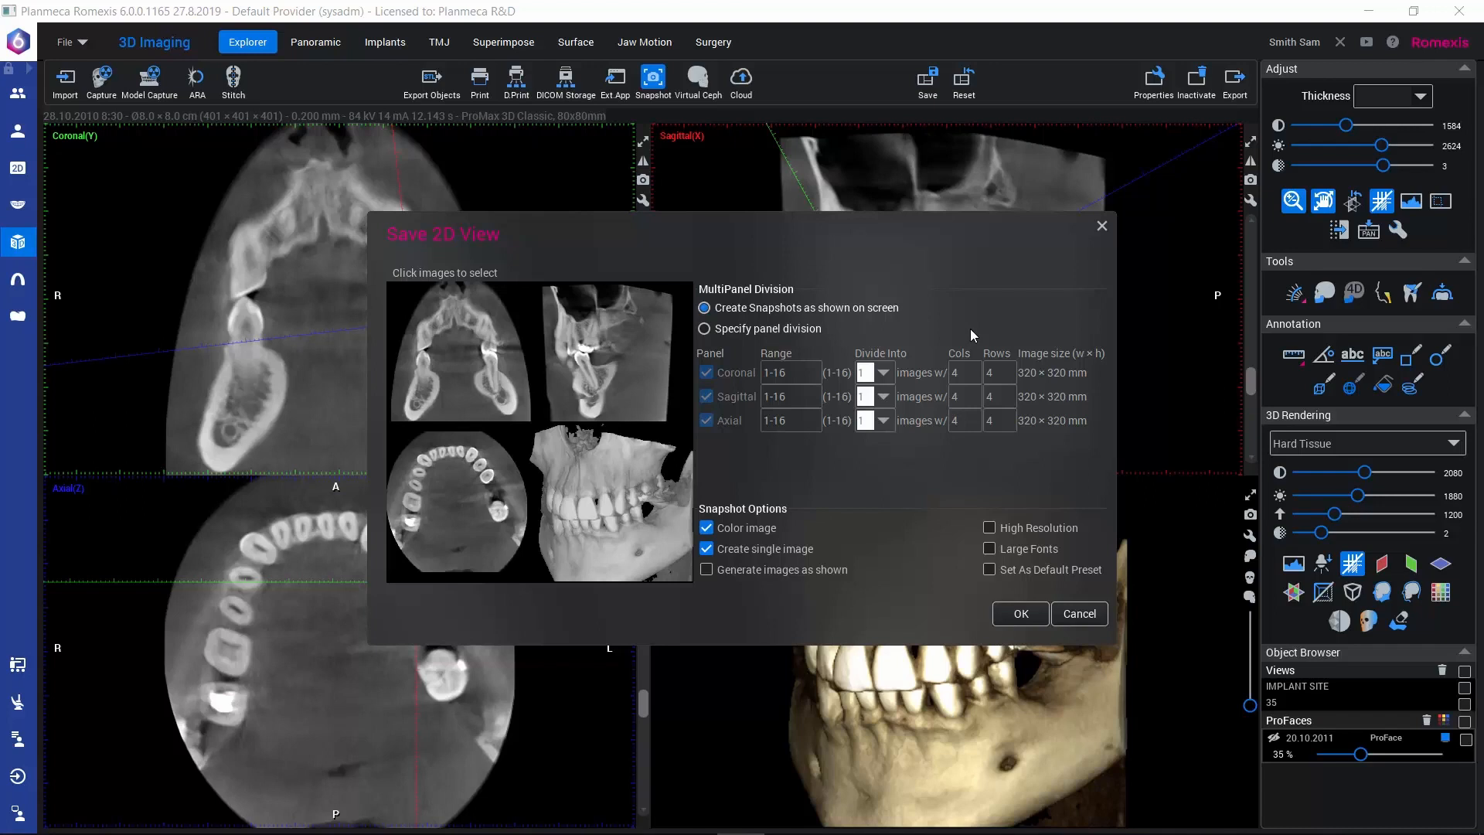
mouse_move(705, 307)
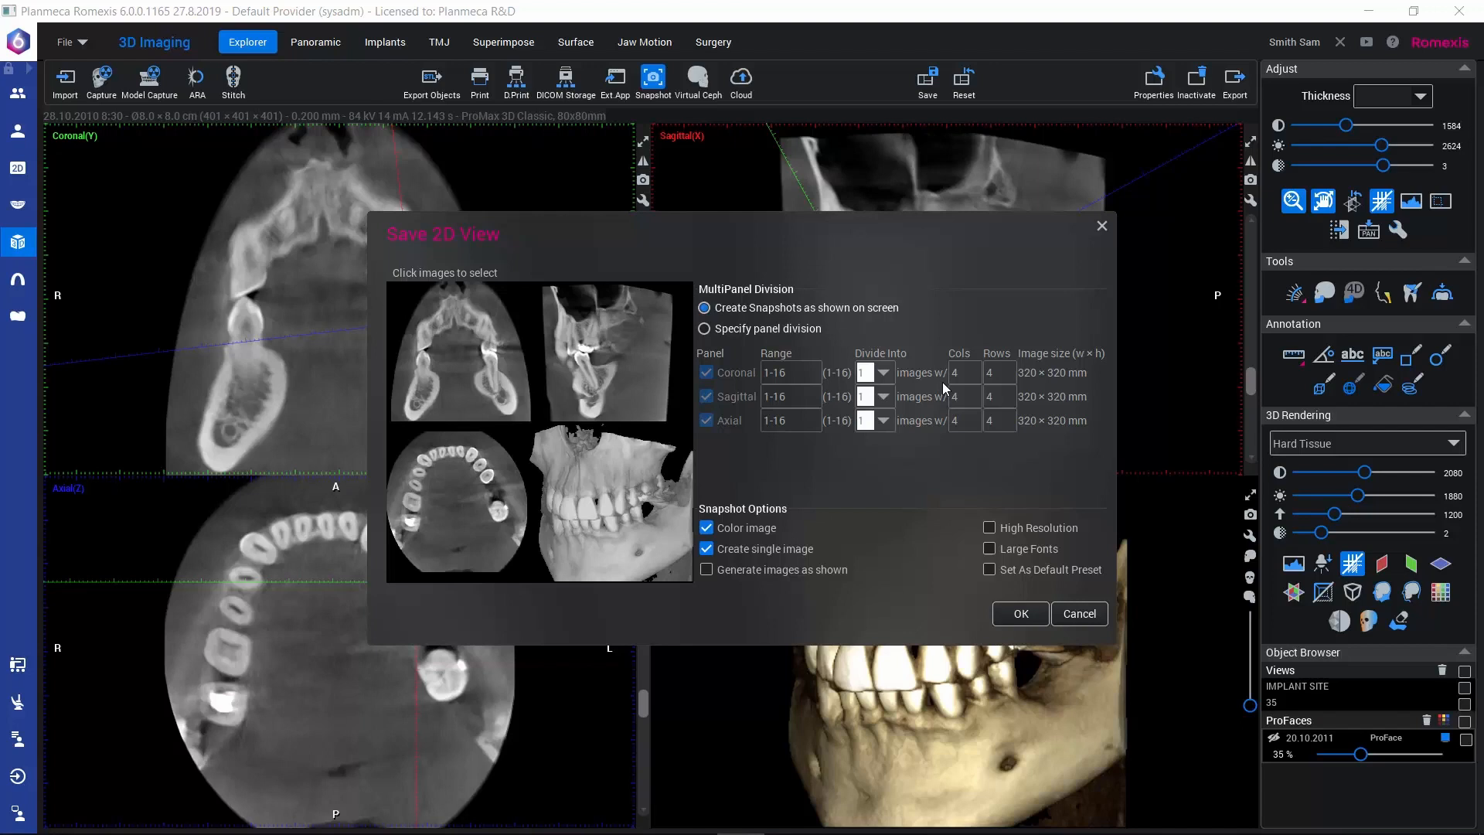
mouse_move(710, 253)
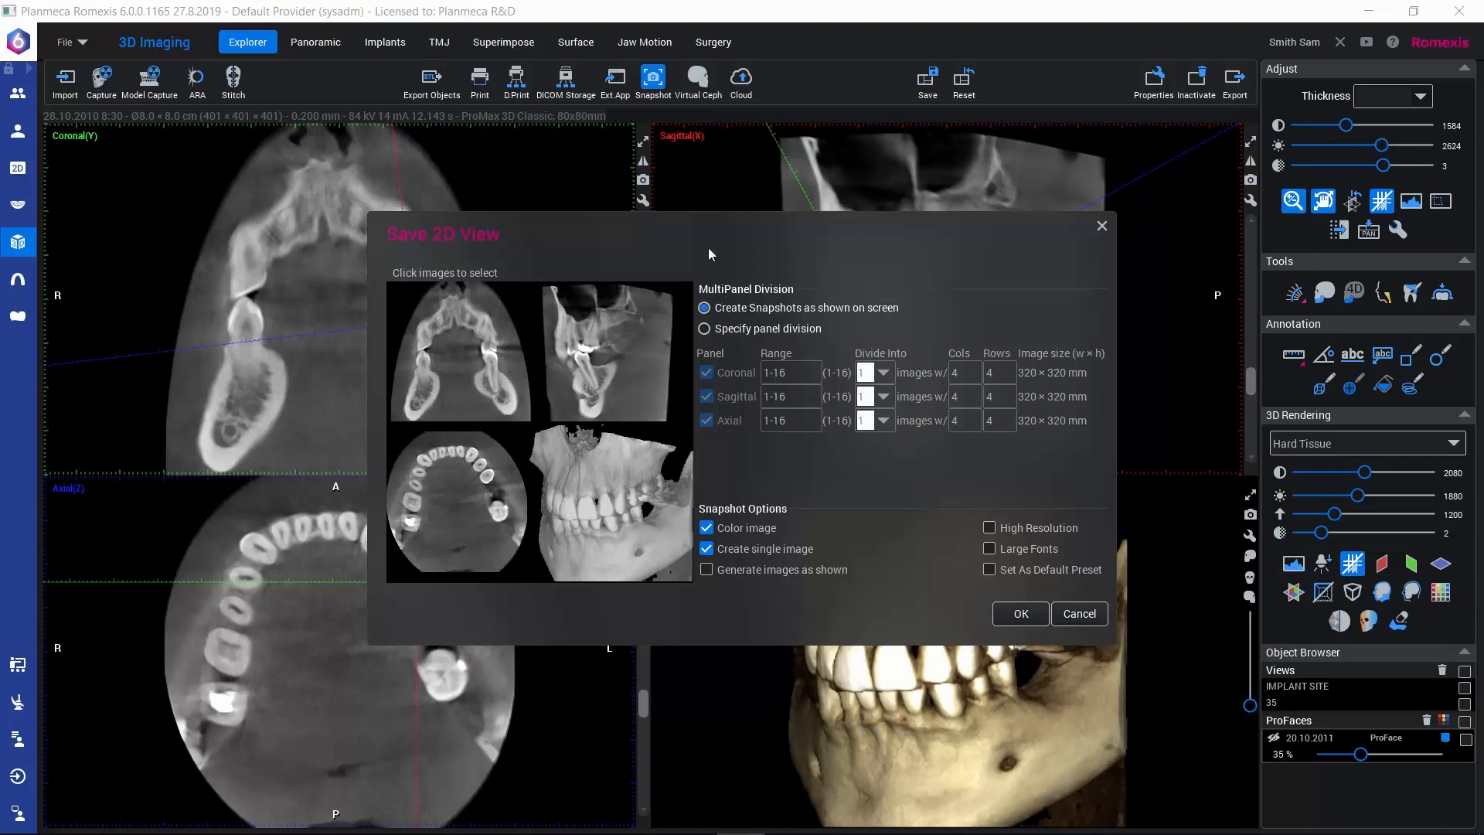
mouse_move(830, 411)
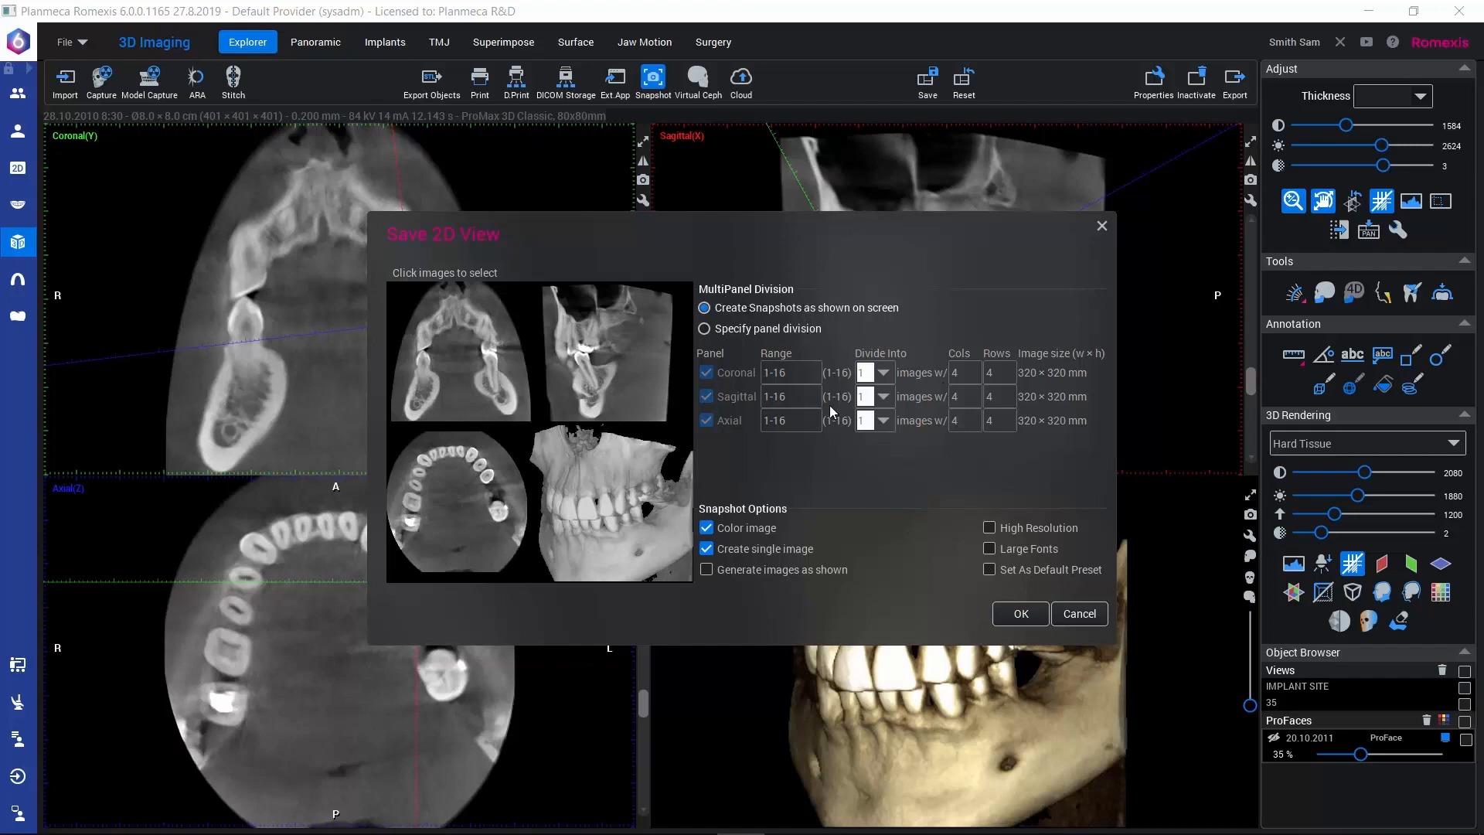
mouse_move(409, 367)
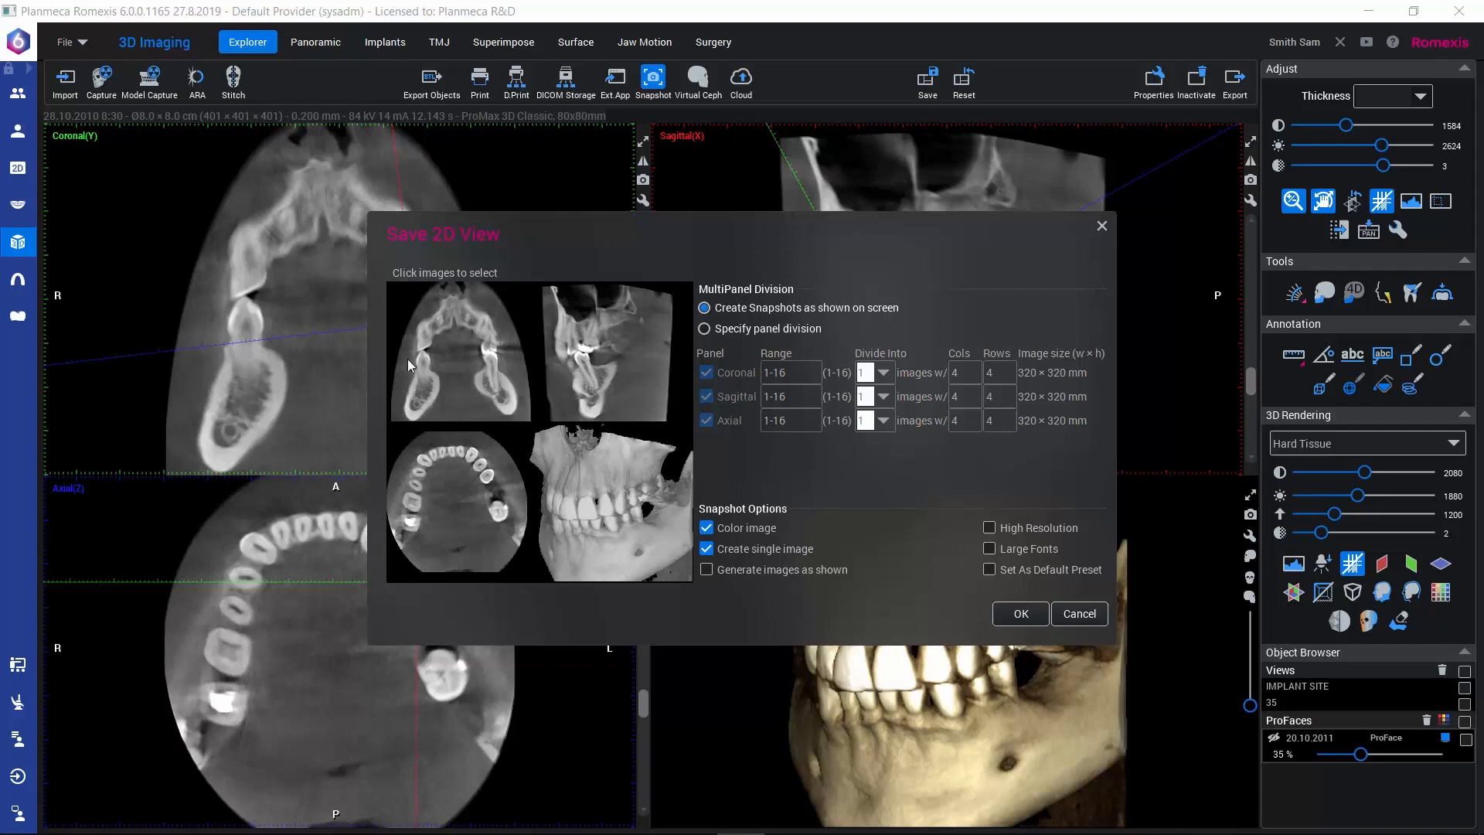
mouse_move(466, 594)
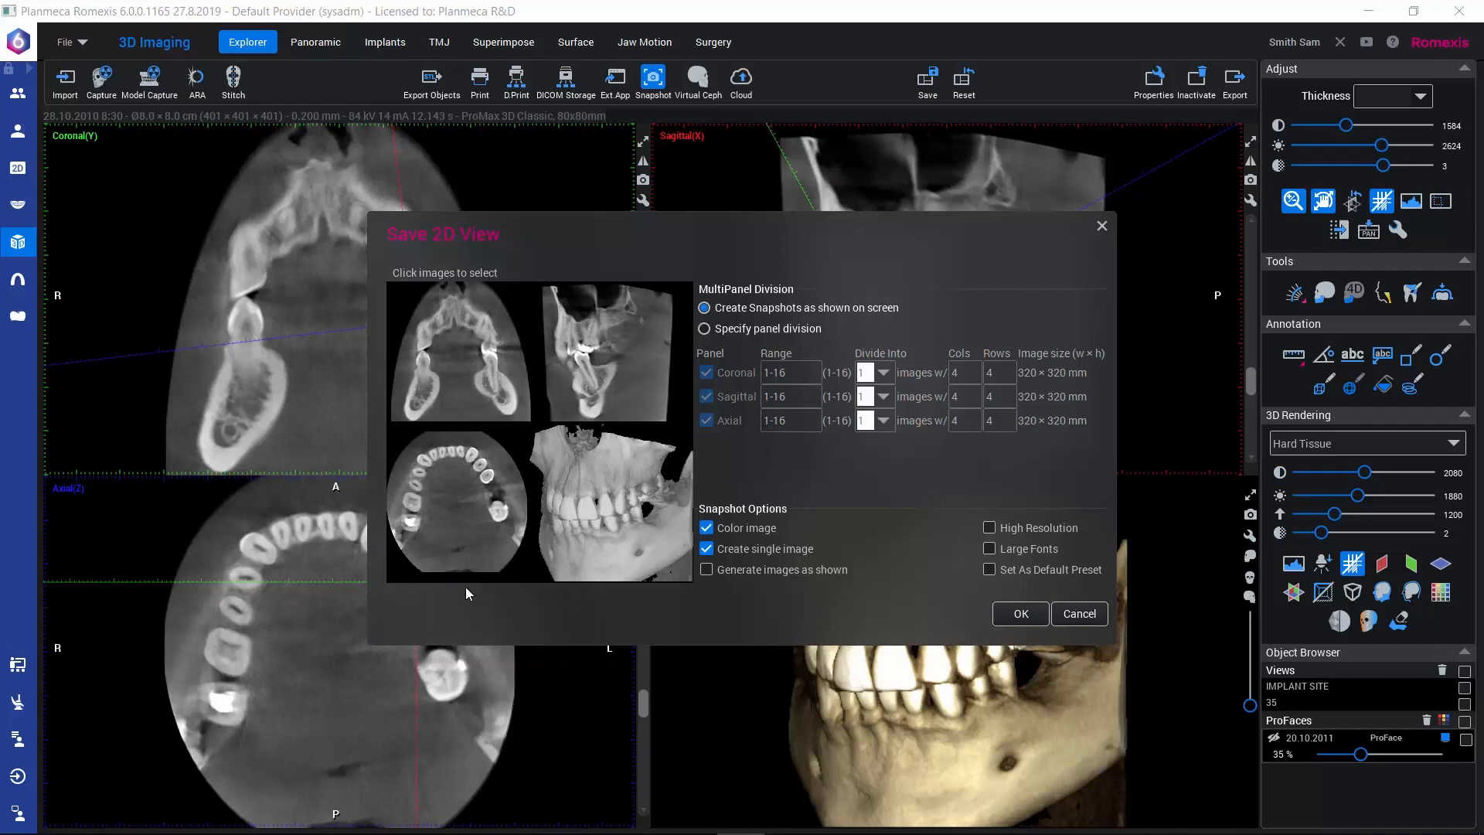
mouse_move(862, 564)
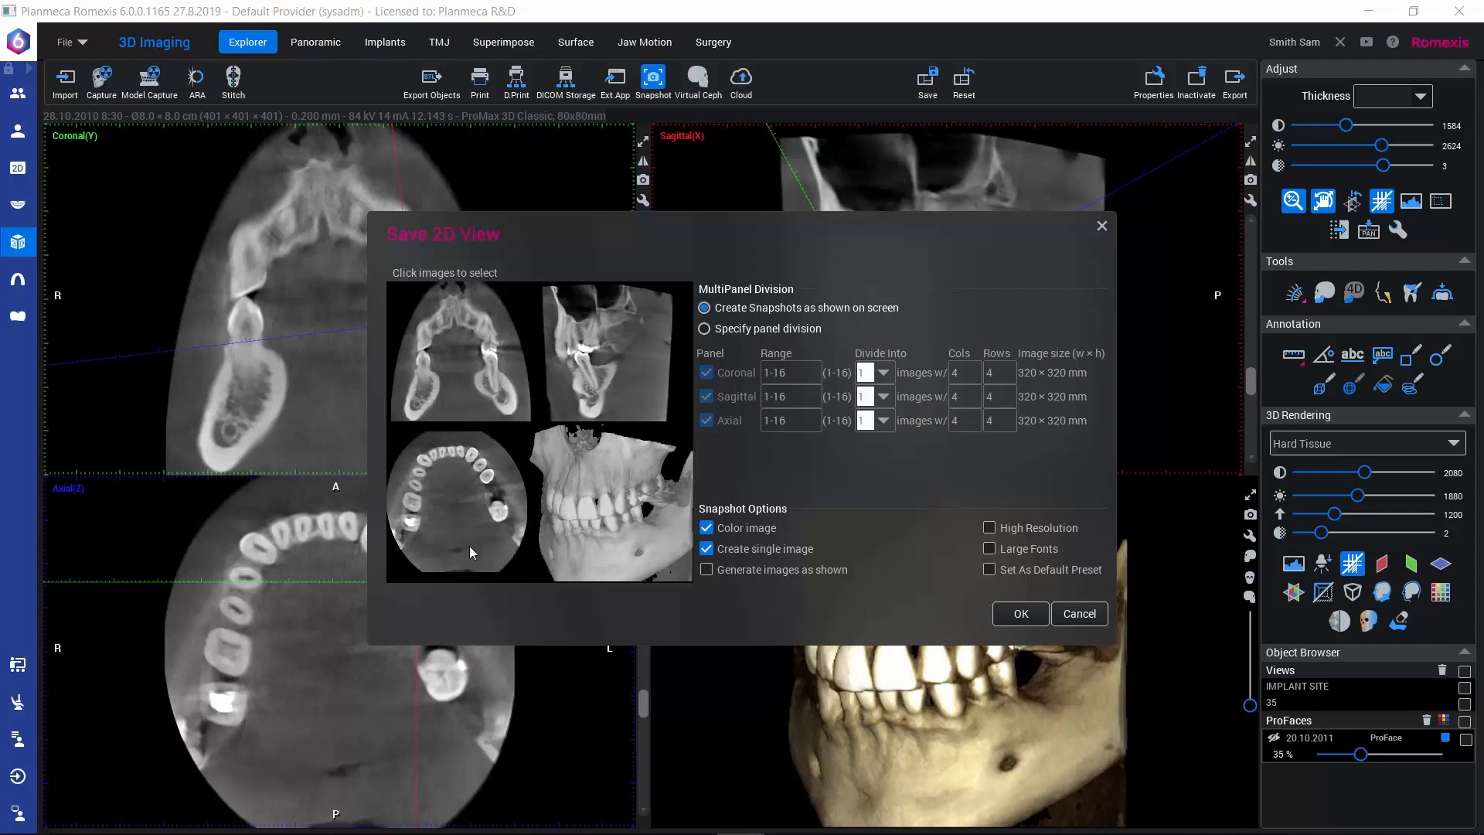
mouse_move(590, 554)
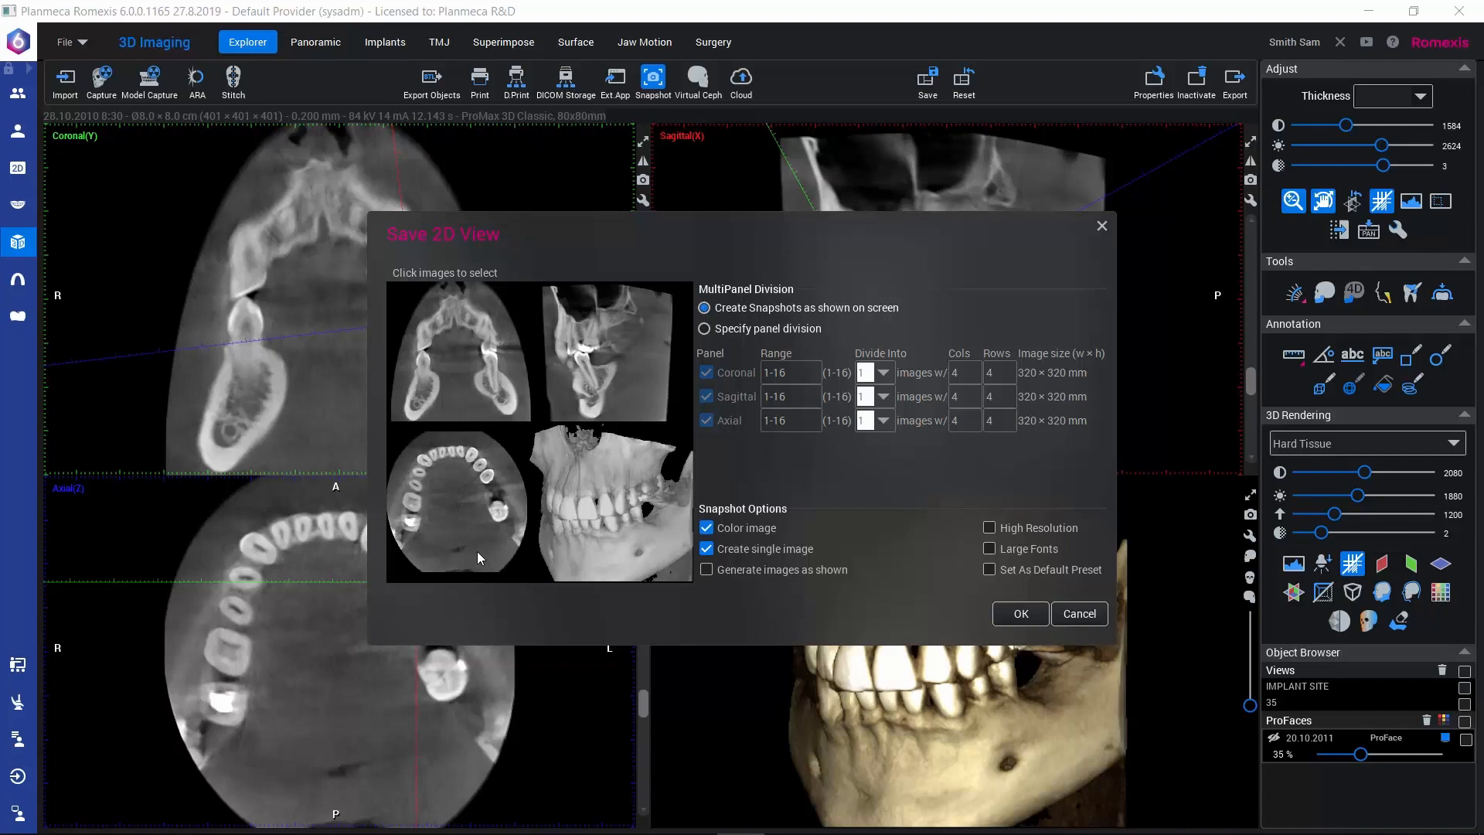
mouse_move(595, 493)
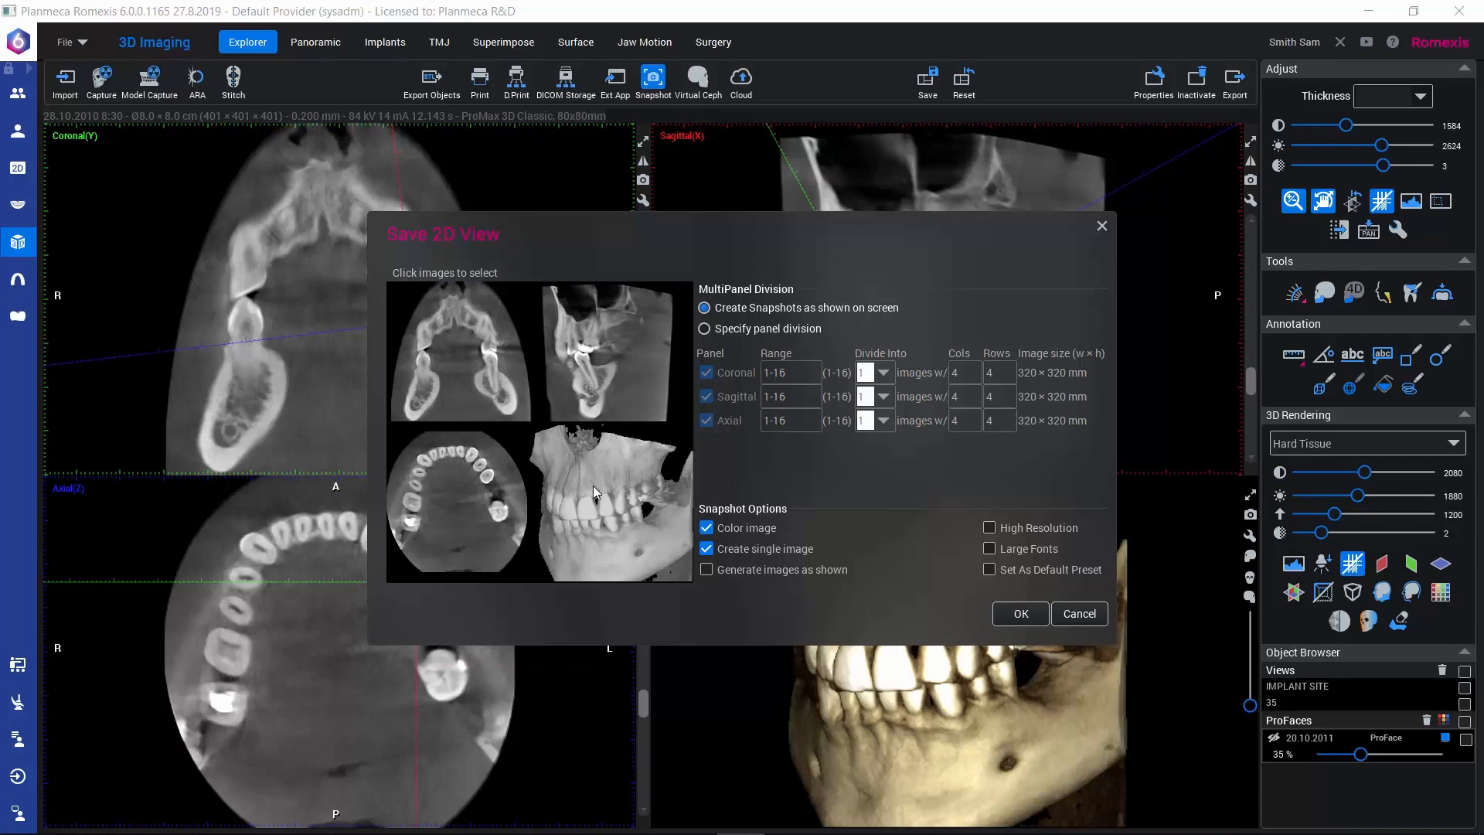
Leave the 3D rendering and axial slice out of the snapshot preview
left_click(598, 505)
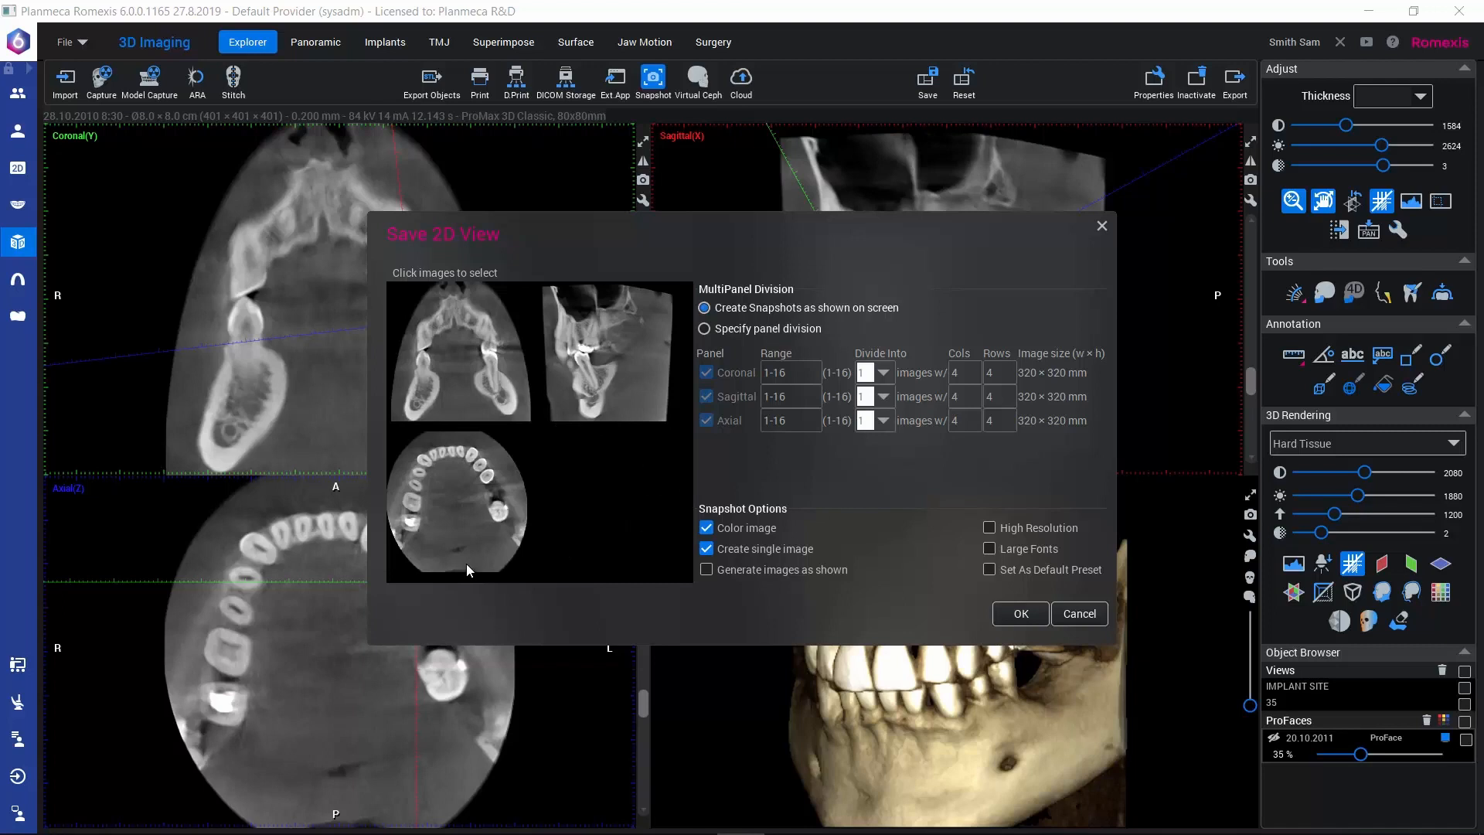
left_click(458, 505)
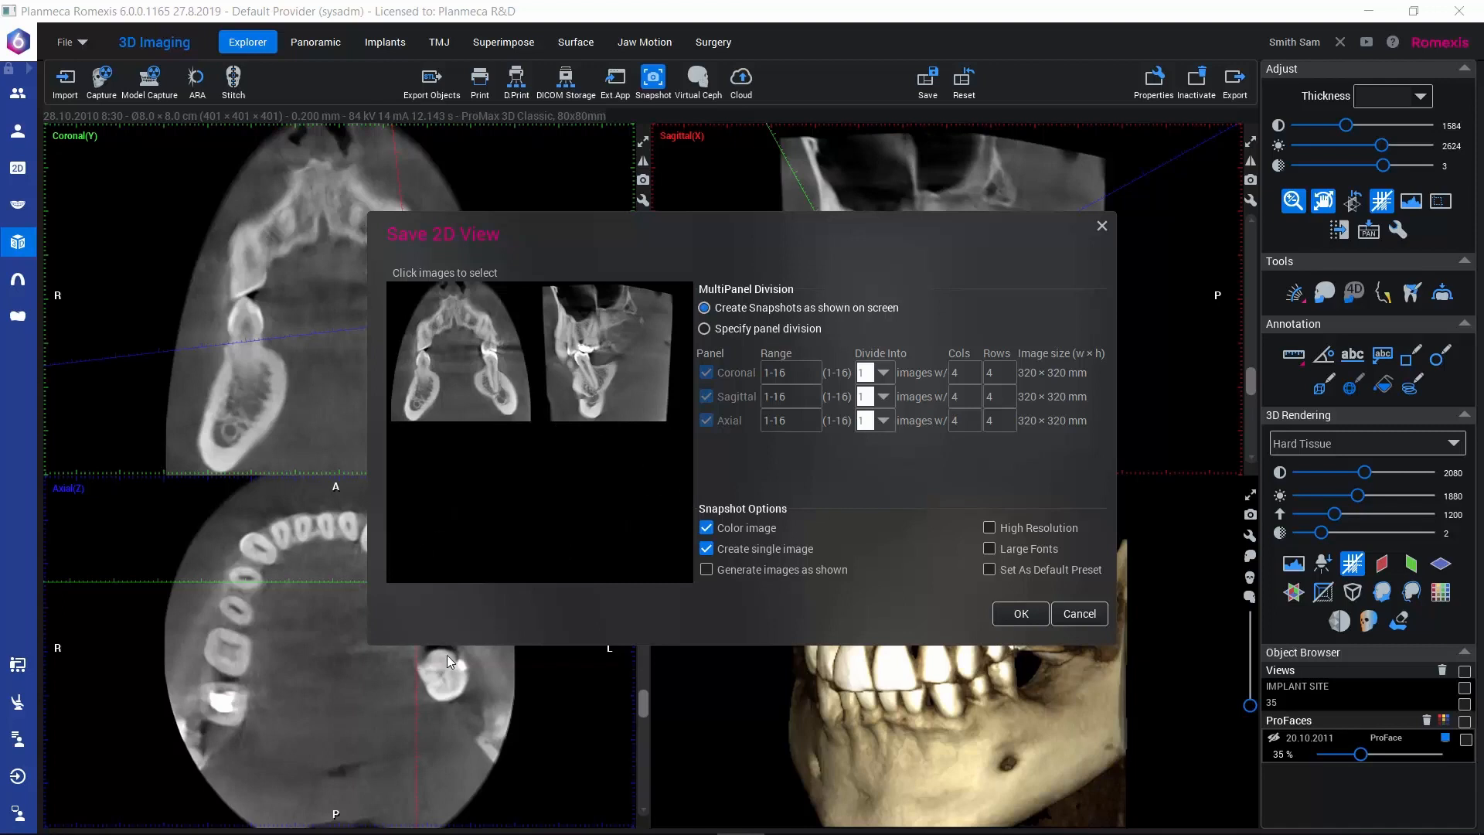
mouse_move(640, 382)
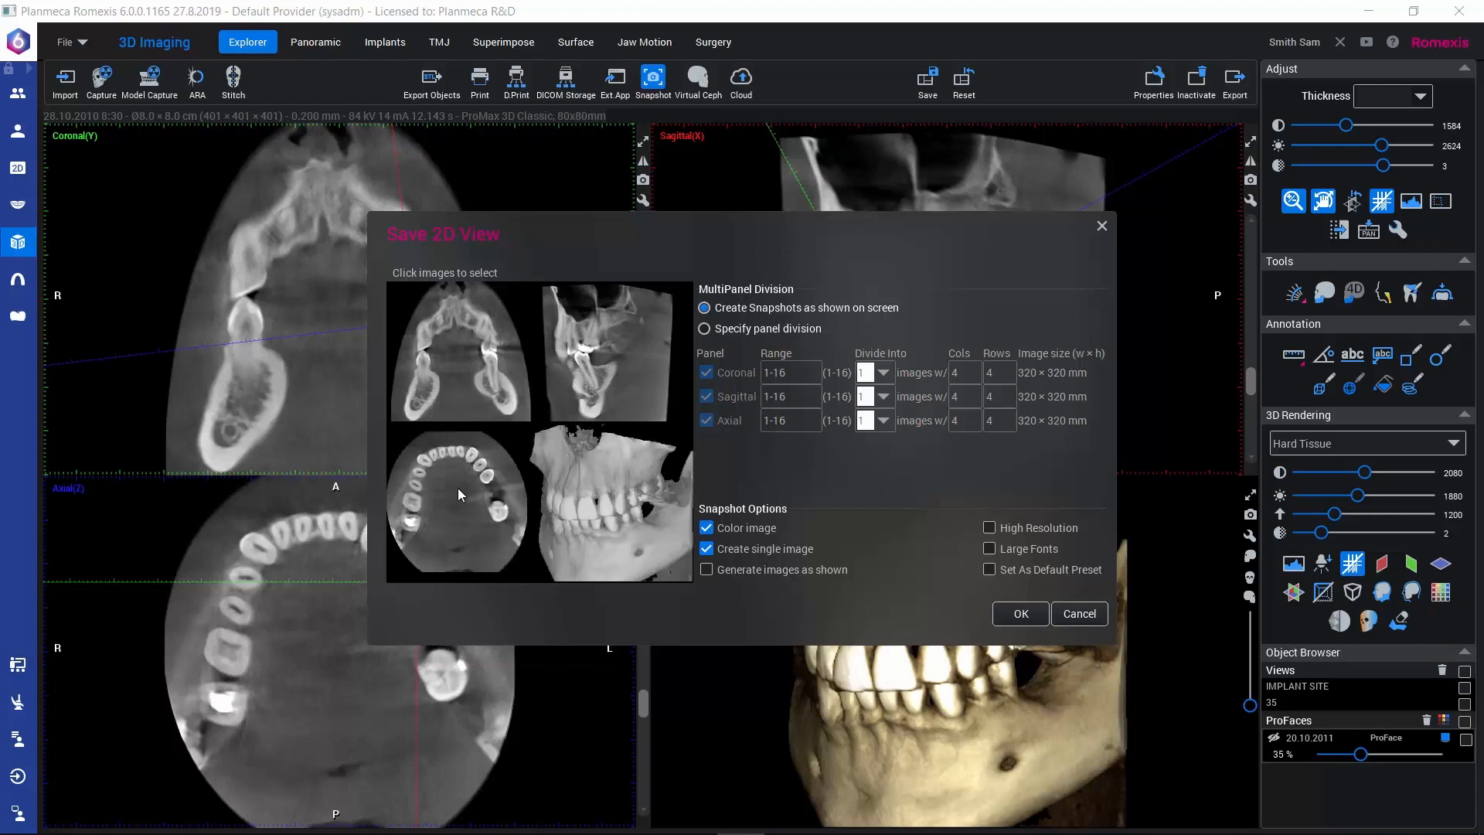
mouse_move(730, 540)
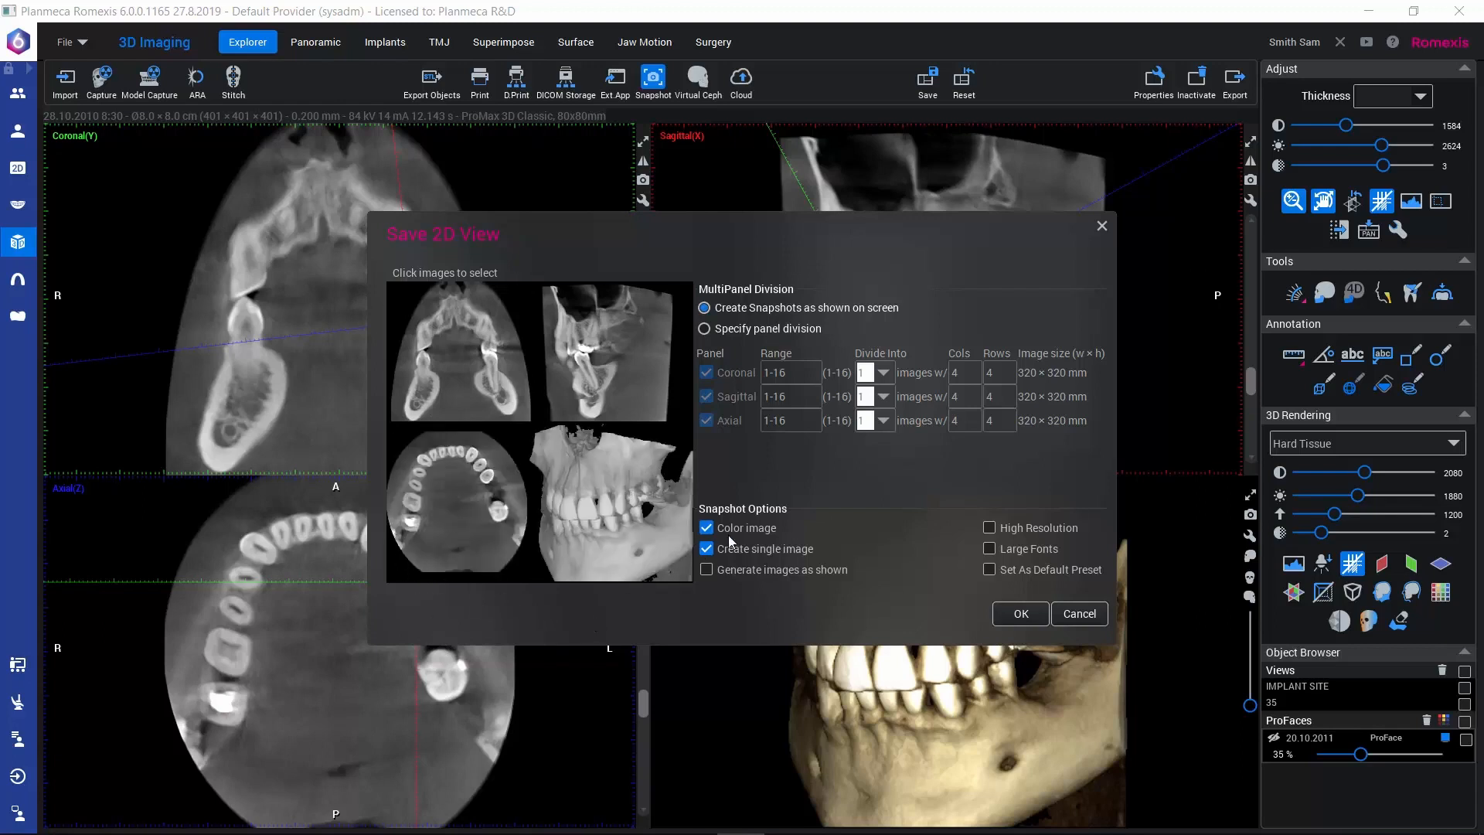
mouse_move(754, 550)
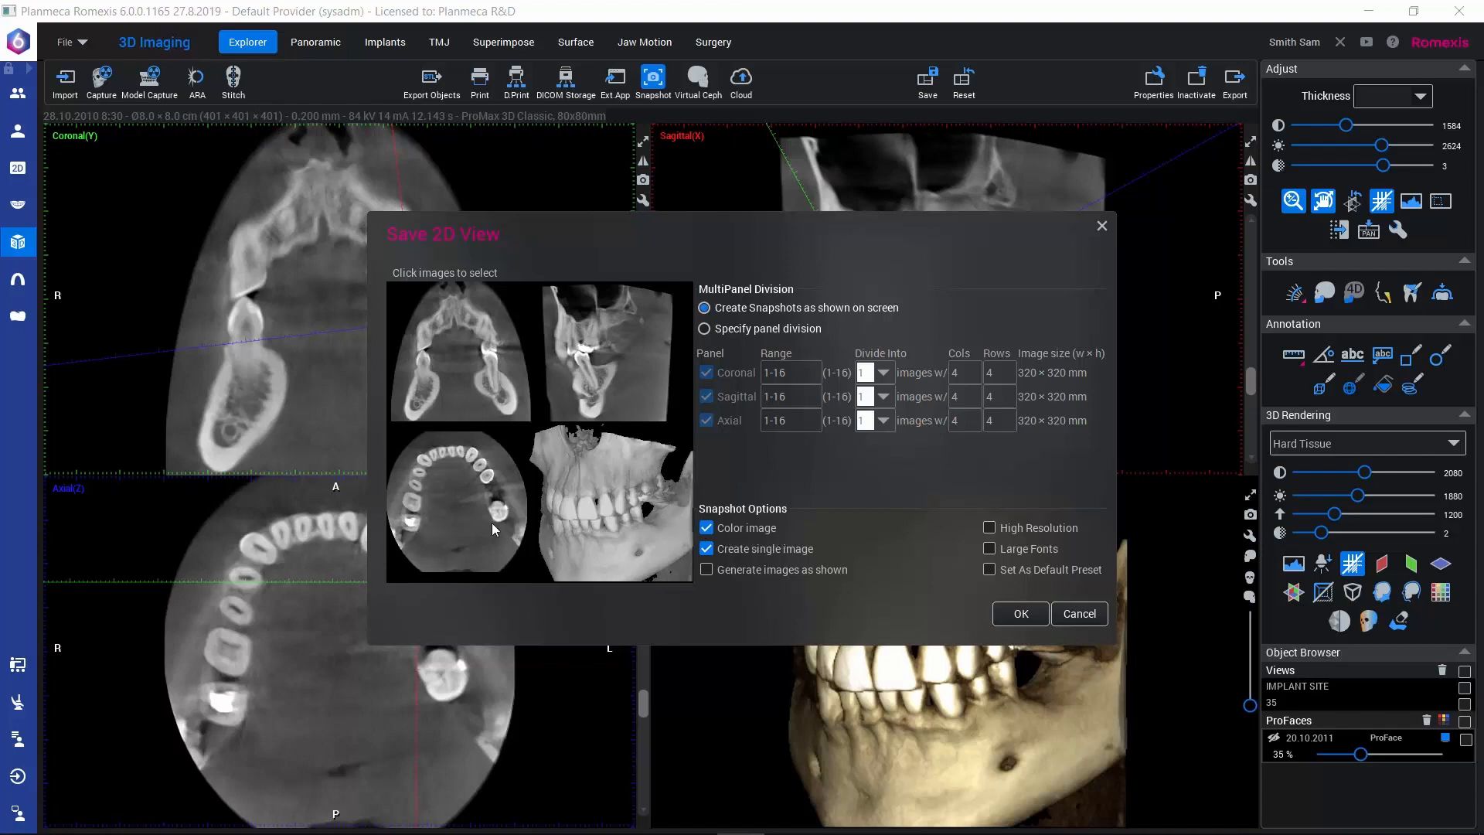
mouse_move(511, 532)
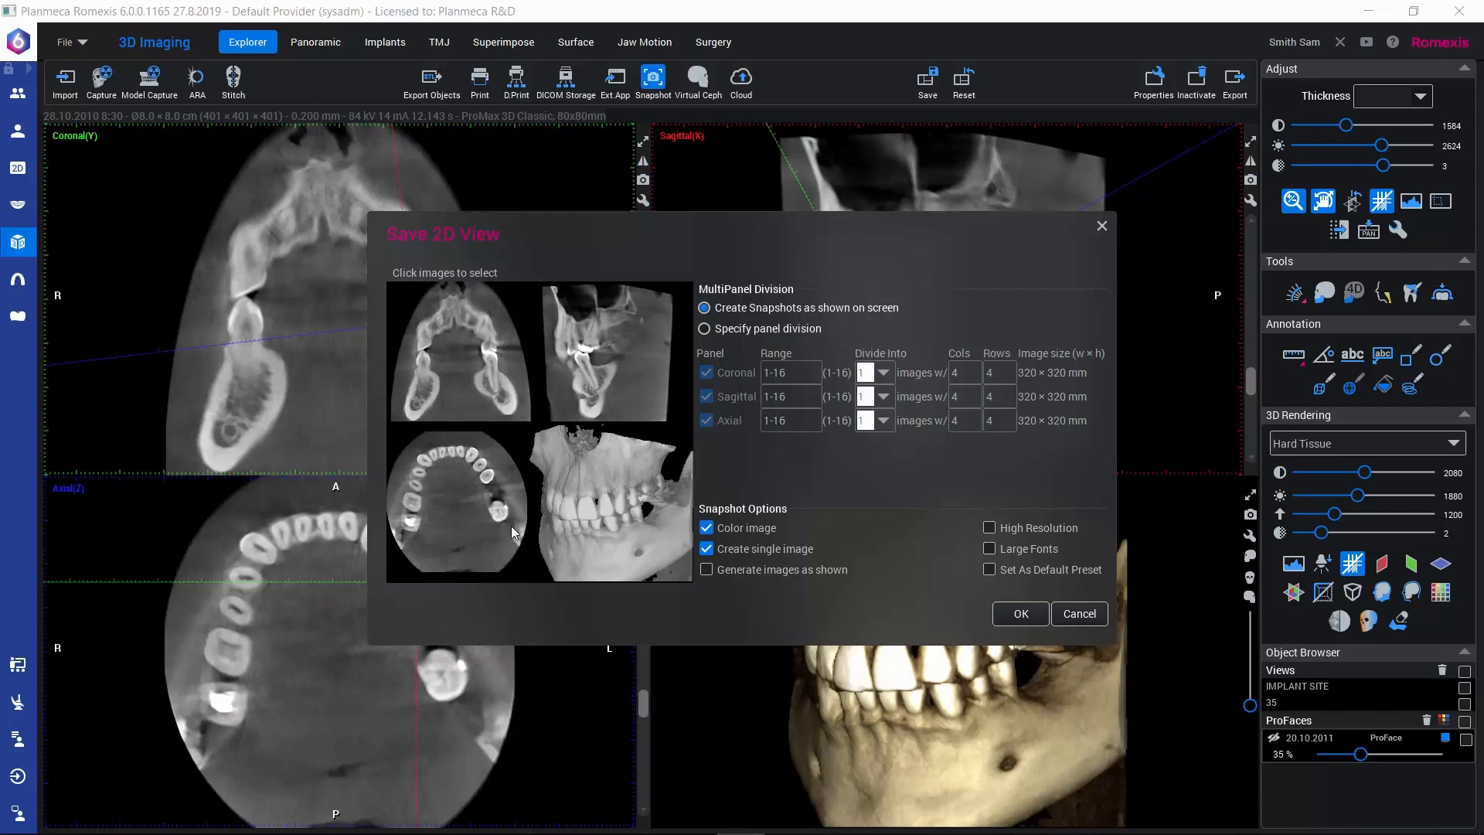
Turn off Color image so the single-image snapshot is grayscale
left_click(705, 529)
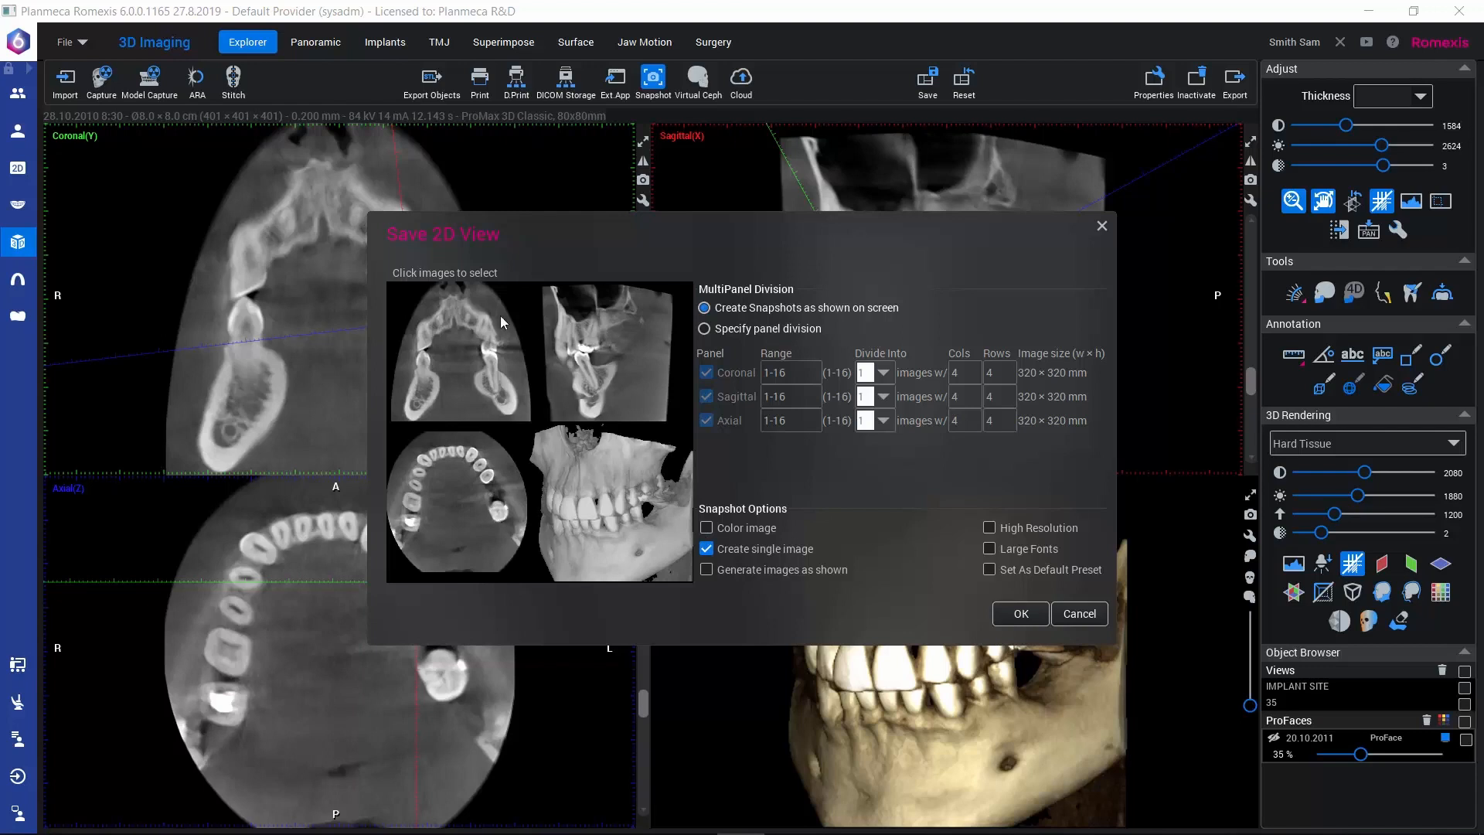
mouse_move(600, 359)
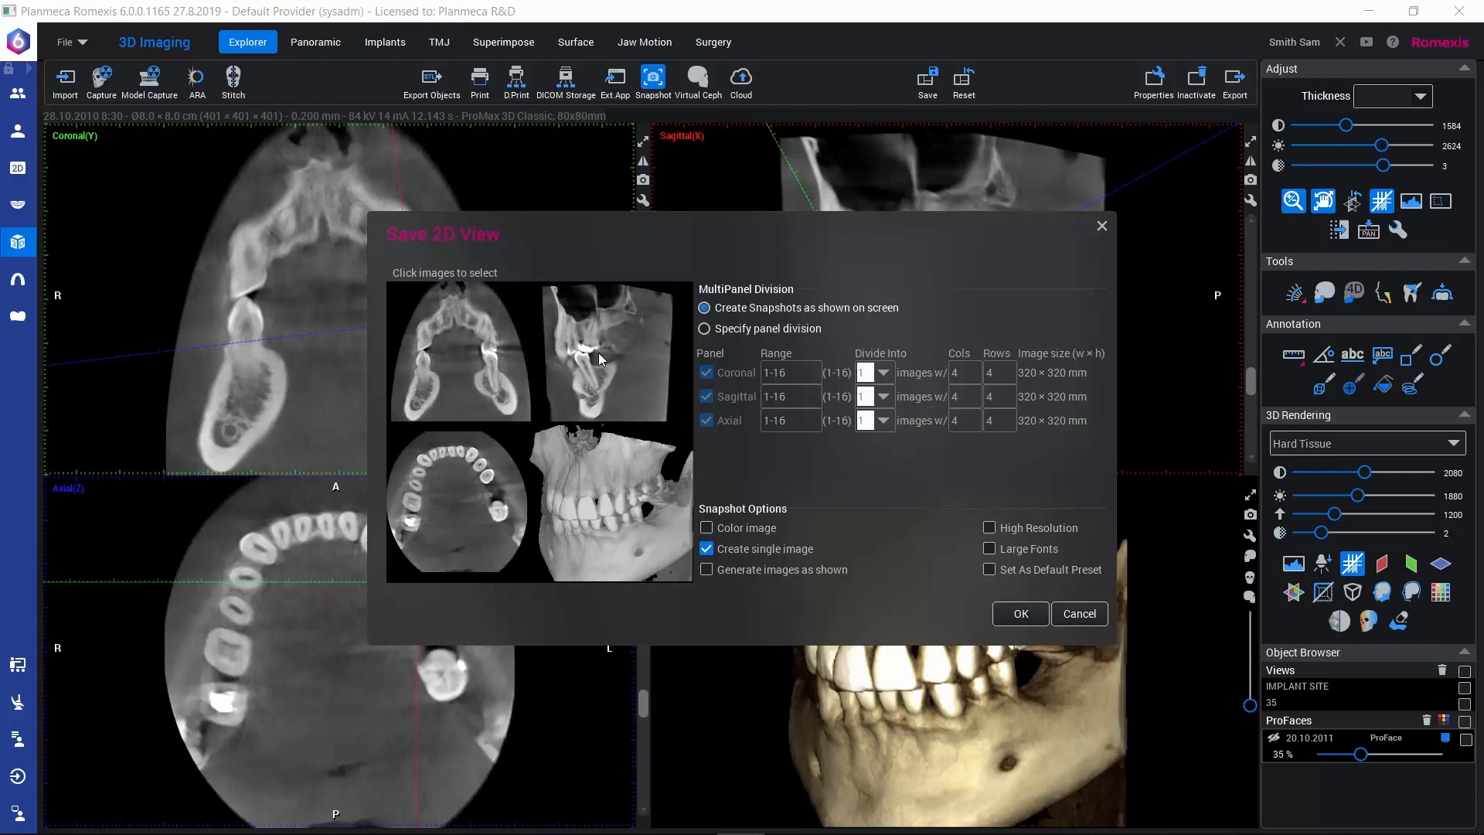
mouse_move(511, 385)
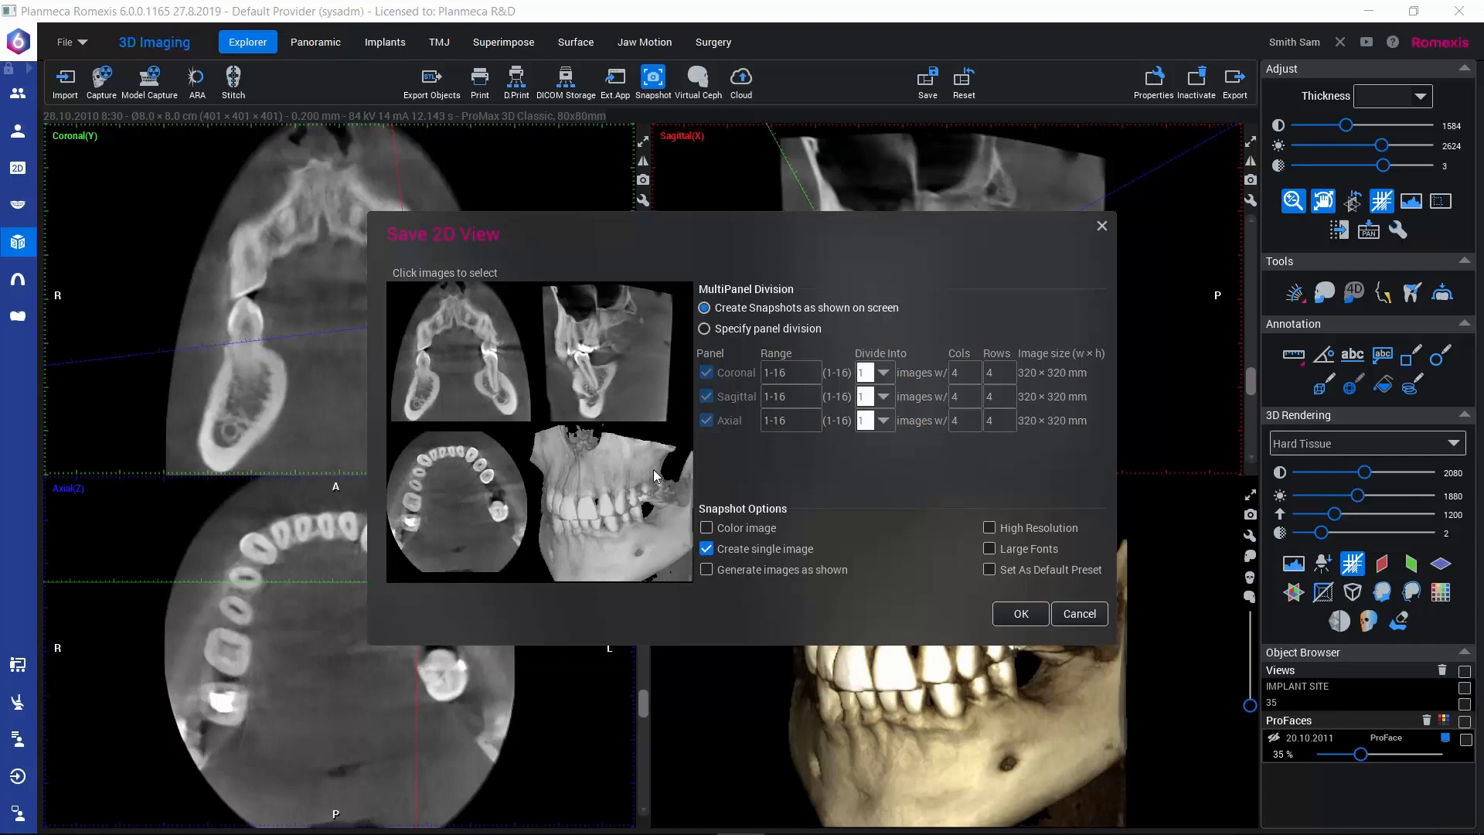
mouse_move(422, 531)
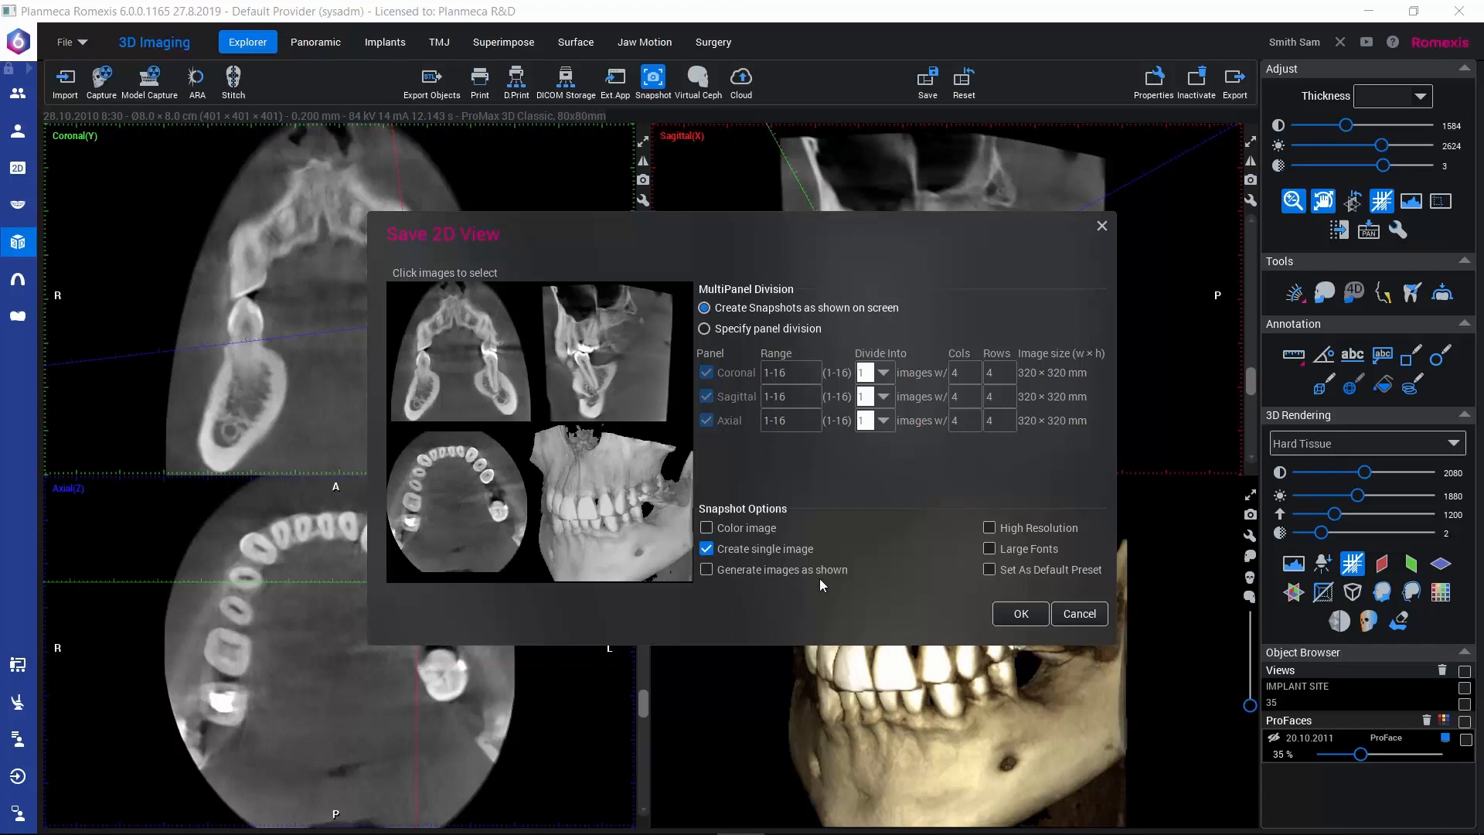
mouse_move(495, 536)
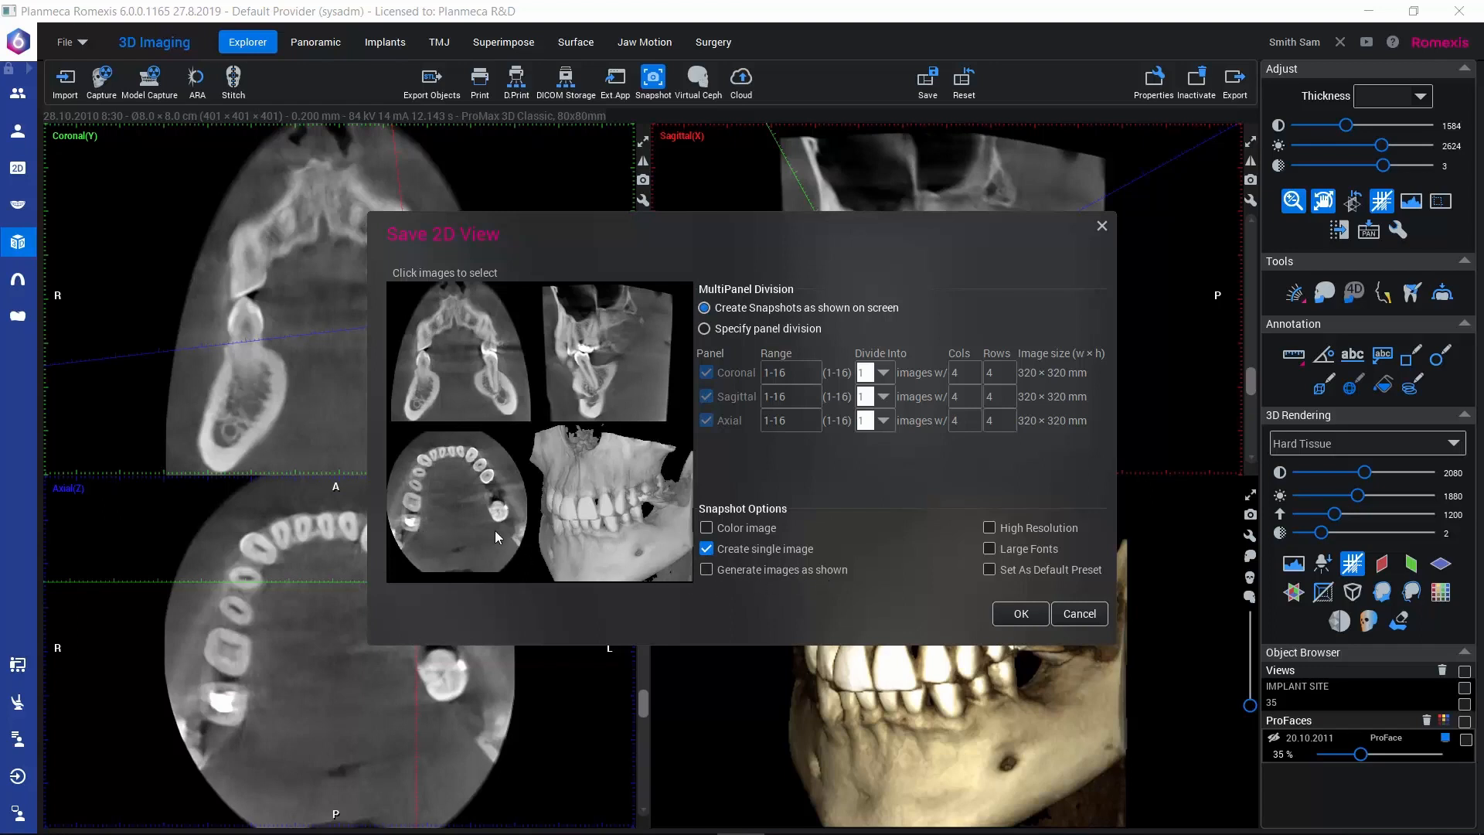
mouse_move(912, 167)
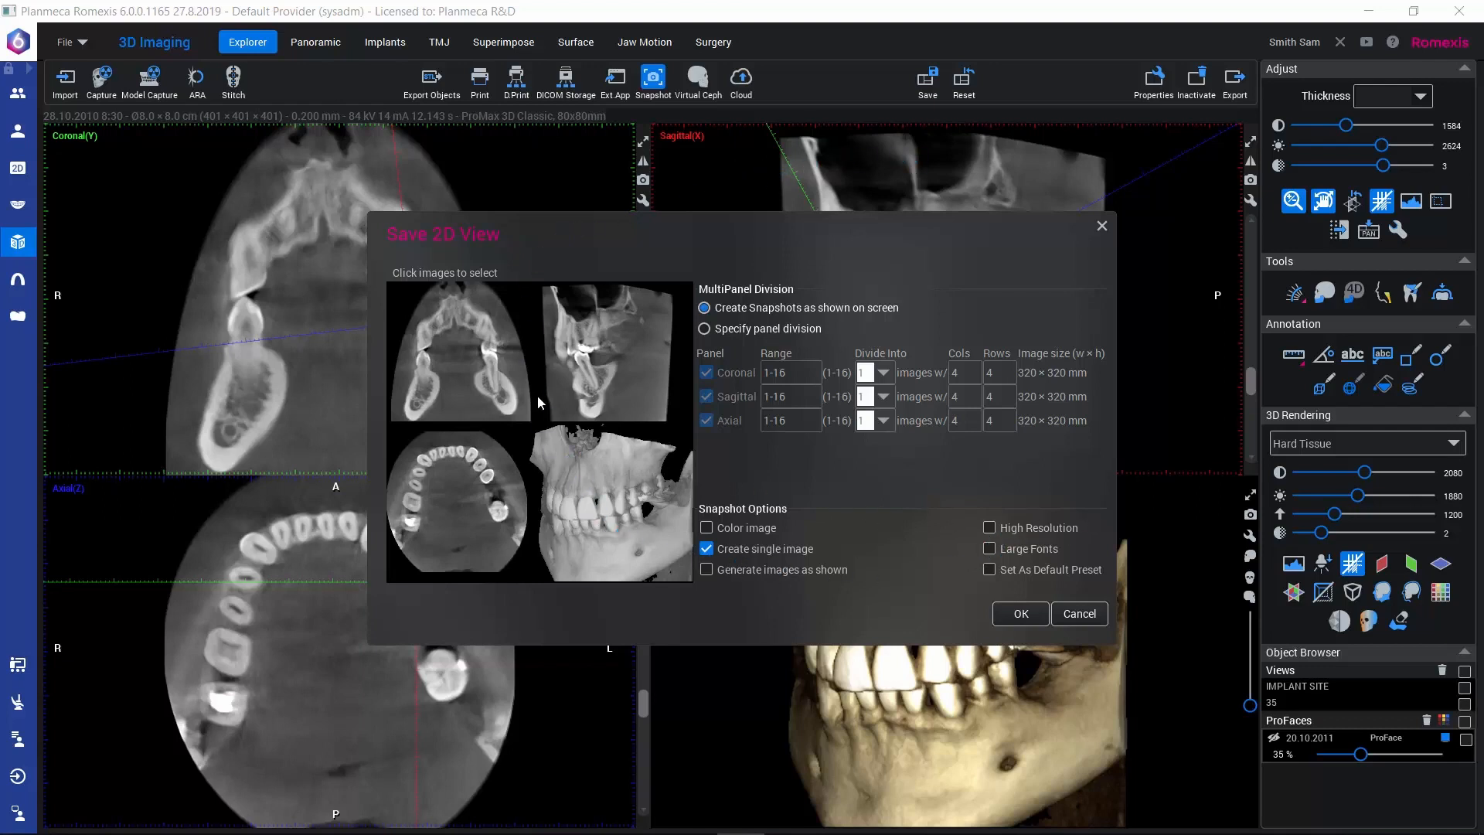
mouse_move(590, 340)
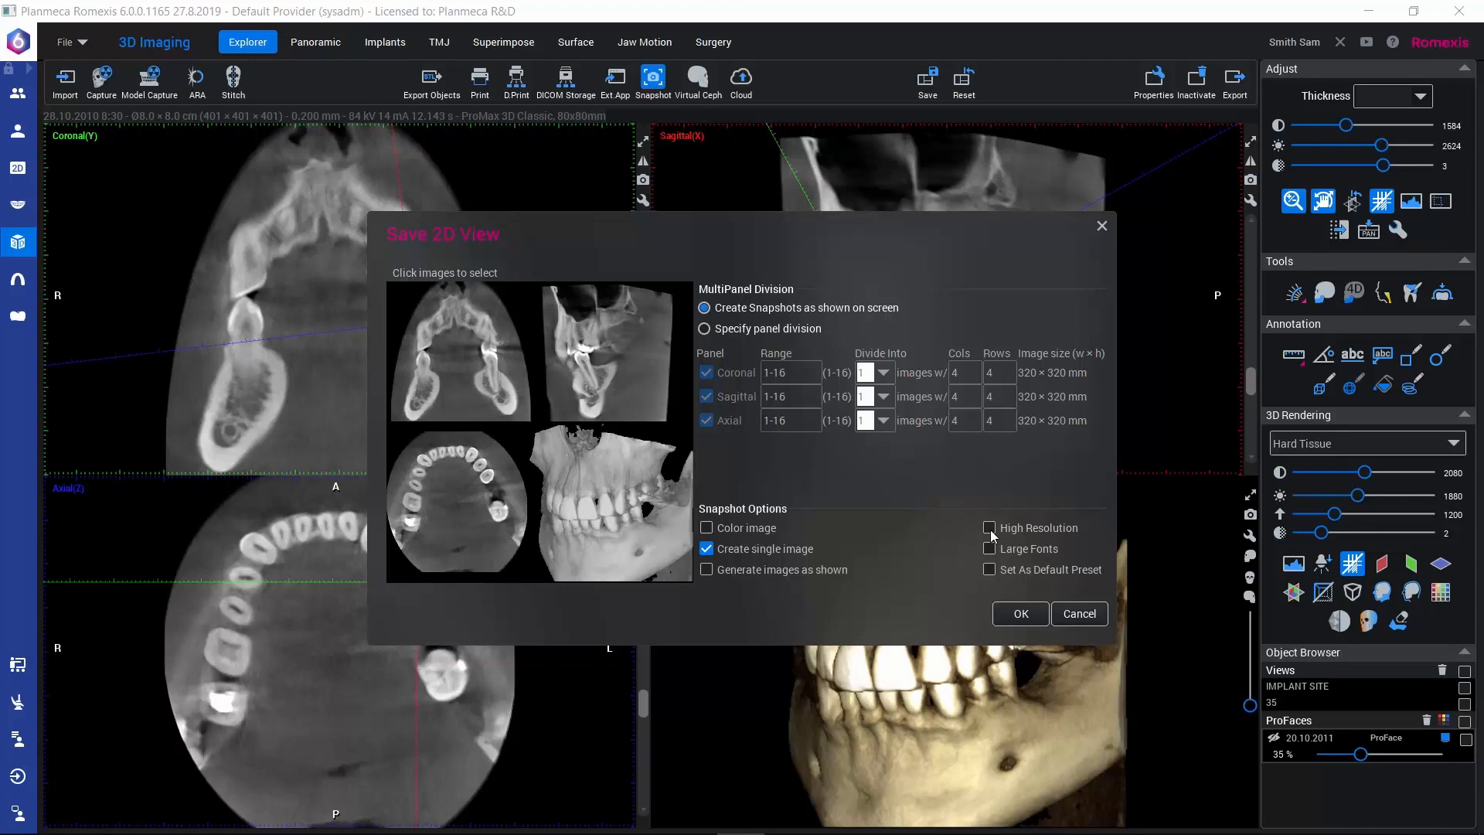
mouse_move(989, 548)
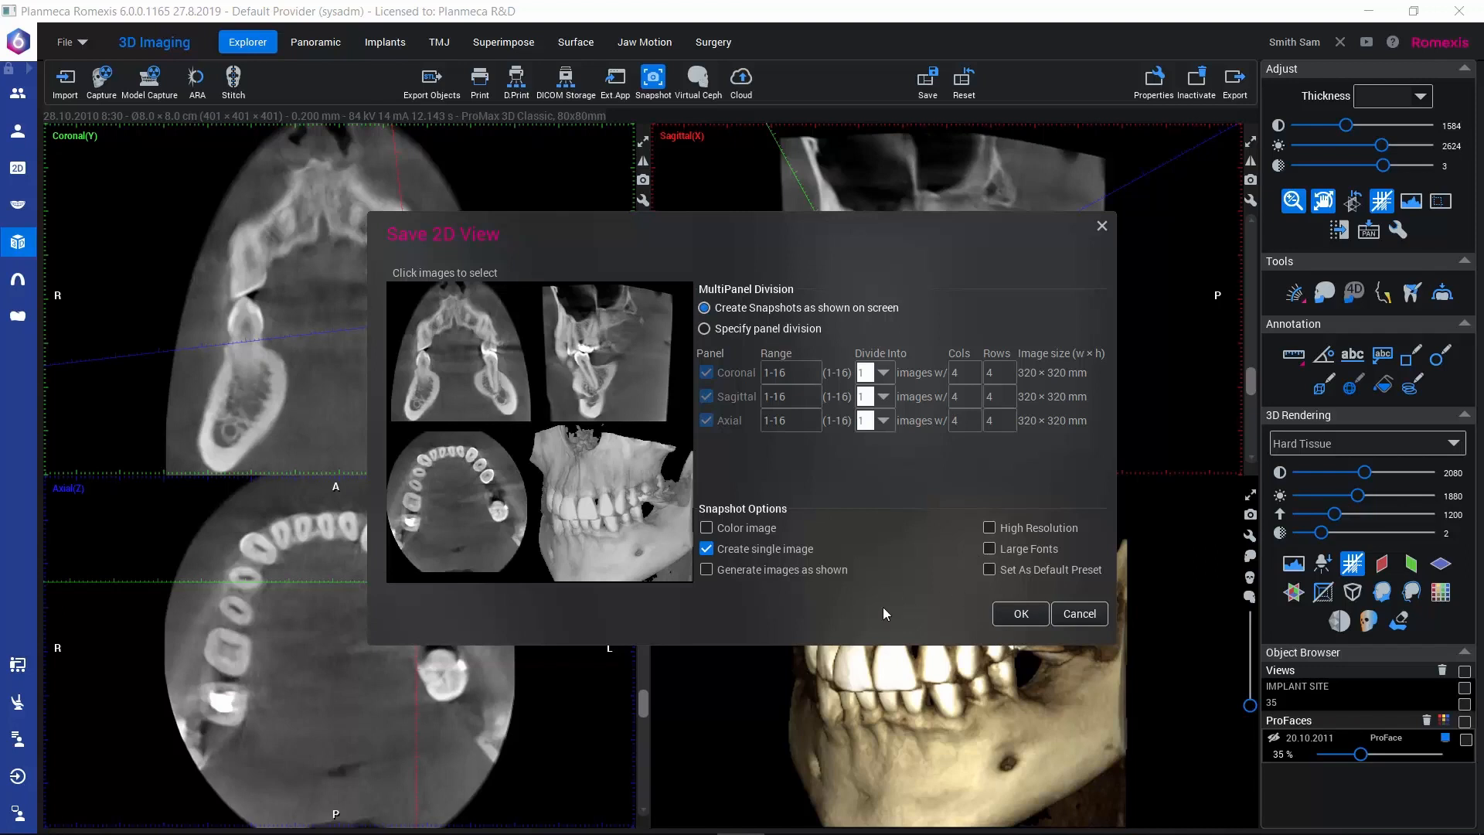
mouse_move(912, 608)
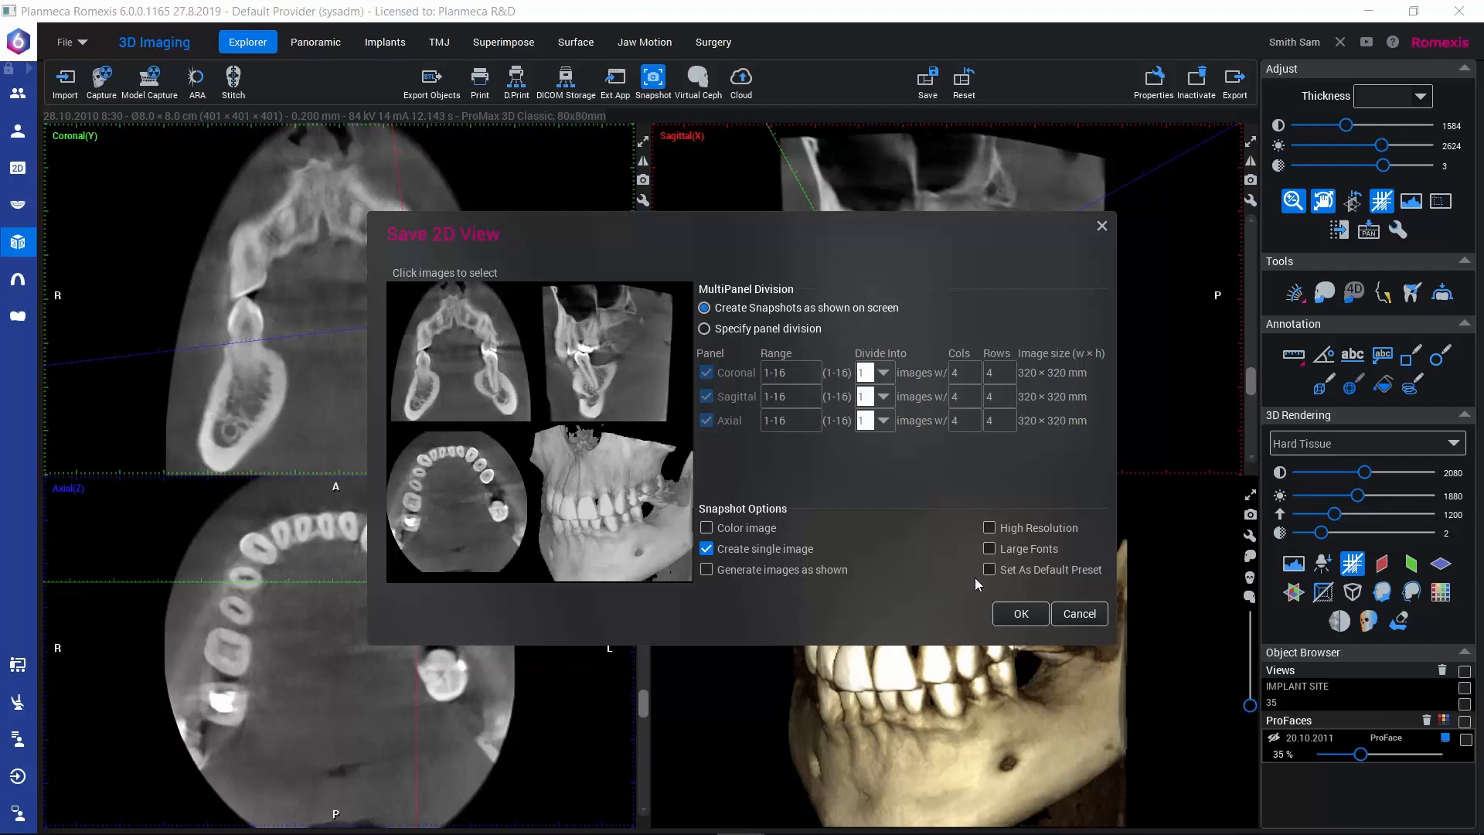
mouse_move(953, 579)
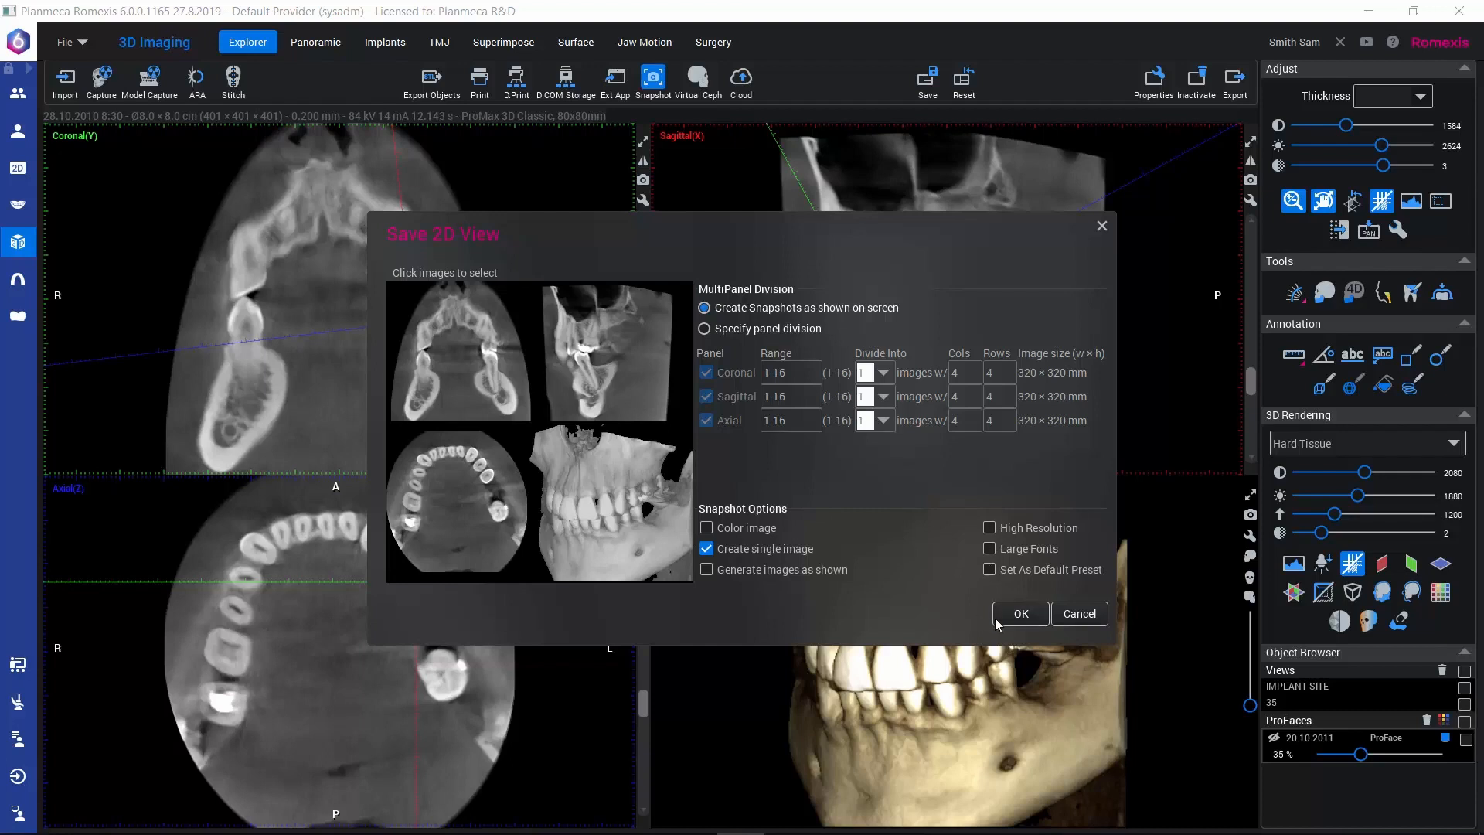
Generate the grayscale four-panel snapshot, opening it in 2D Imaging
left_click(1020, 613)
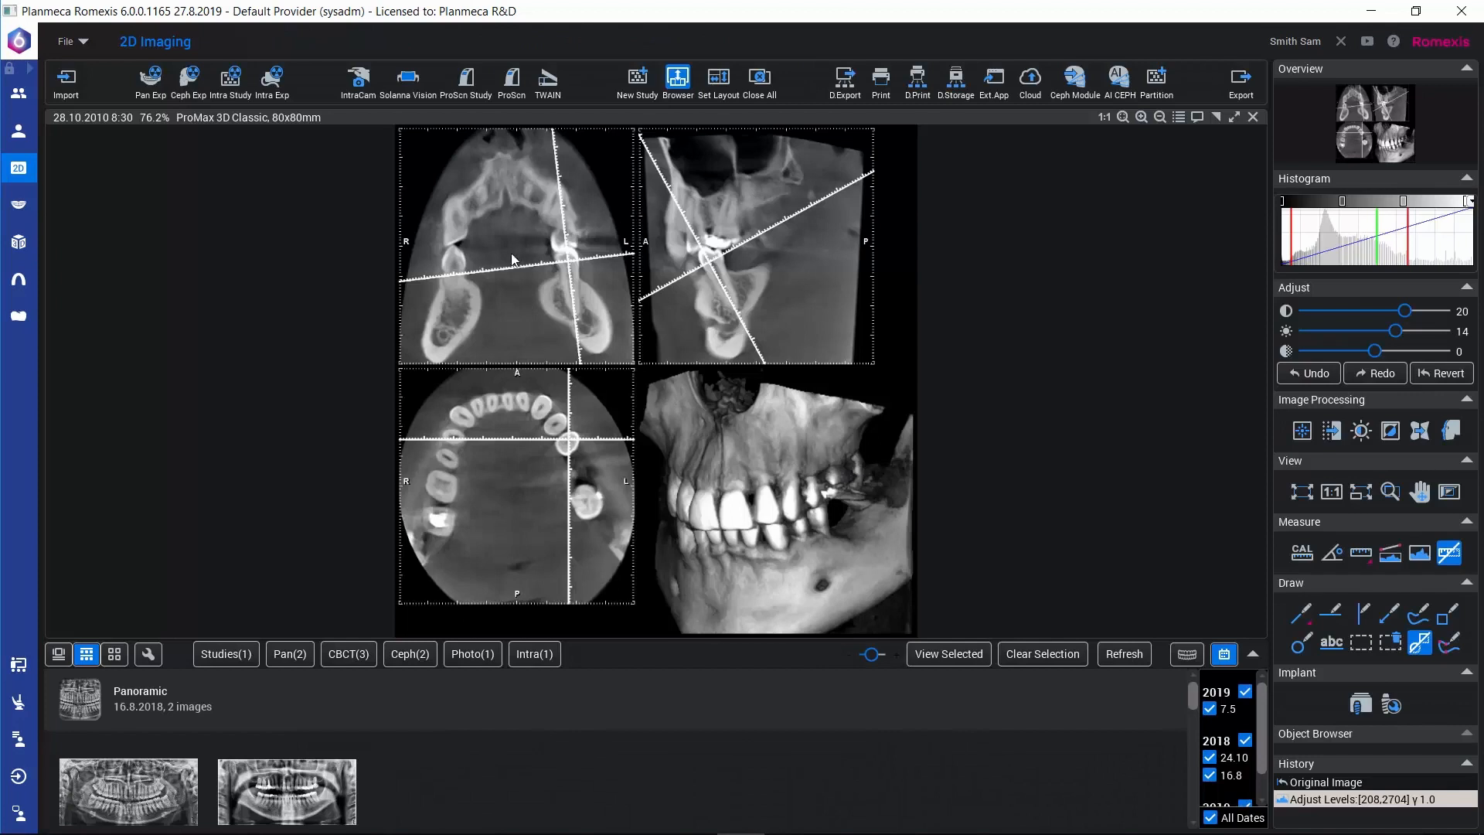
mouse_move(520, 520)
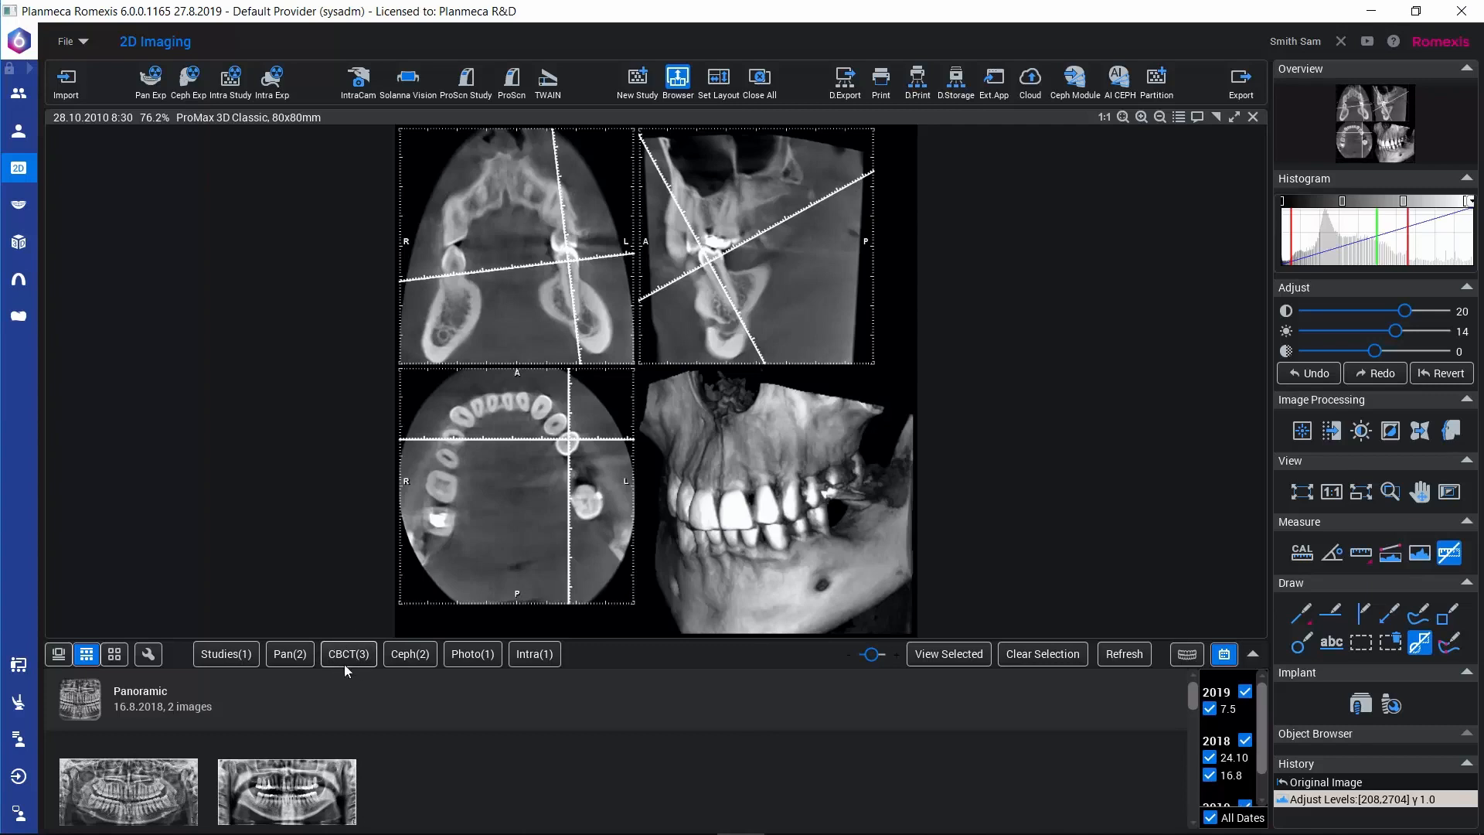
mouse_move(557, 565)
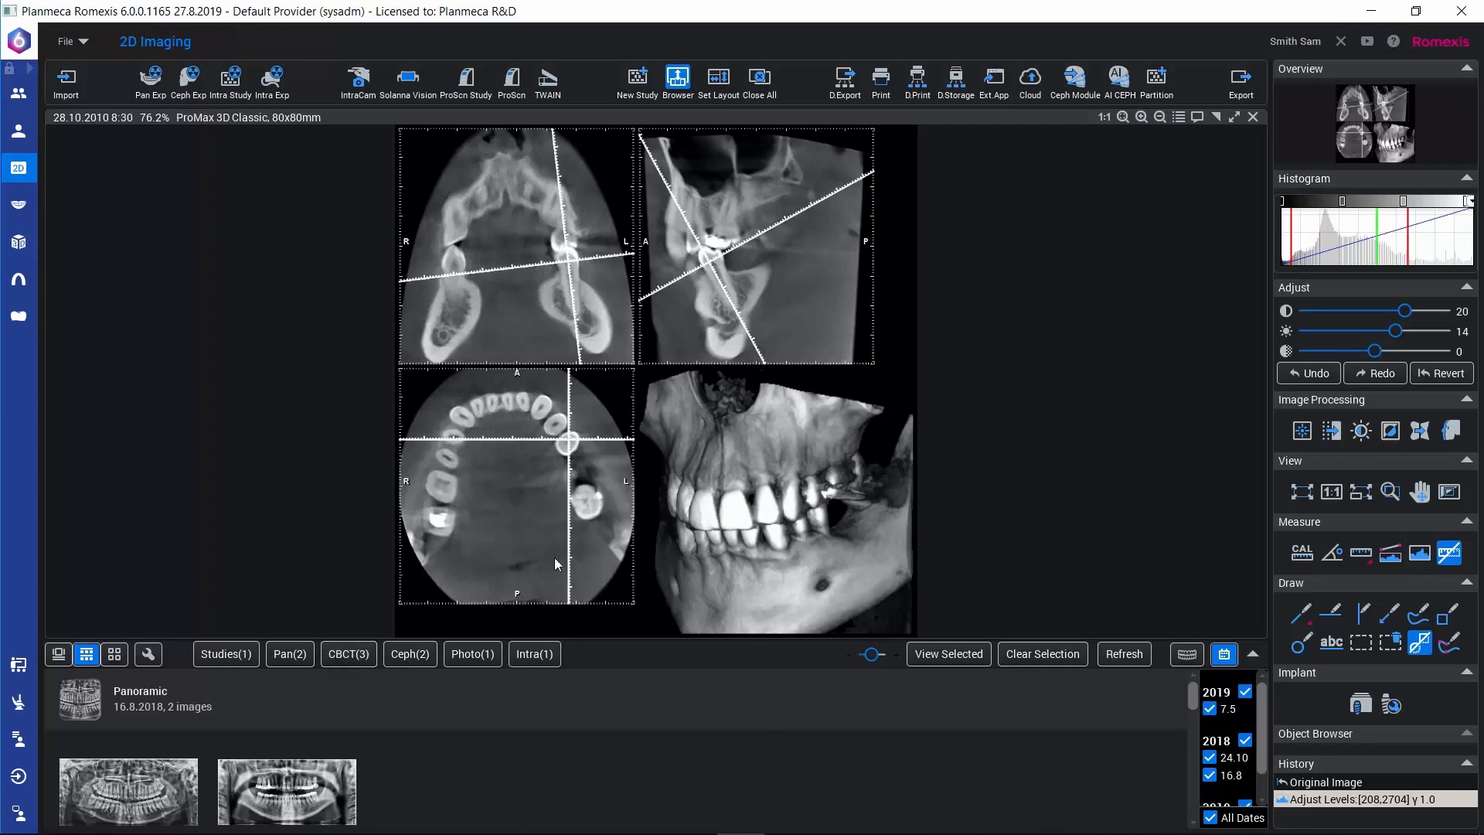
mouse_move(1404, 254)
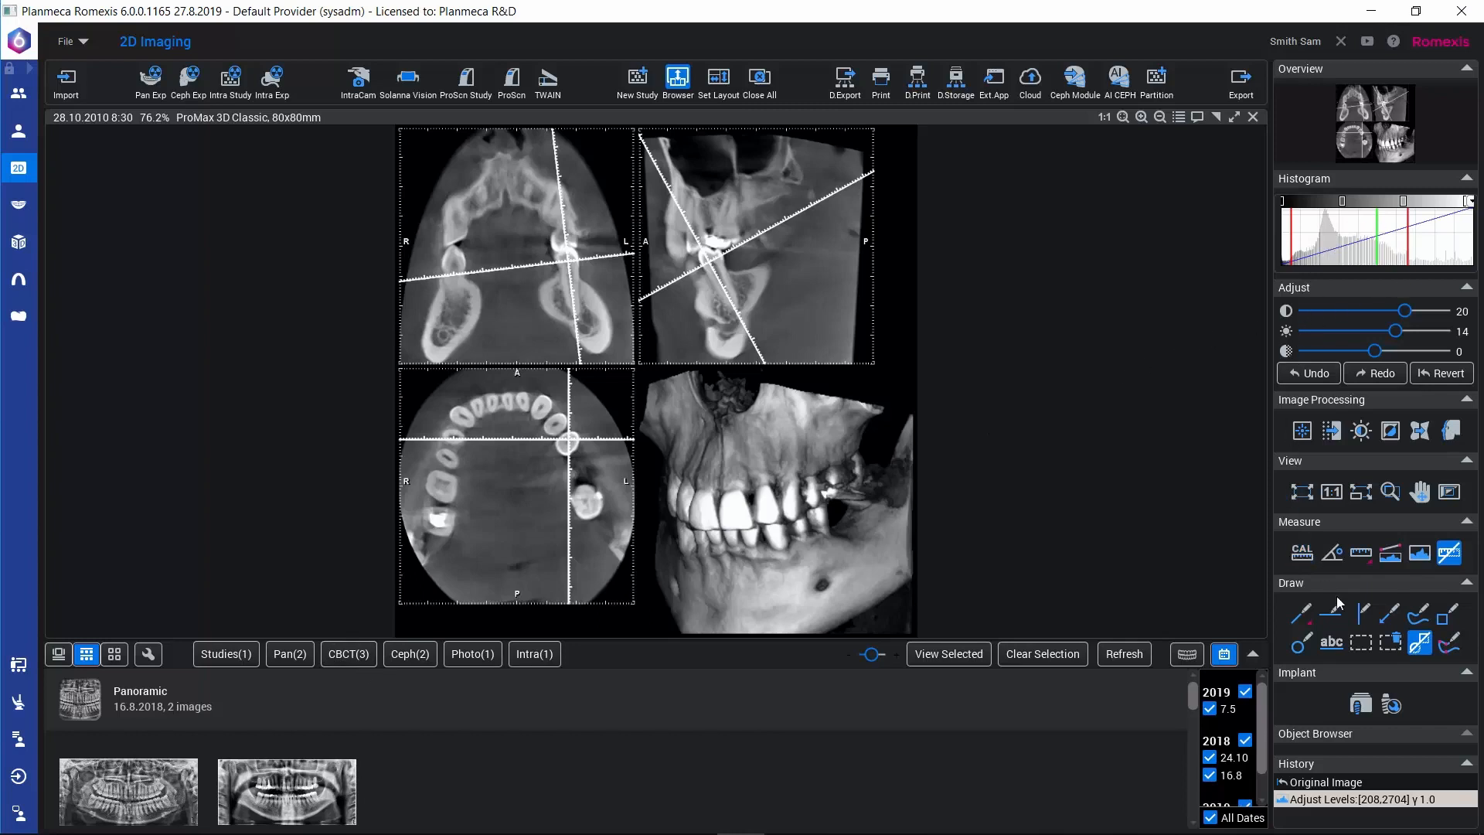
mouse_move(1244, 482)
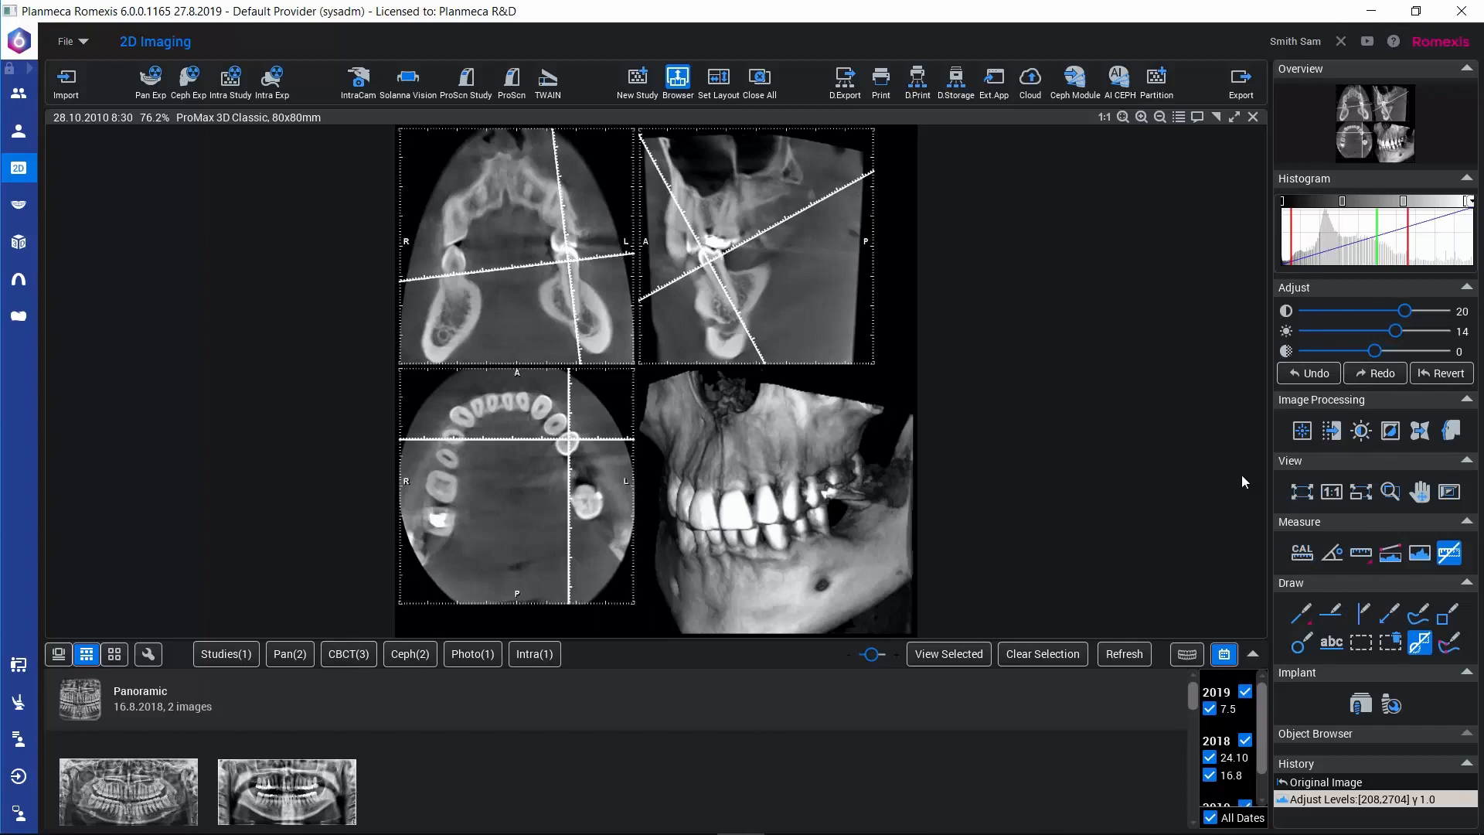
mouse_move(18, 242)
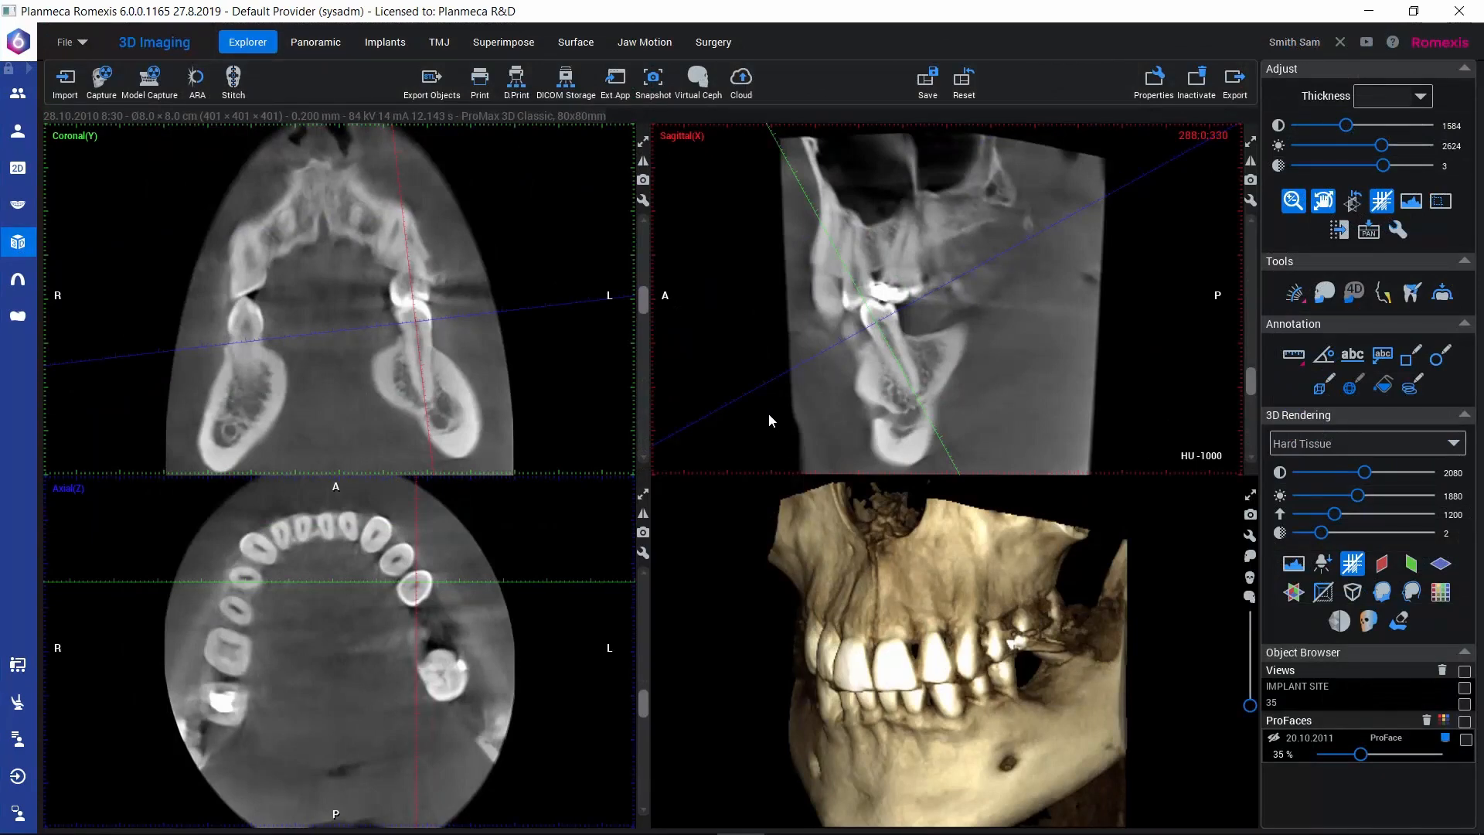
mouse_move(803, 401)
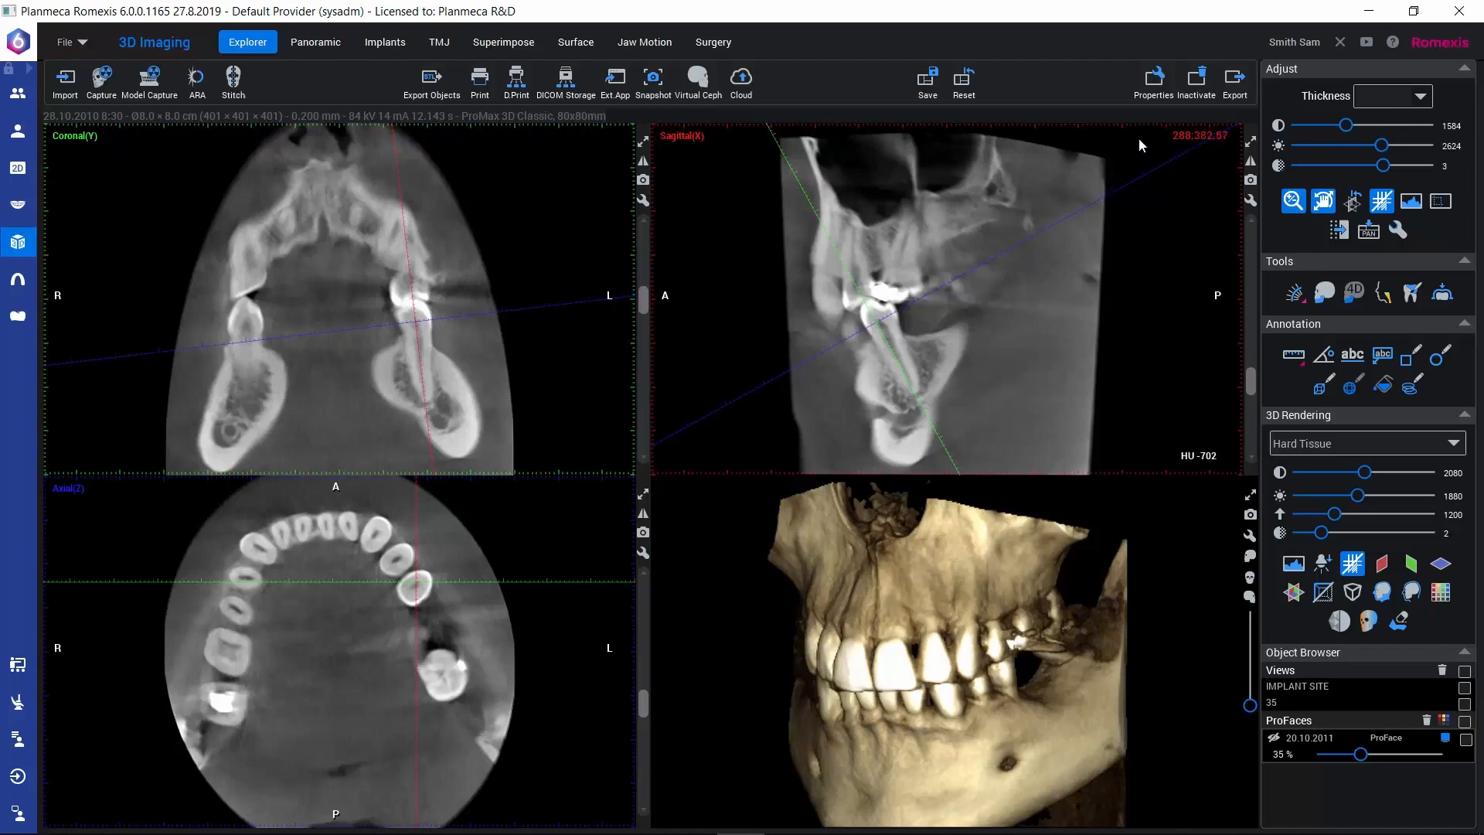
mouse_move(1164, 72)
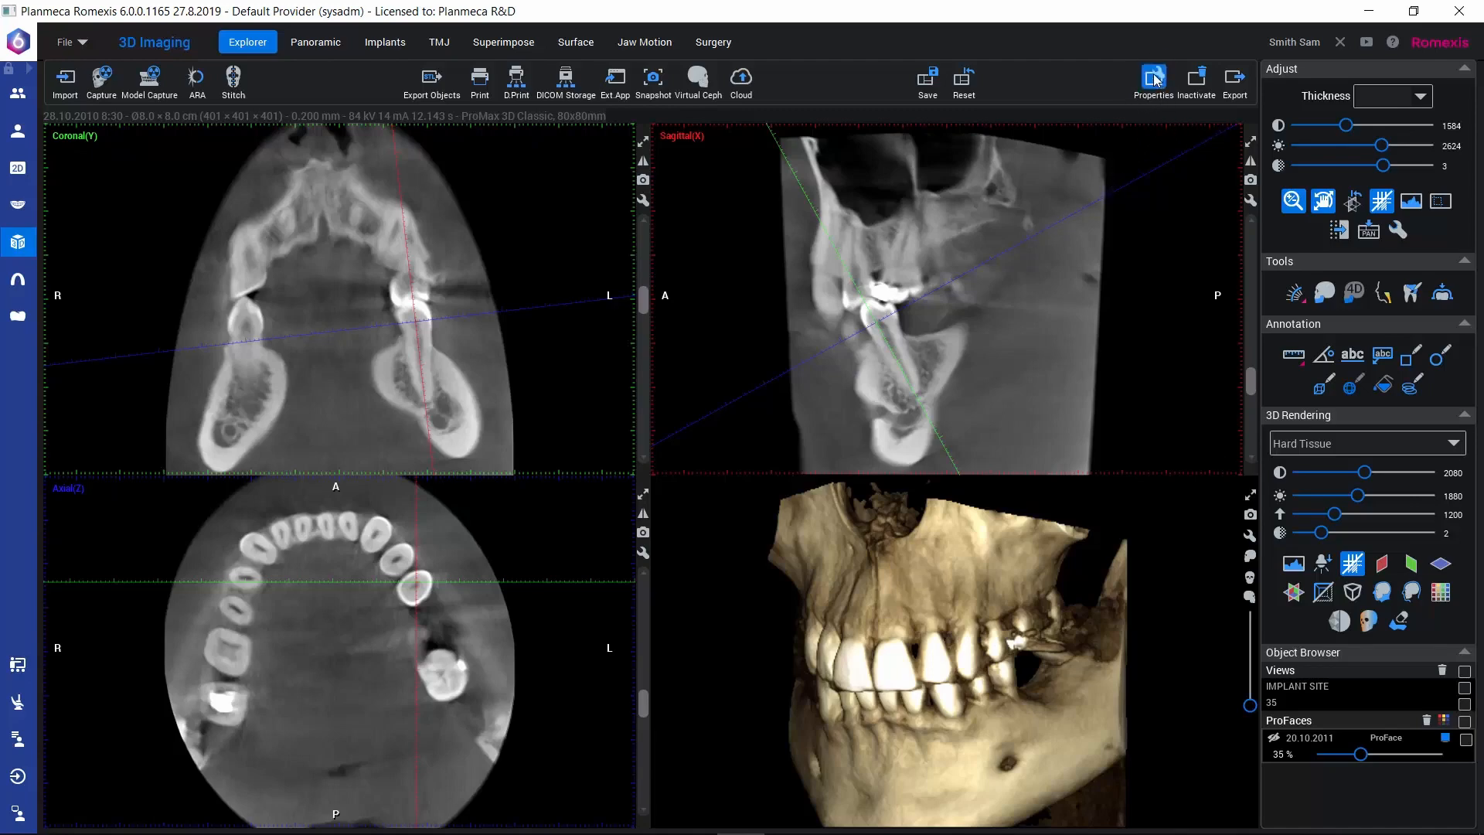
Show the CBCT Image Properties dialog on its empty Diagnosis tab
left_click(1153, 77)
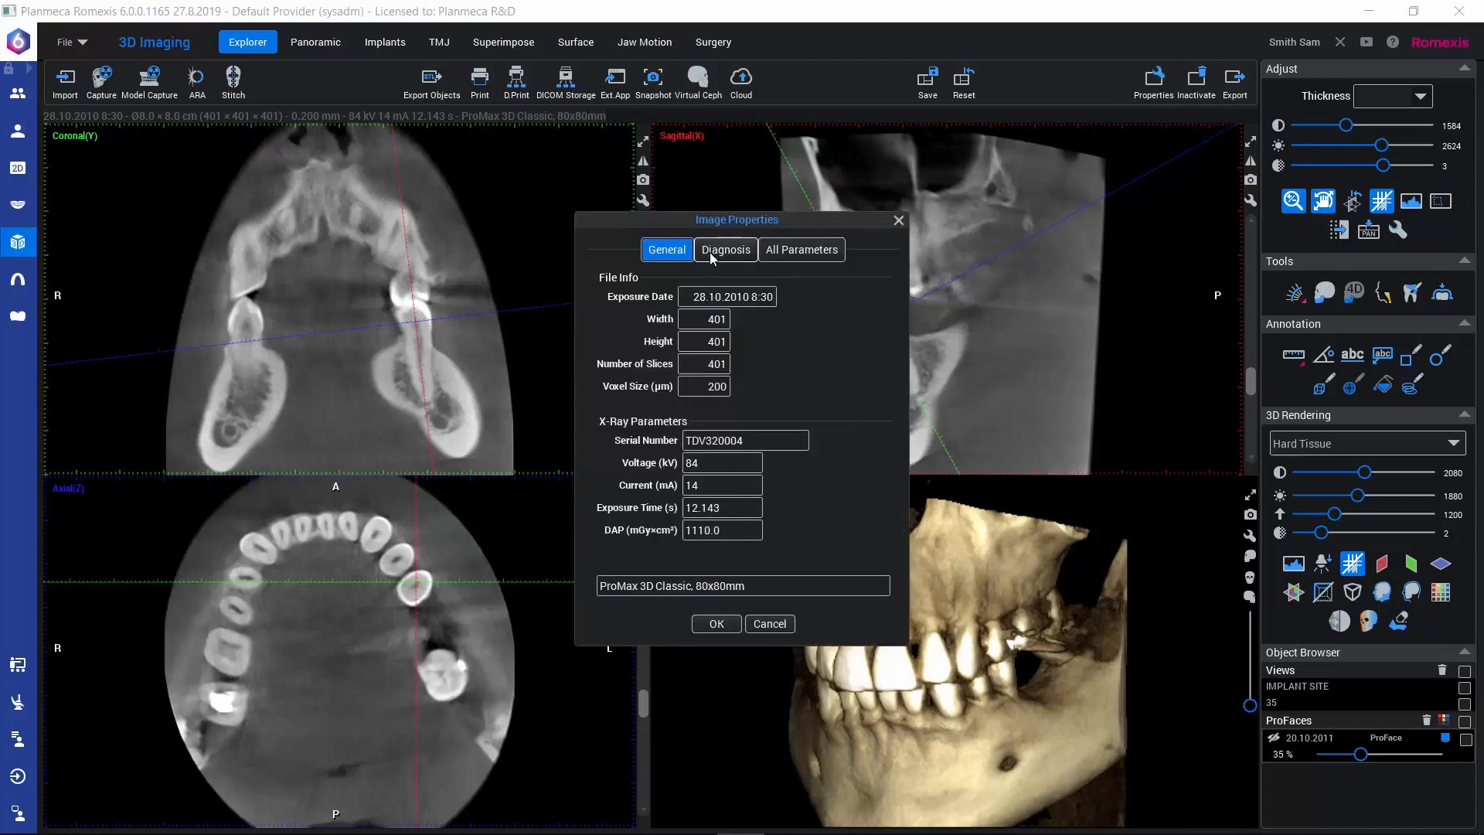
left_click(726, 249)
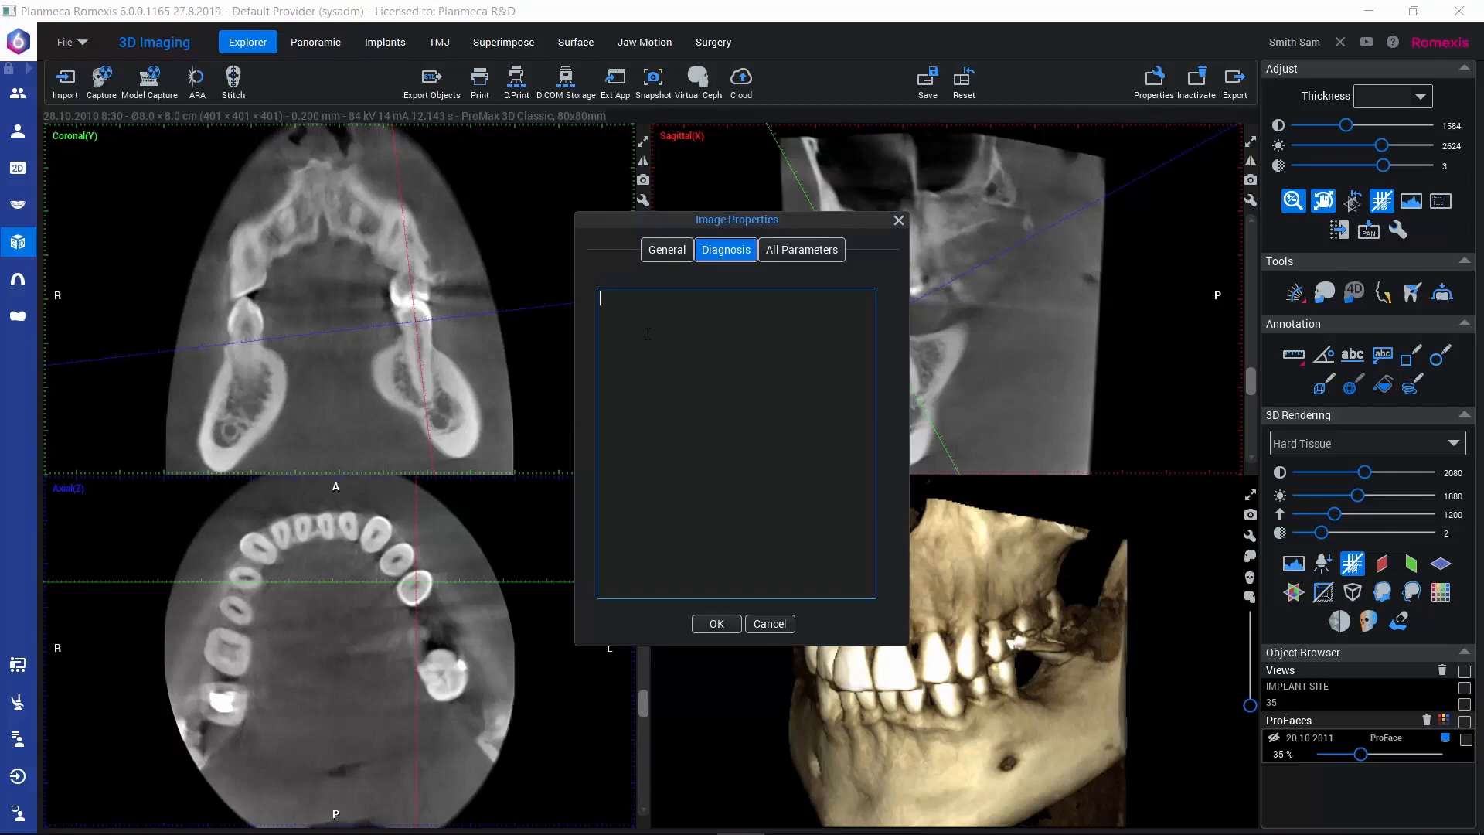